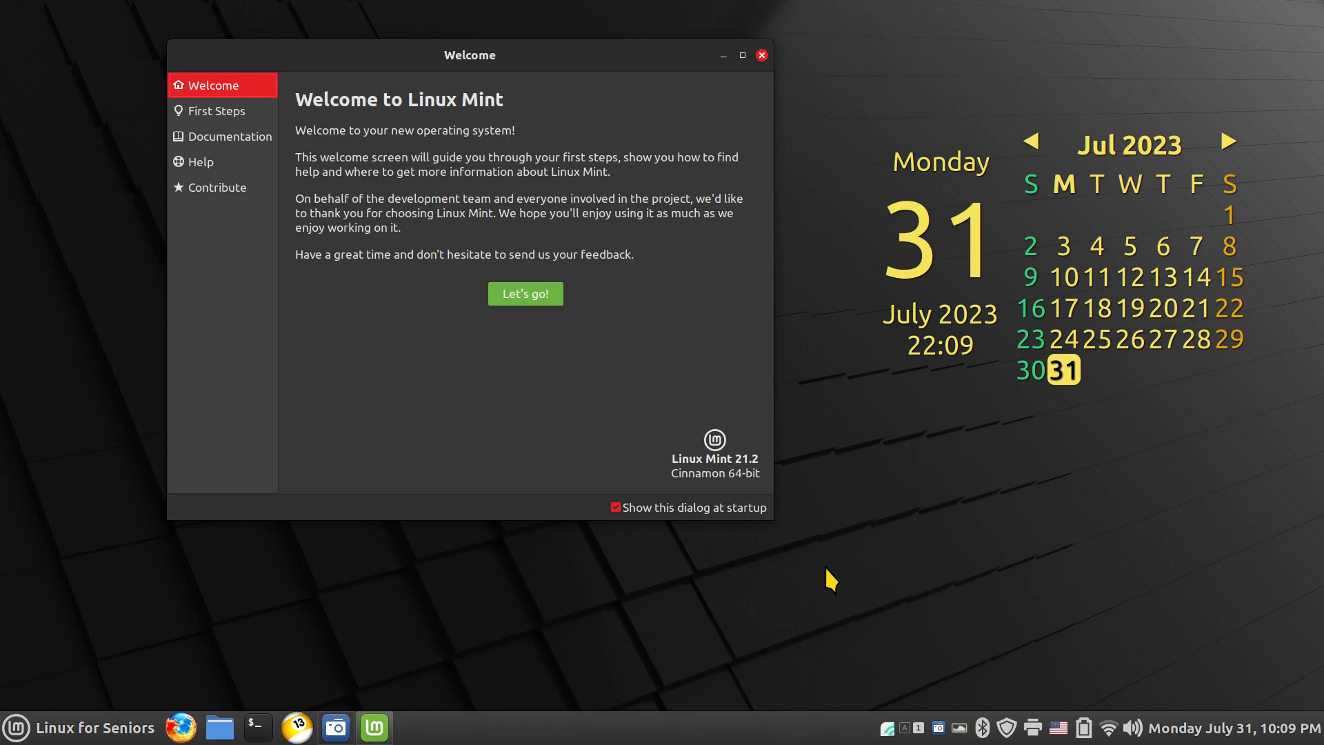
# Close the Linux Mint welcome screen and the Calculator window, leaving an empty desktop.
pyautogui.click(760, 56)
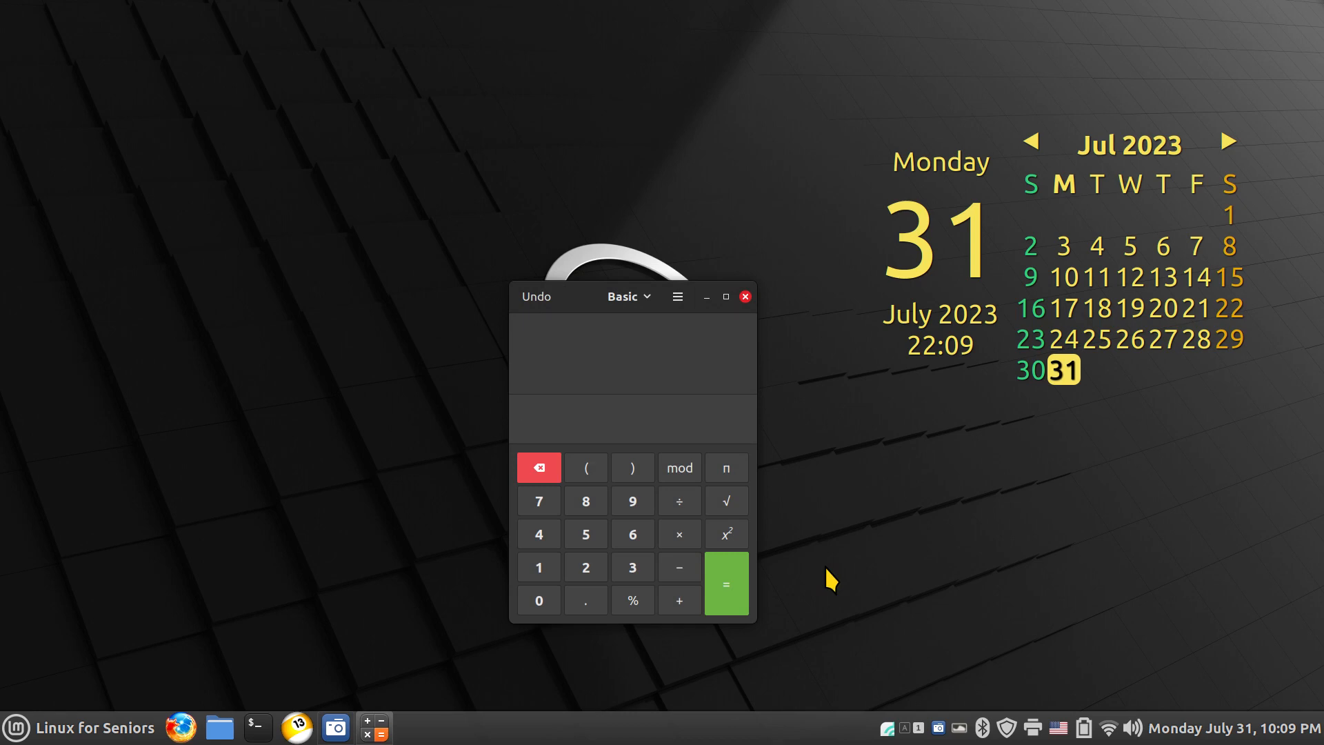
pyautogui.click(743, 295)
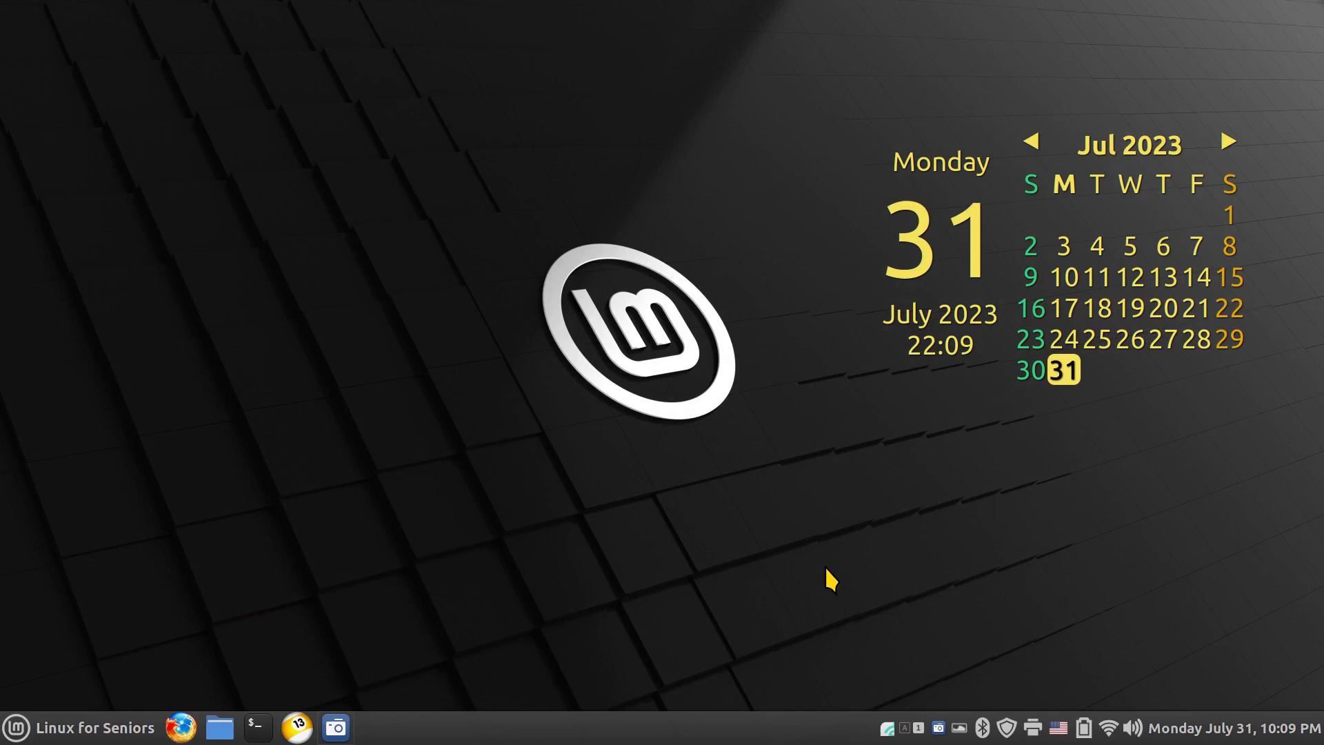
pyautogui.moveTo(17, 742)
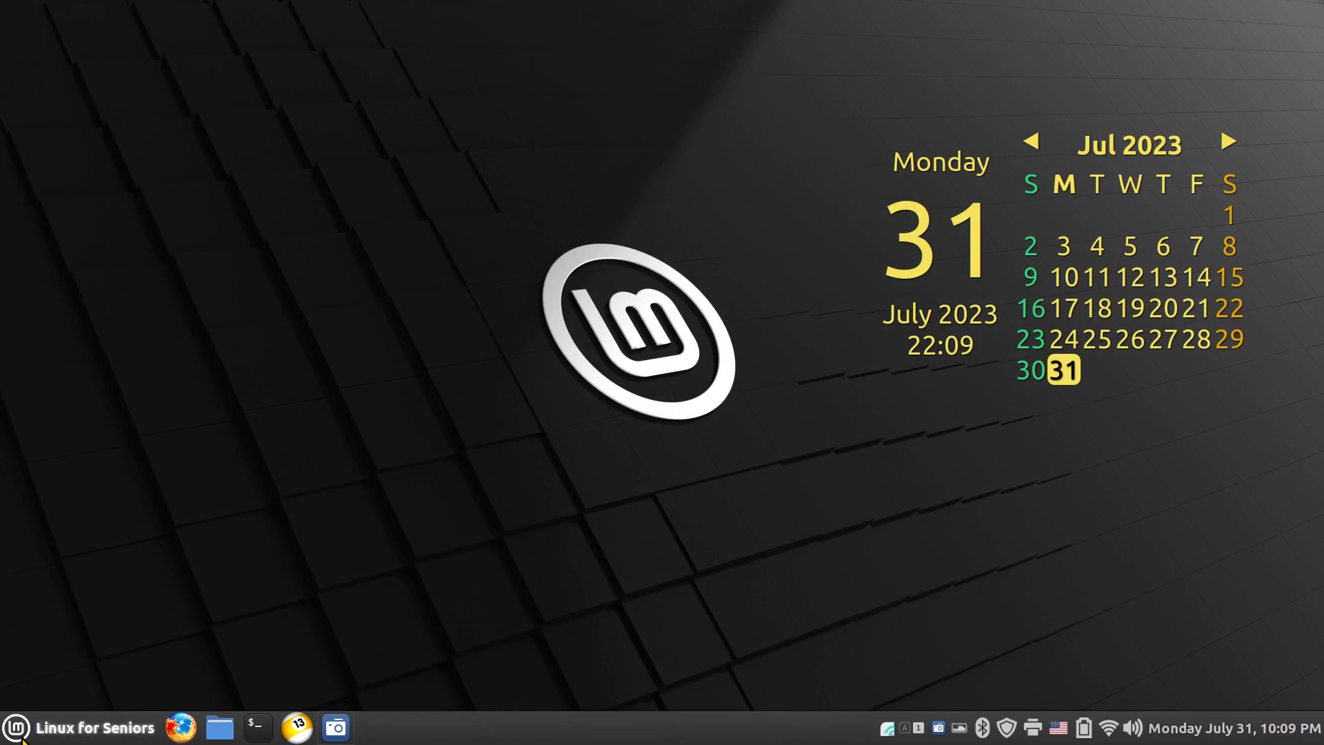
pyautogui.click(16, 727)
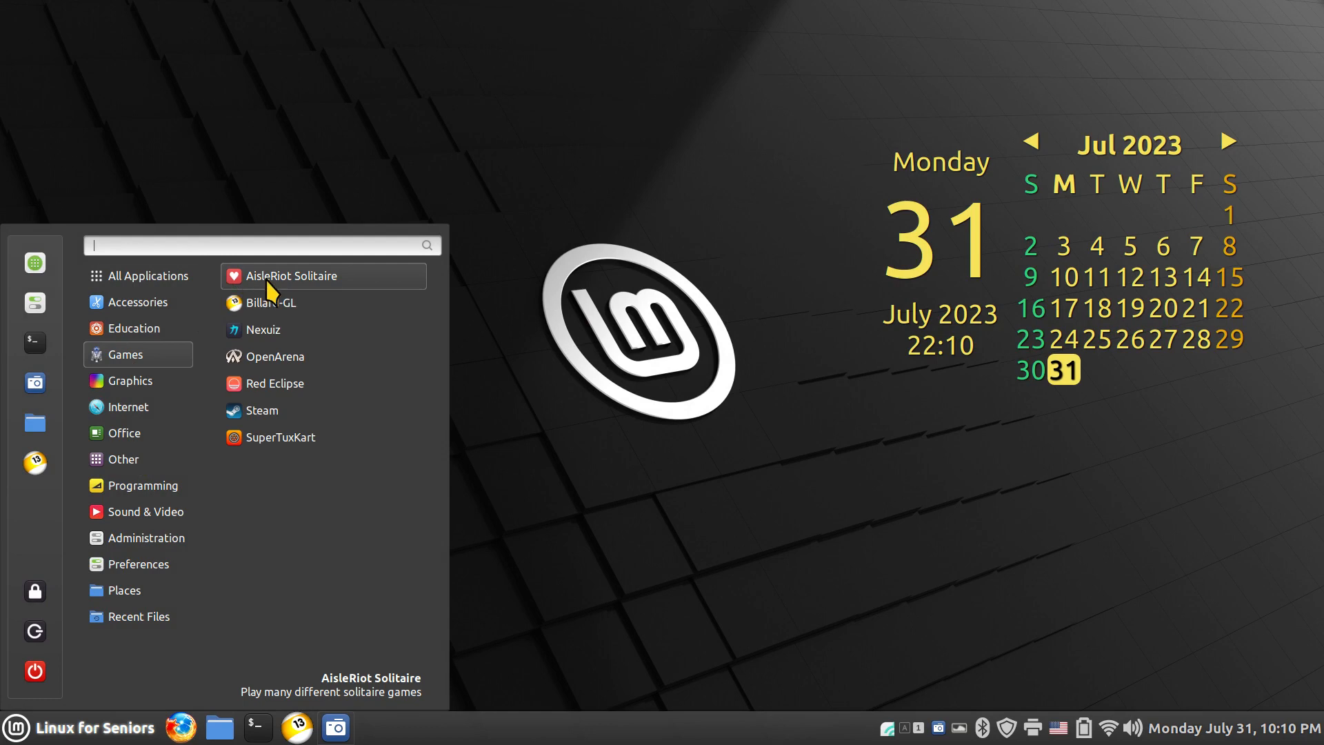
pyautogui.moveTo(280, 286)
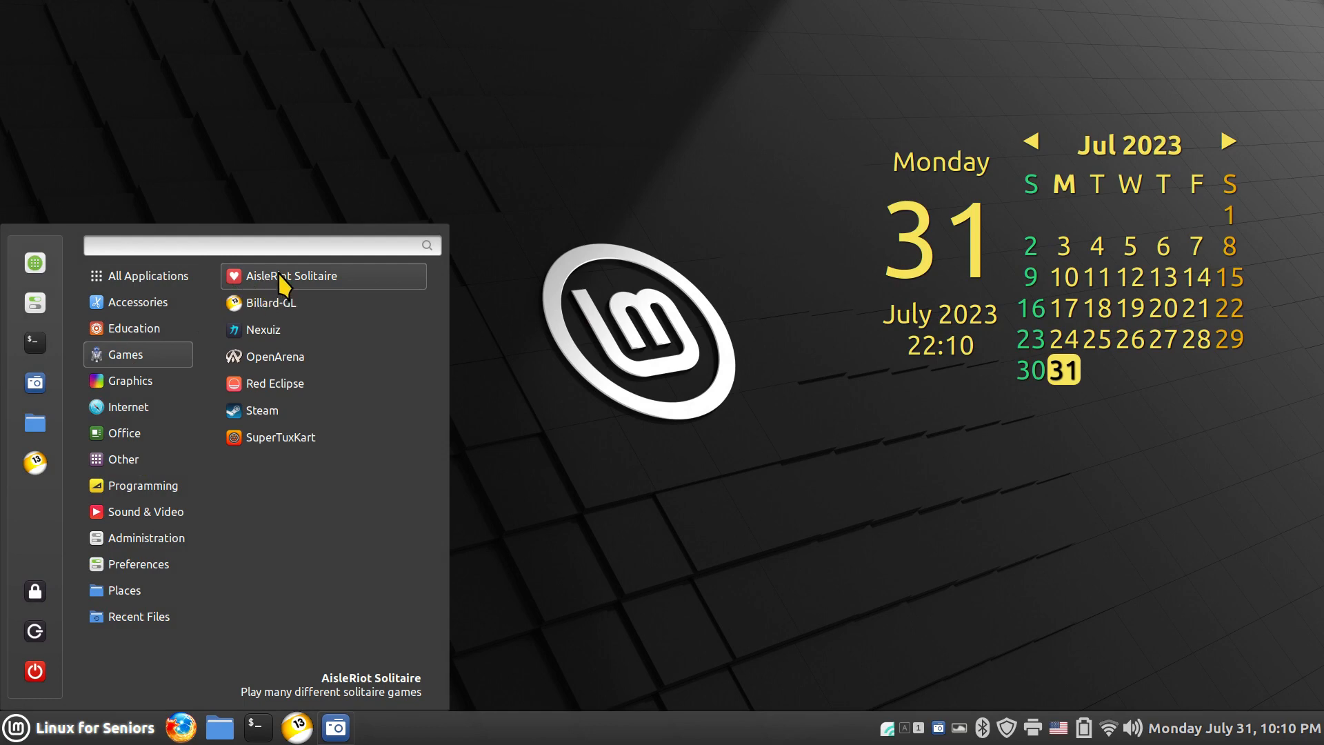
pyautogui.moveTo(278, 289)
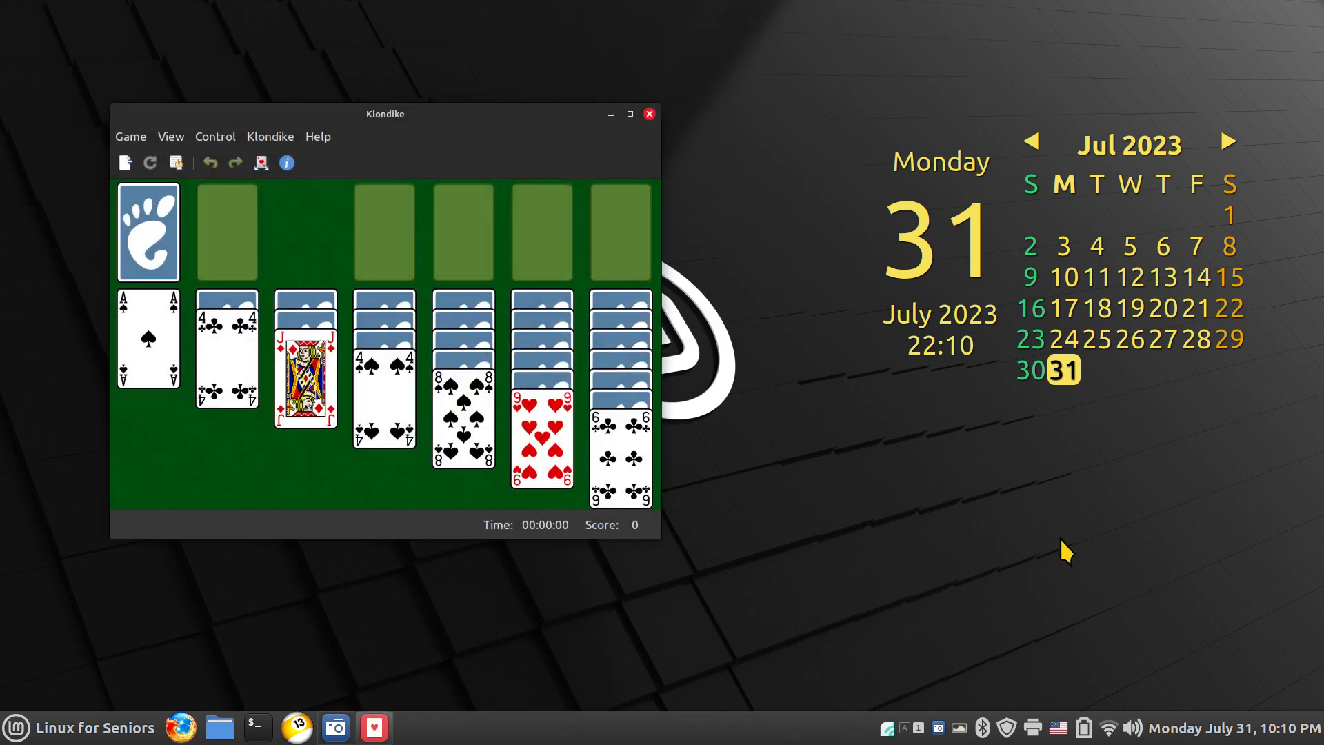
pyautogui.click(317, 136)
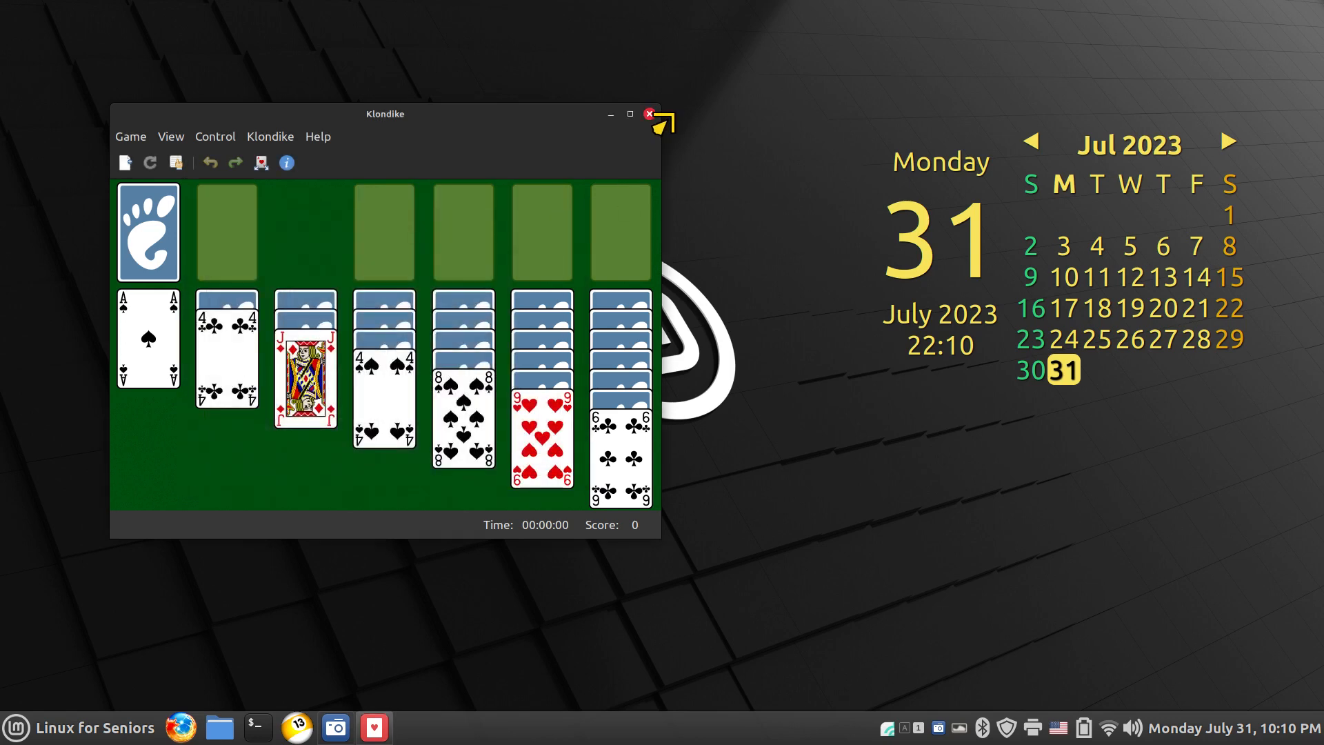
pyautogui.click(650, 114)
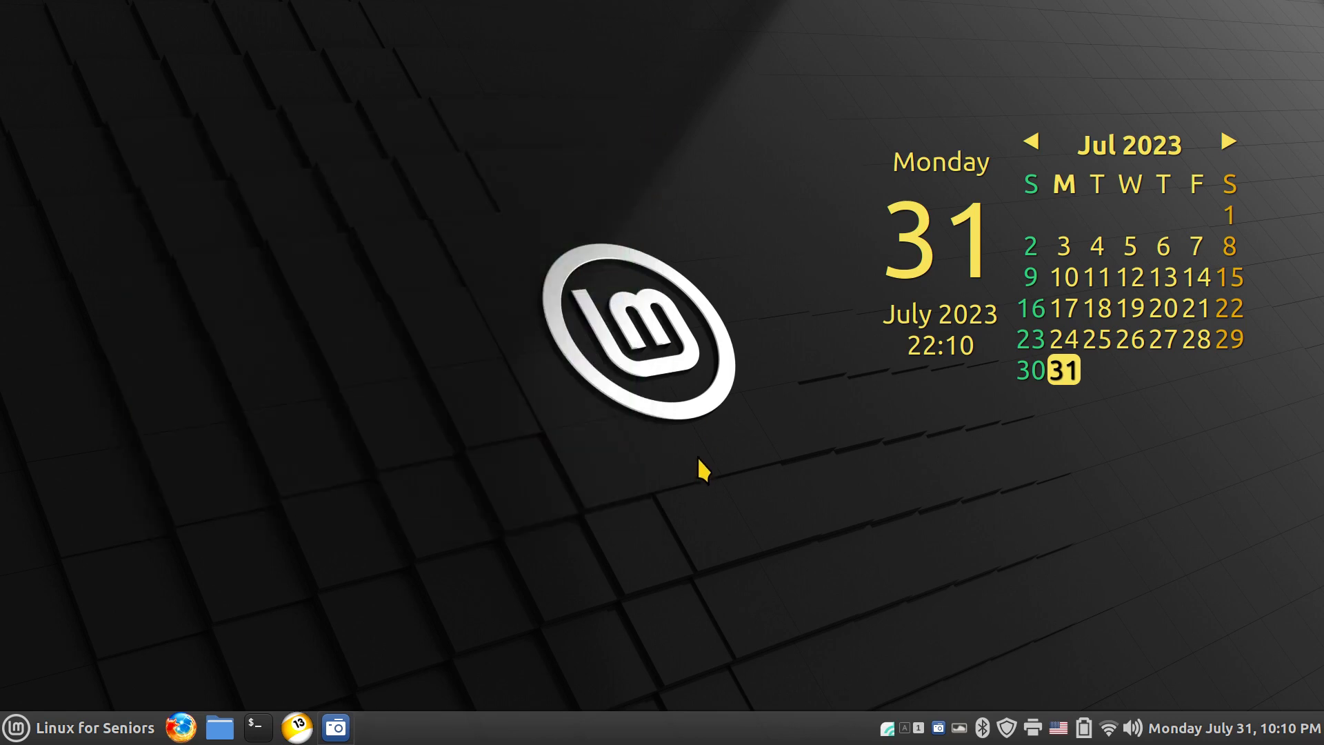
pyautogui.moveTo(887, 733)
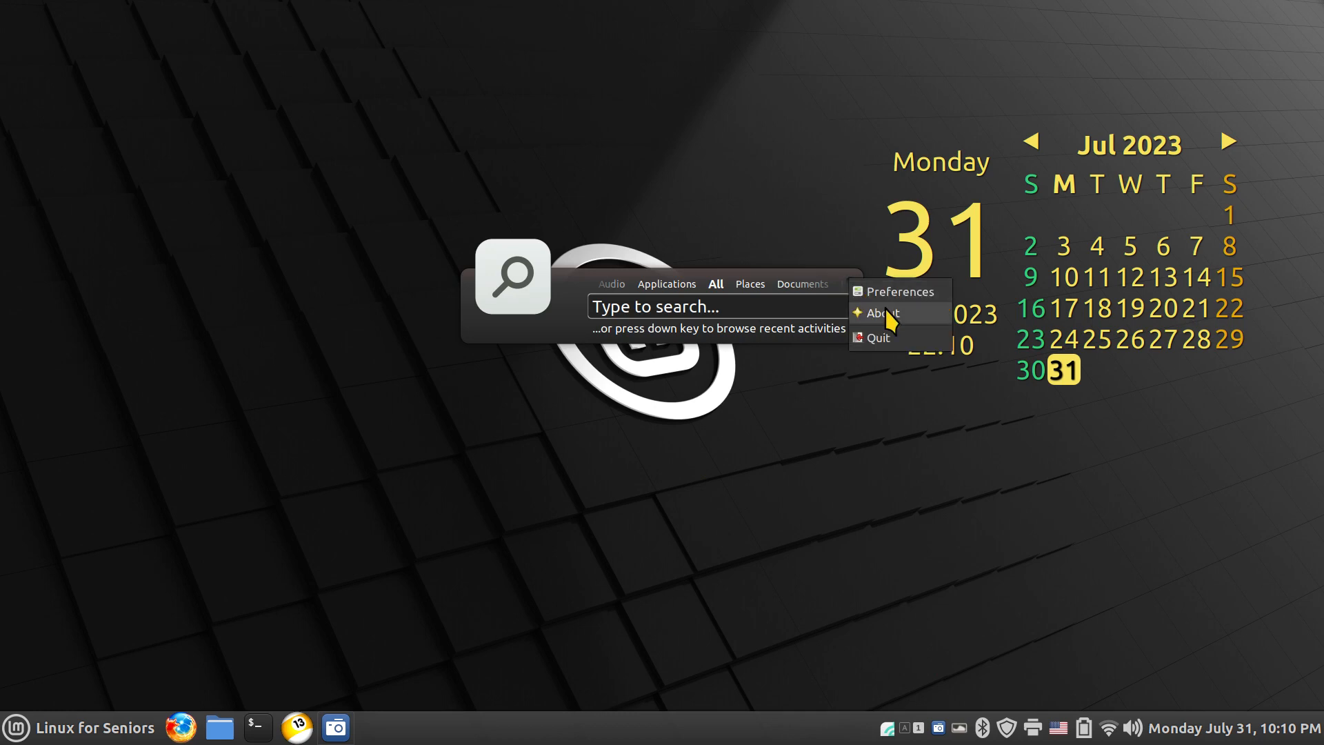
pyautogui.click(880, 313)
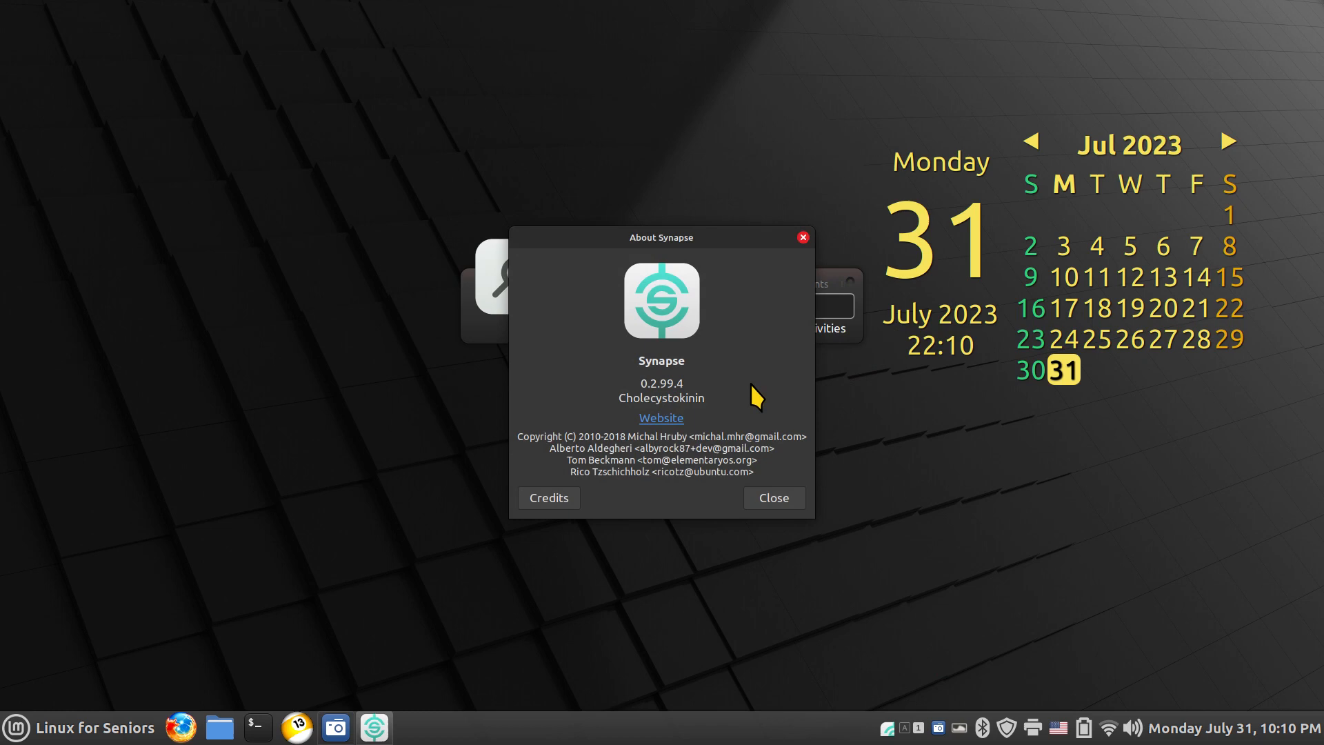
pyautogui.moveTo(819, 254)
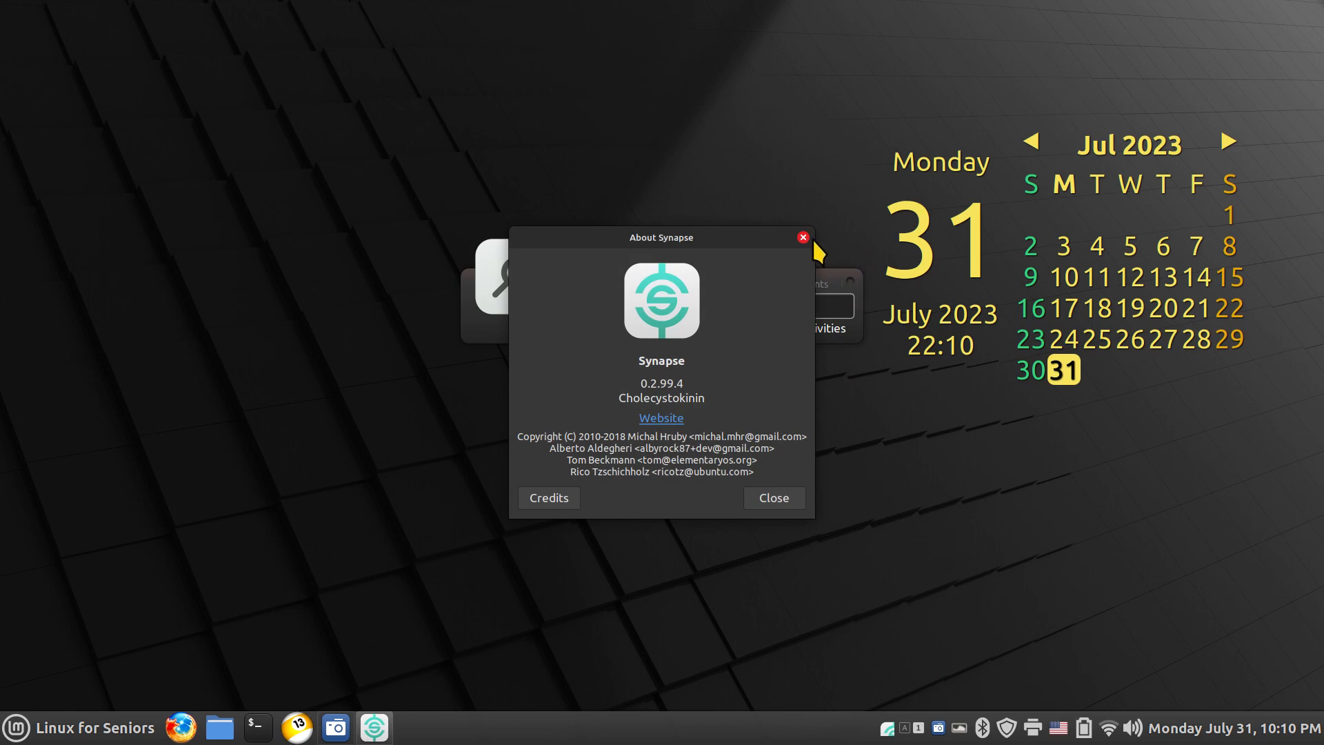
pyautogui.moveTo(813, 254)
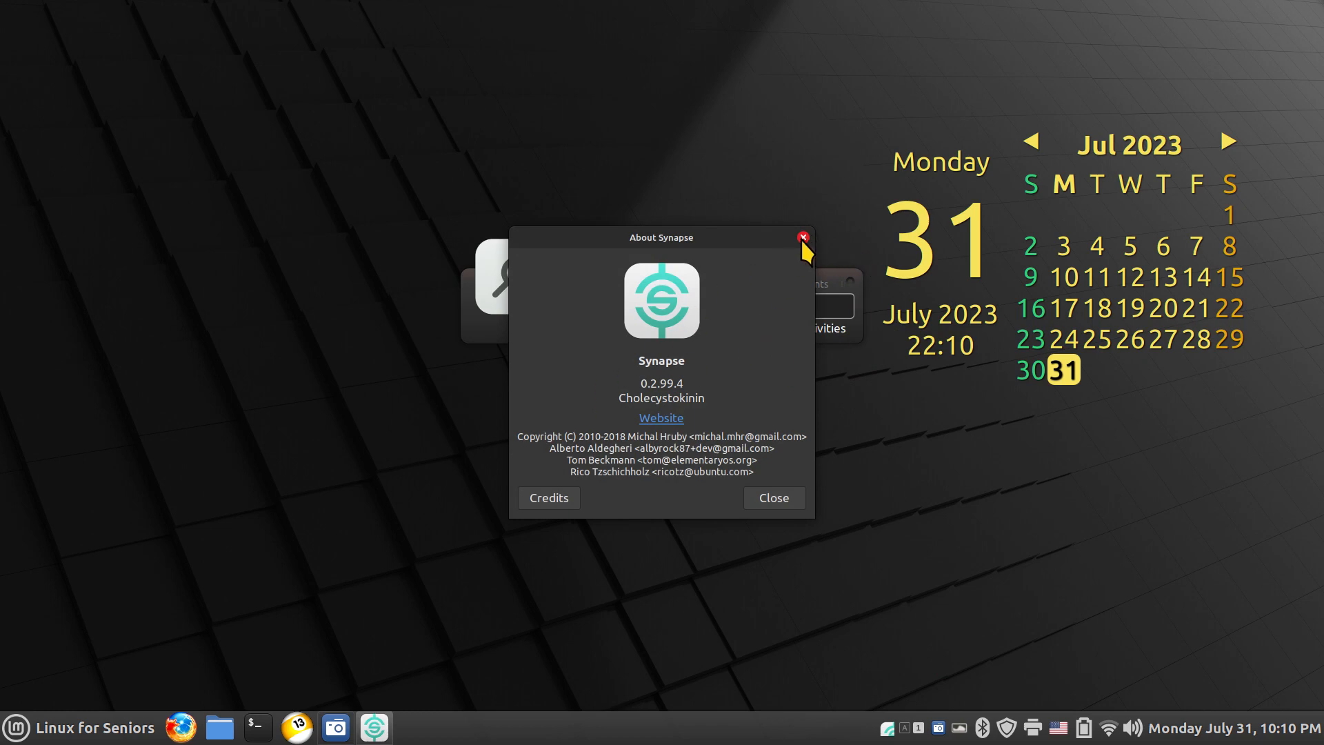
pyautogui.click(803, 236)
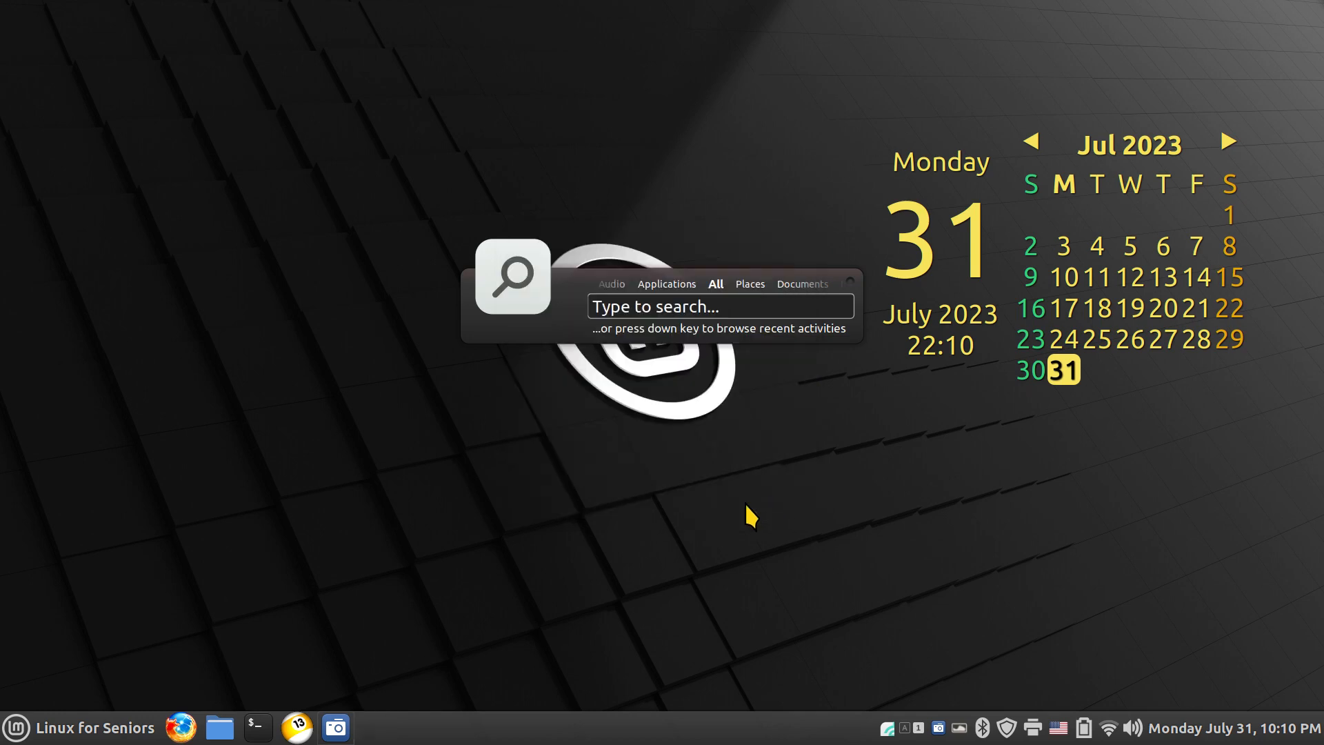
pyautogui.moveTo(389, 487)
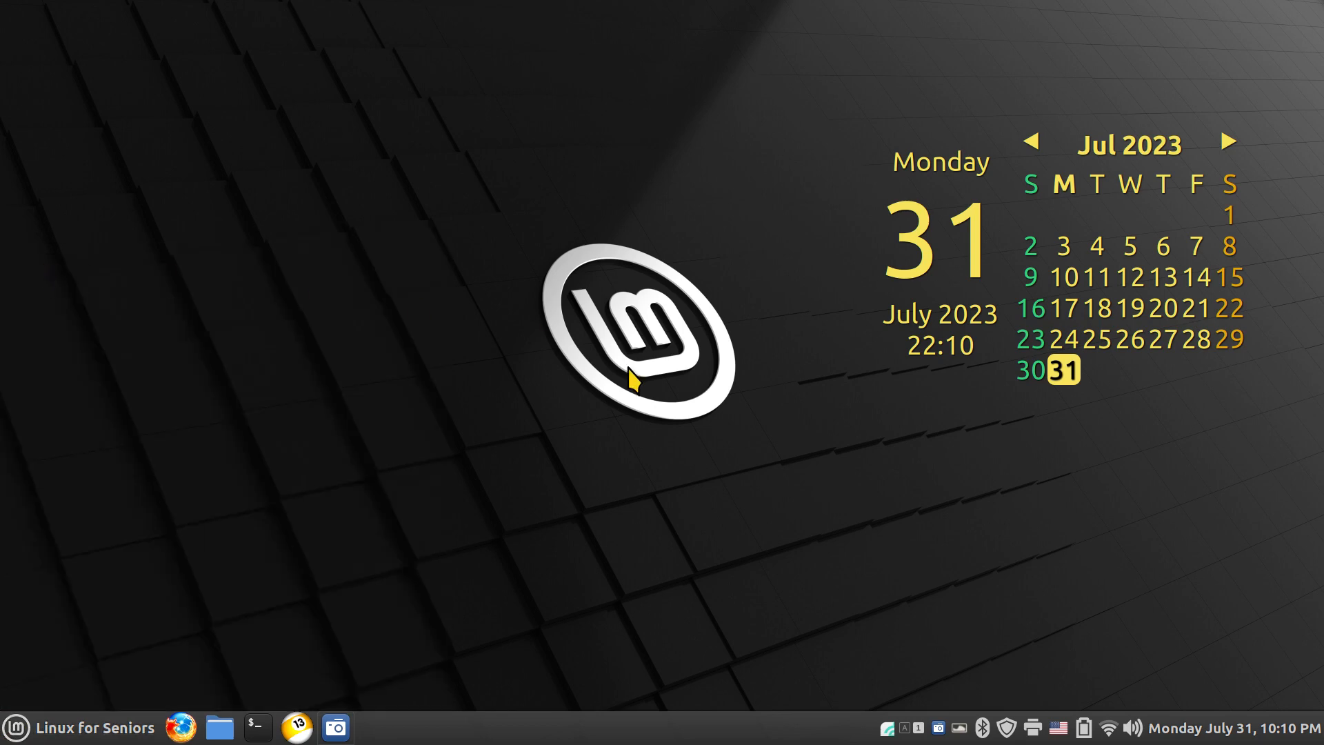
pyautogui.moveTo(713, 515)
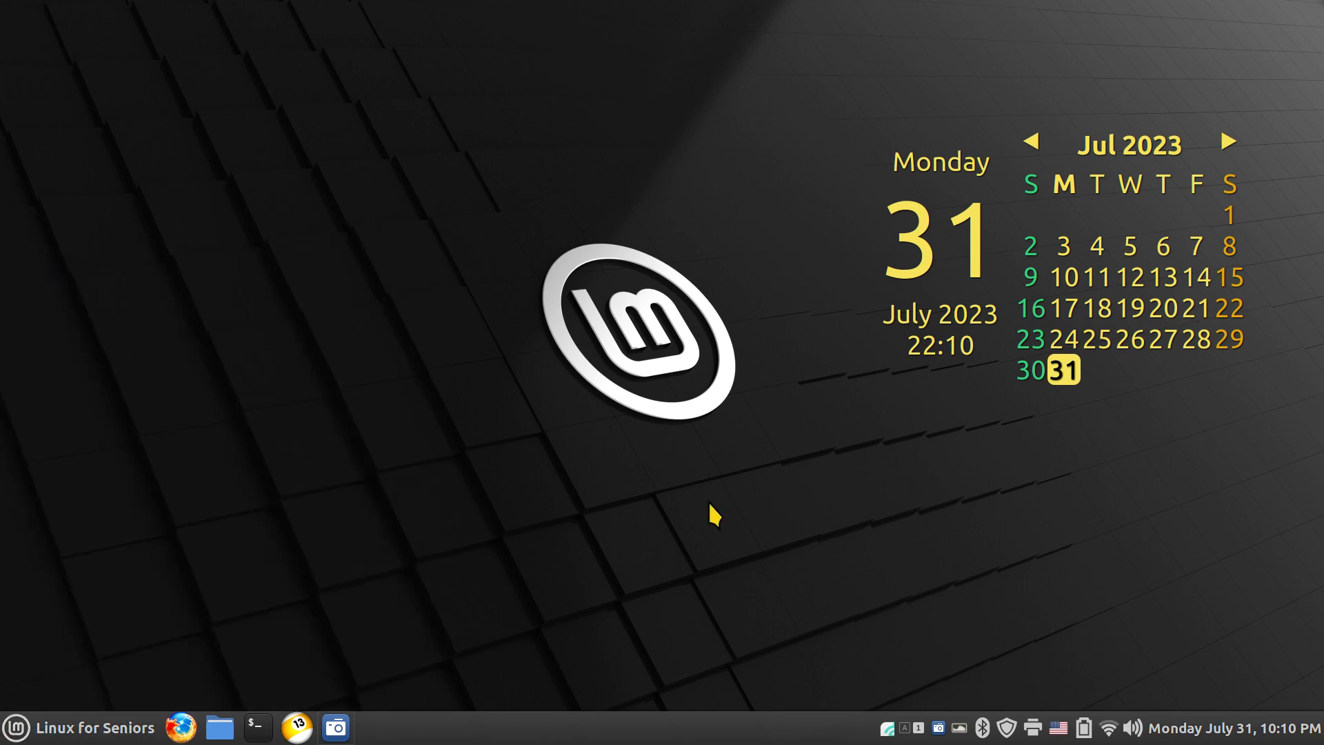
pyautogui.click(374, 727)
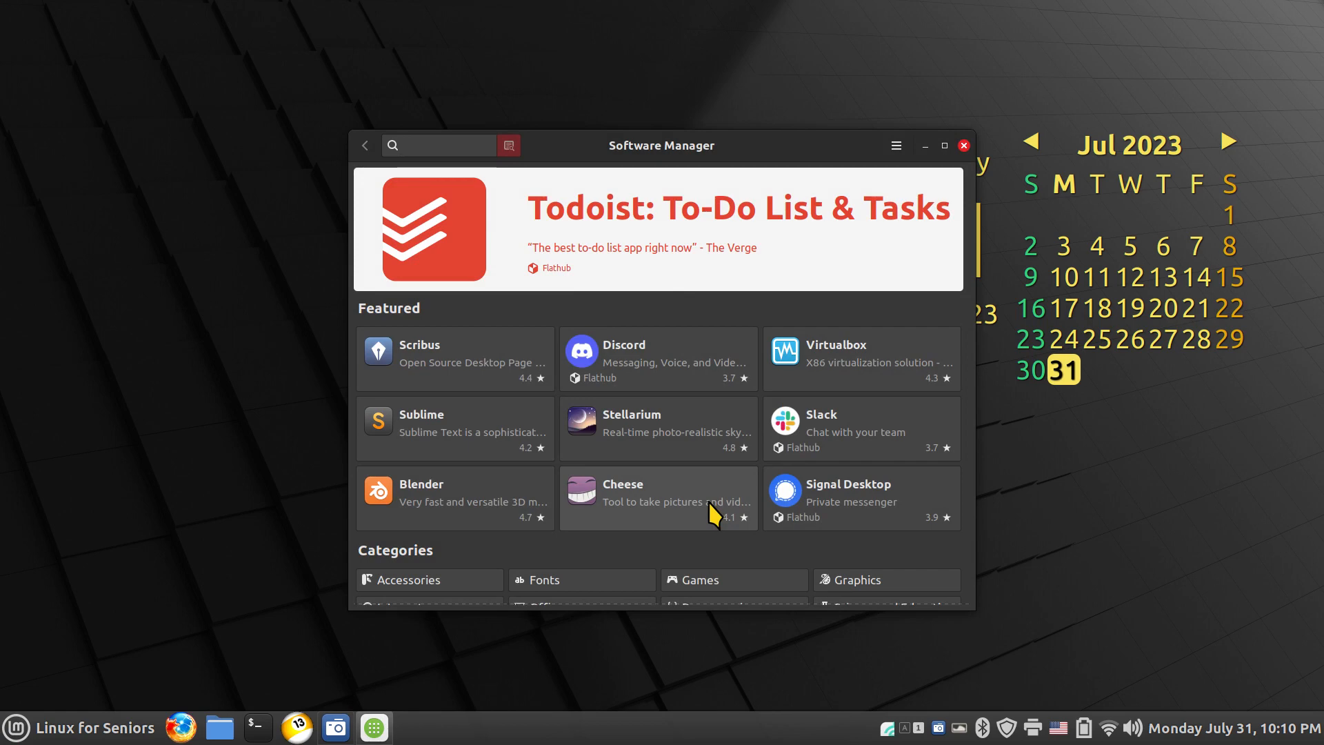
pyautogui.write('sy')
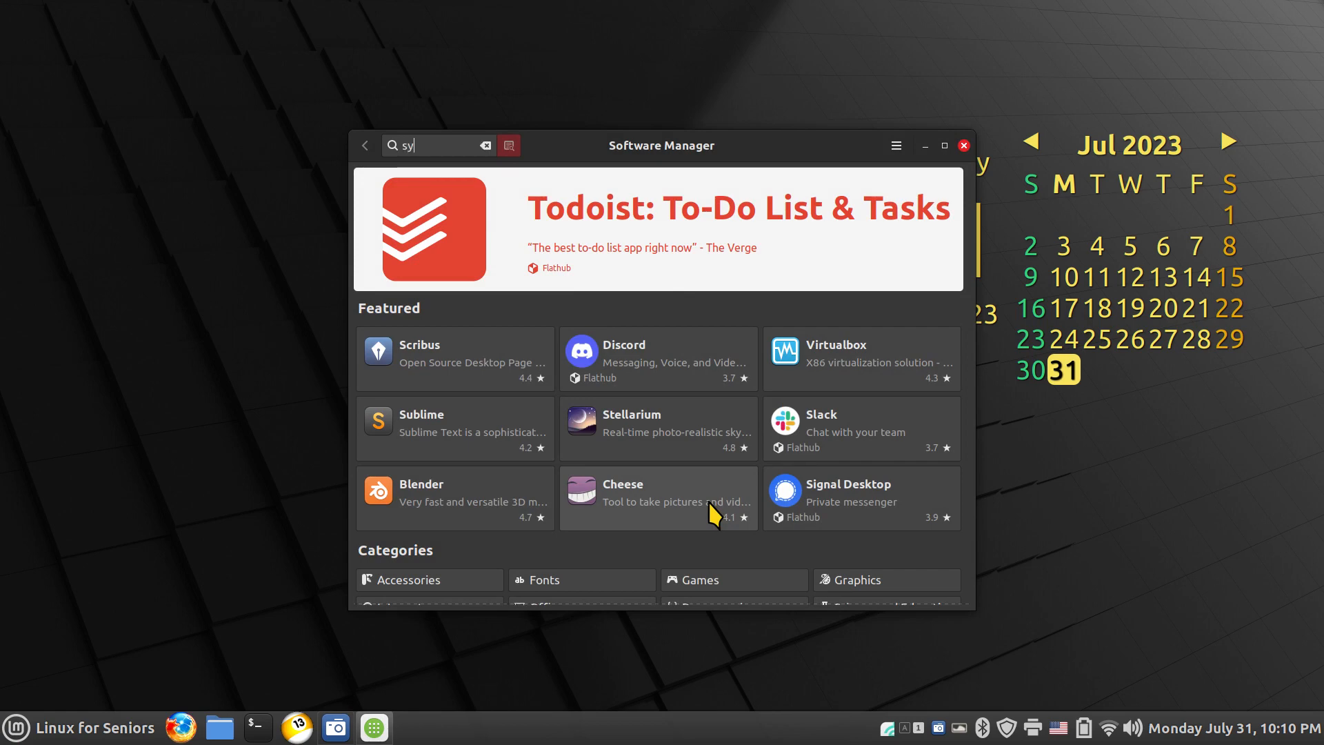
pyautogui.write('na')
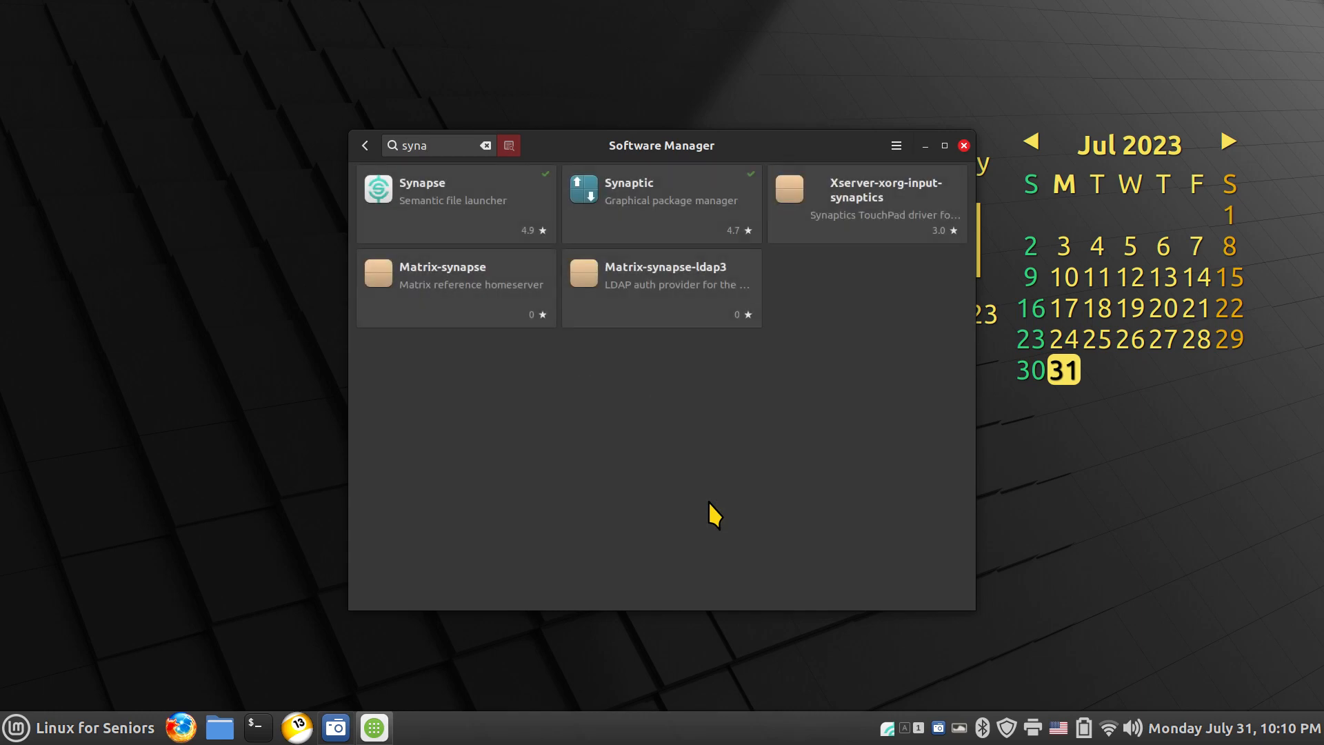
pyautogui.click(457, 195)
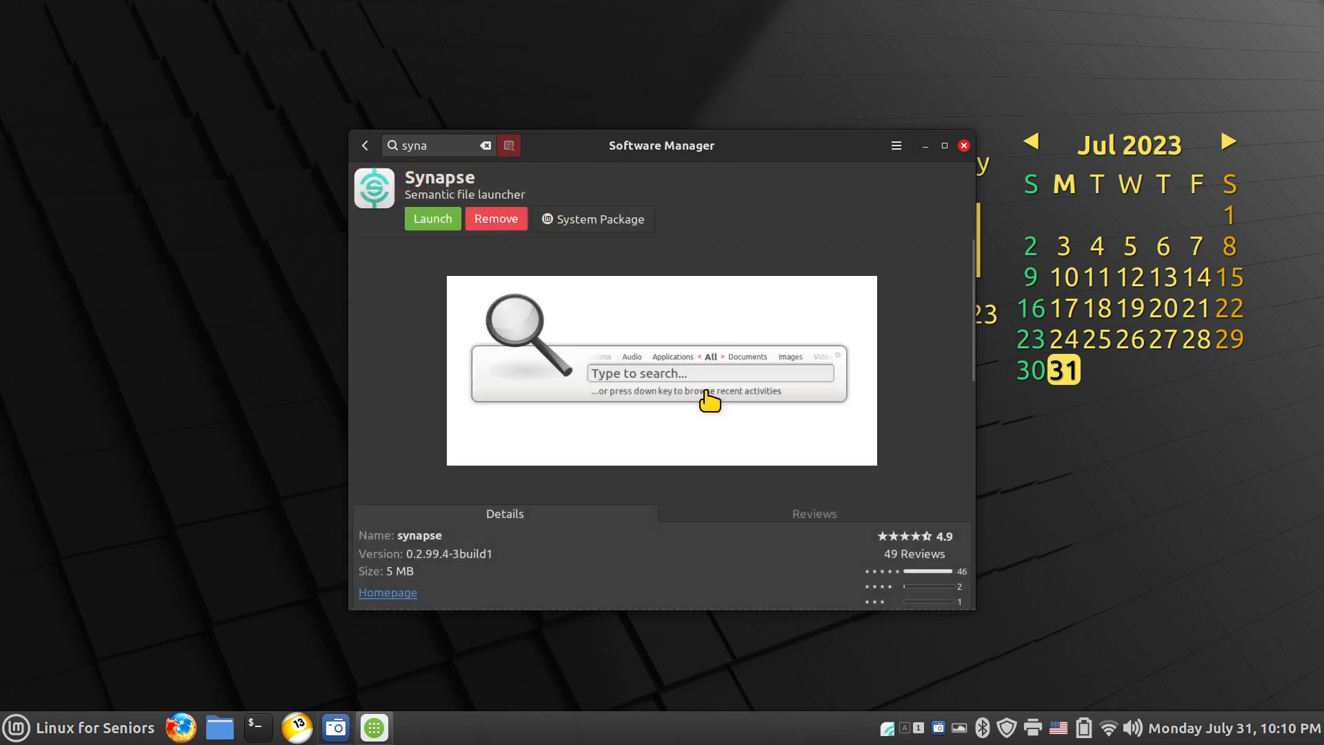
pyautogui.moveTo(406, 592)
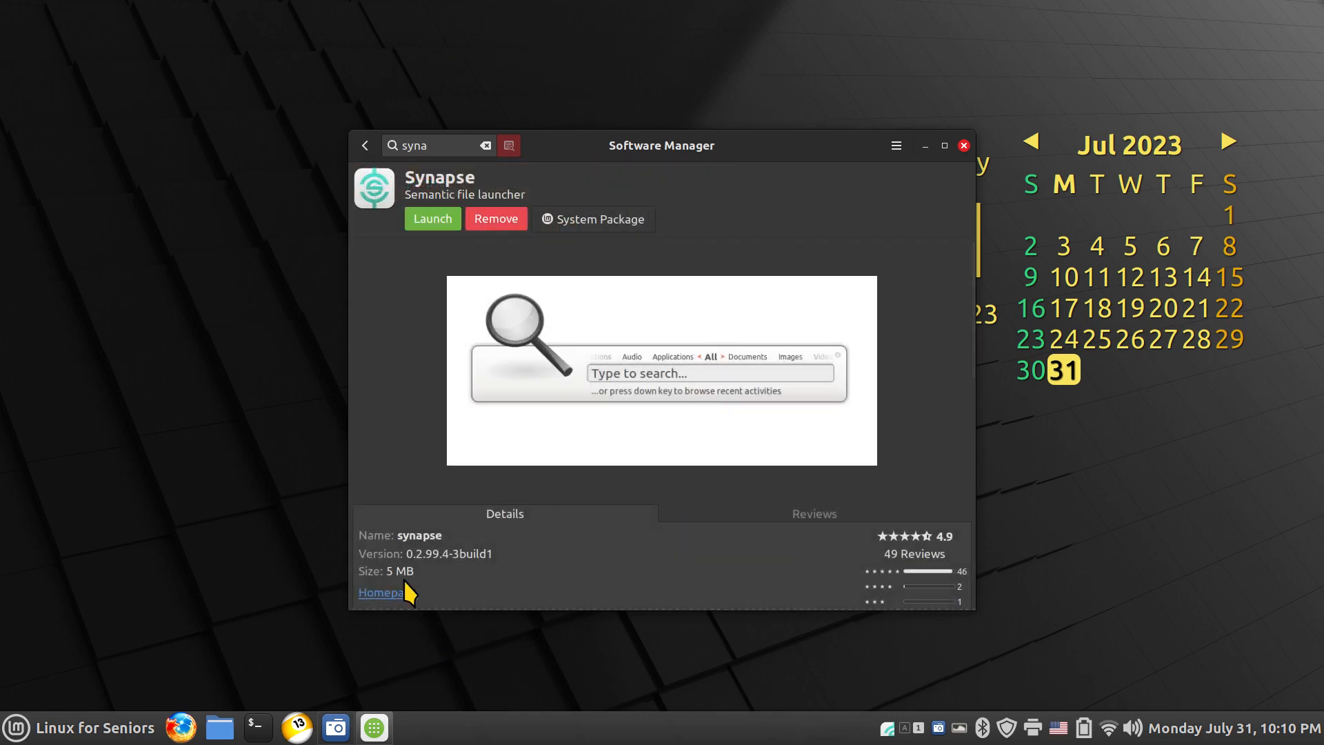
pyautogui.moveTo(422, 249)
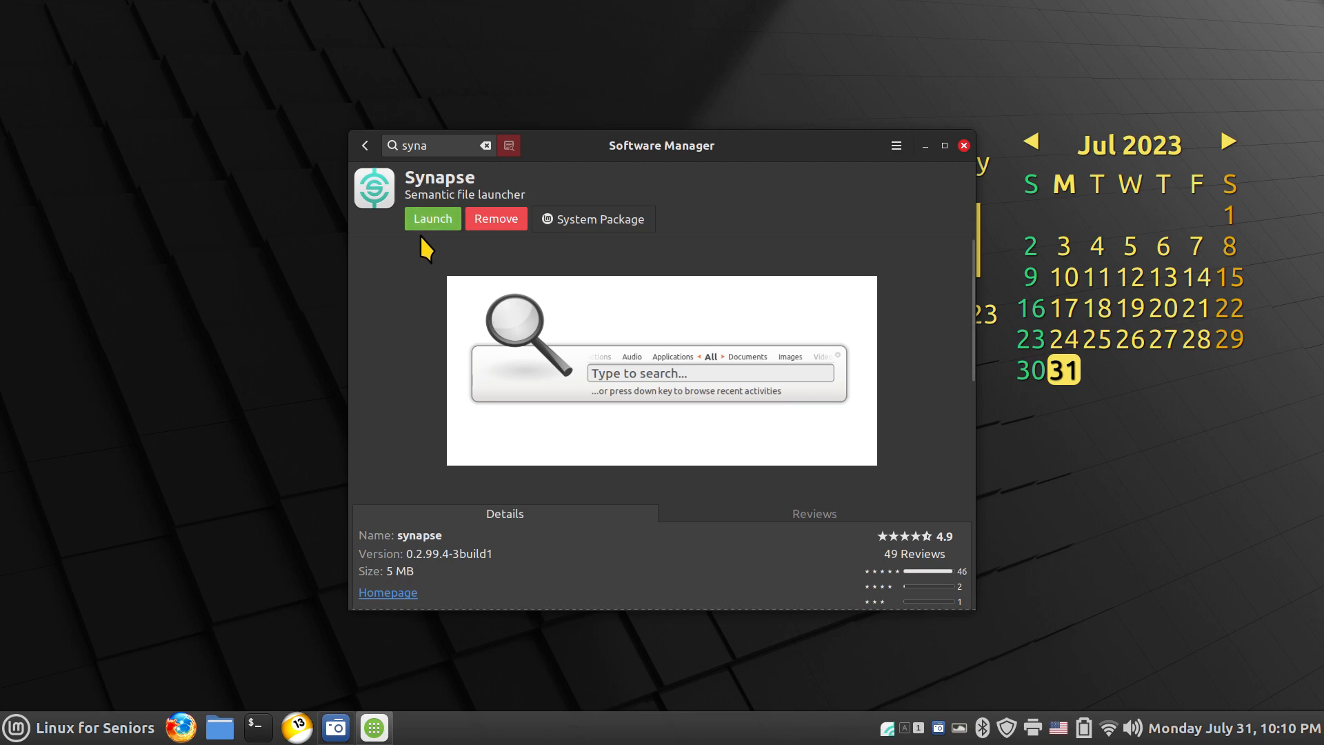
pyautogui.moveTo(496, 220)
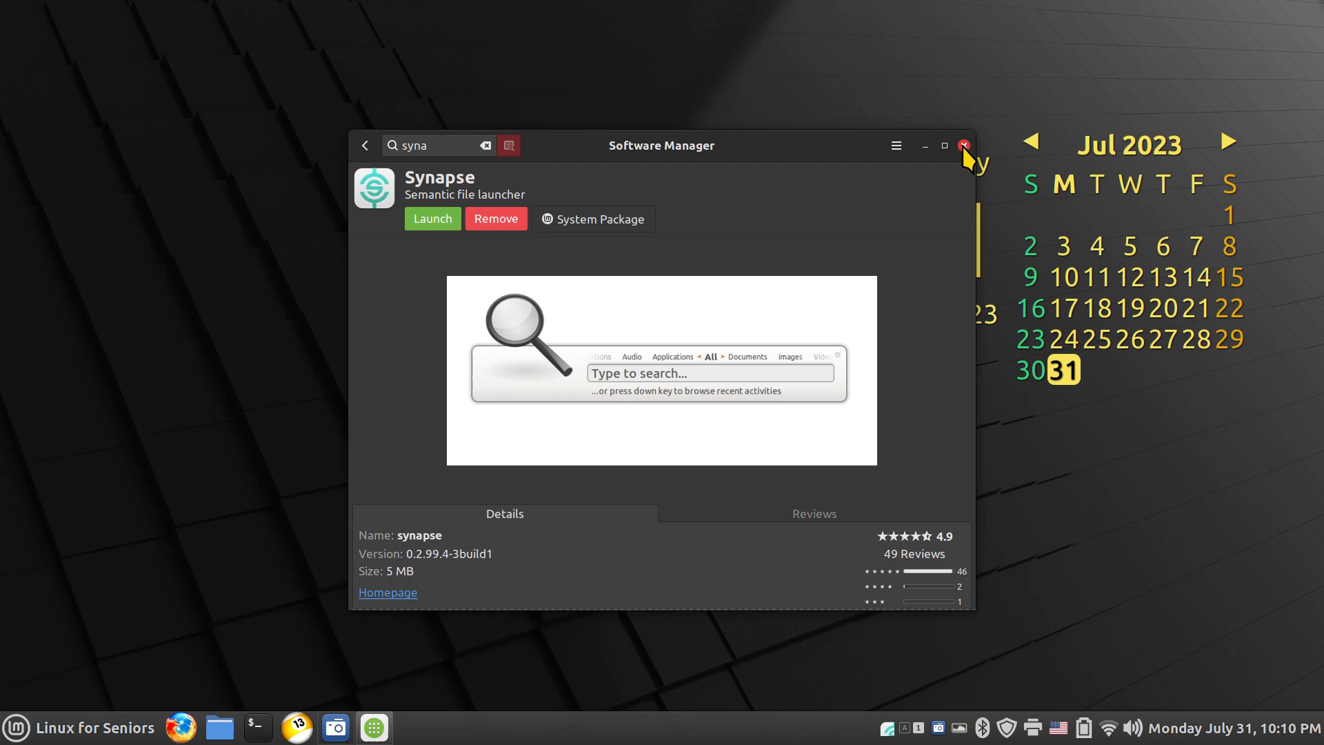
pyautogui.click(961, 145)
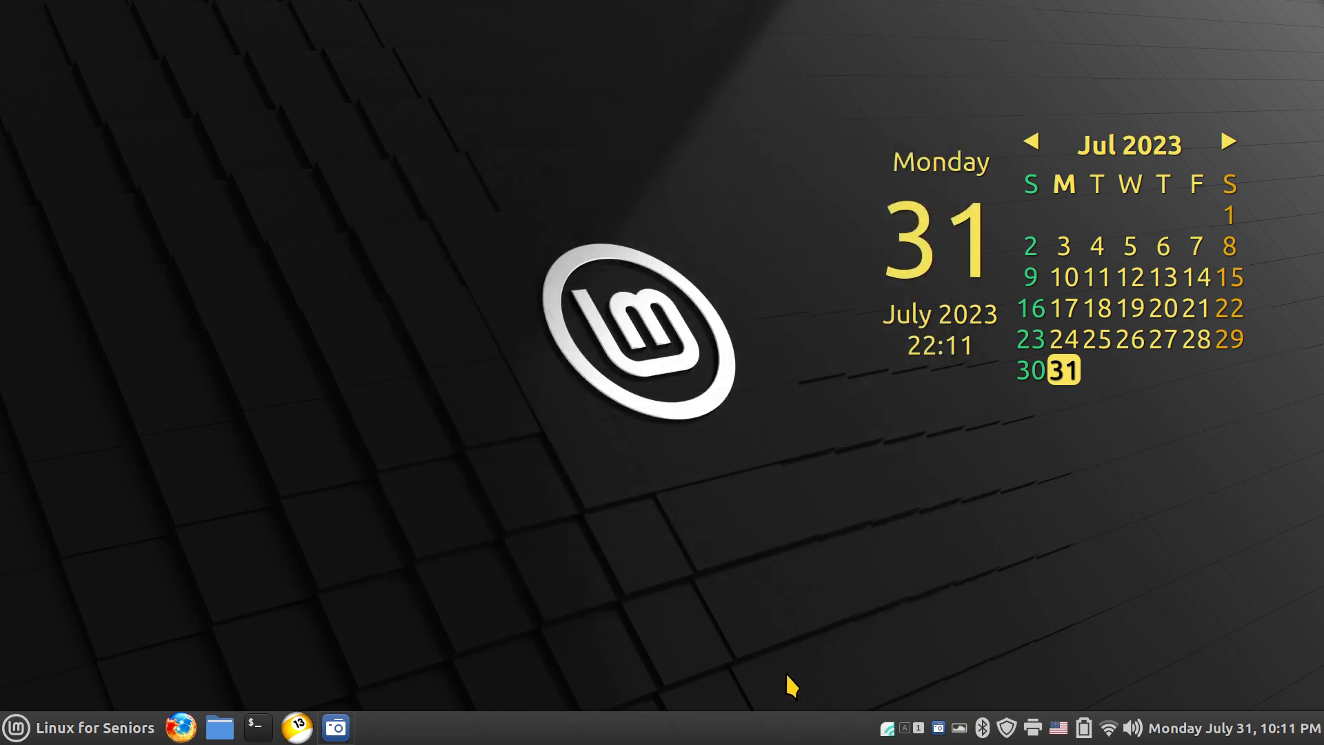
pyautogui.moveTo(533, 519)
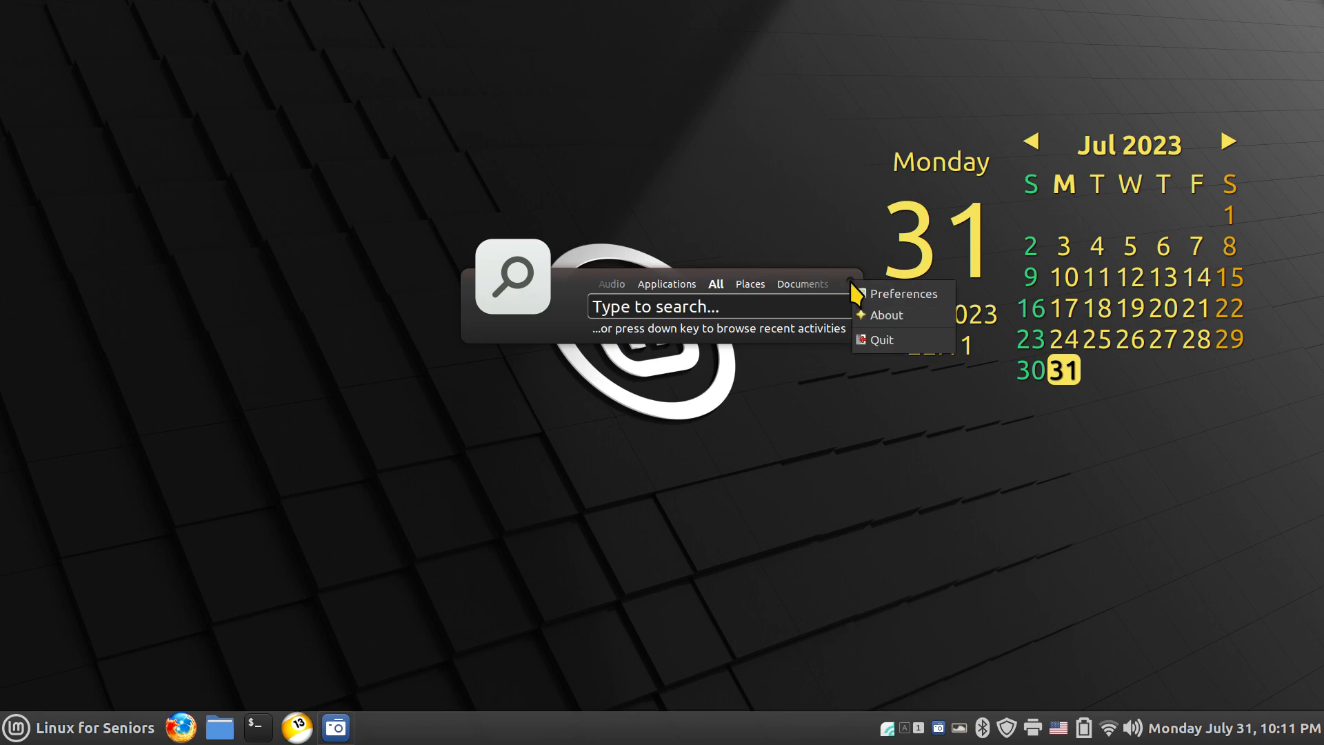
# Review the General settings with the Default theme and bring up the panel's context menu.
pyautogui.click(906, 293)
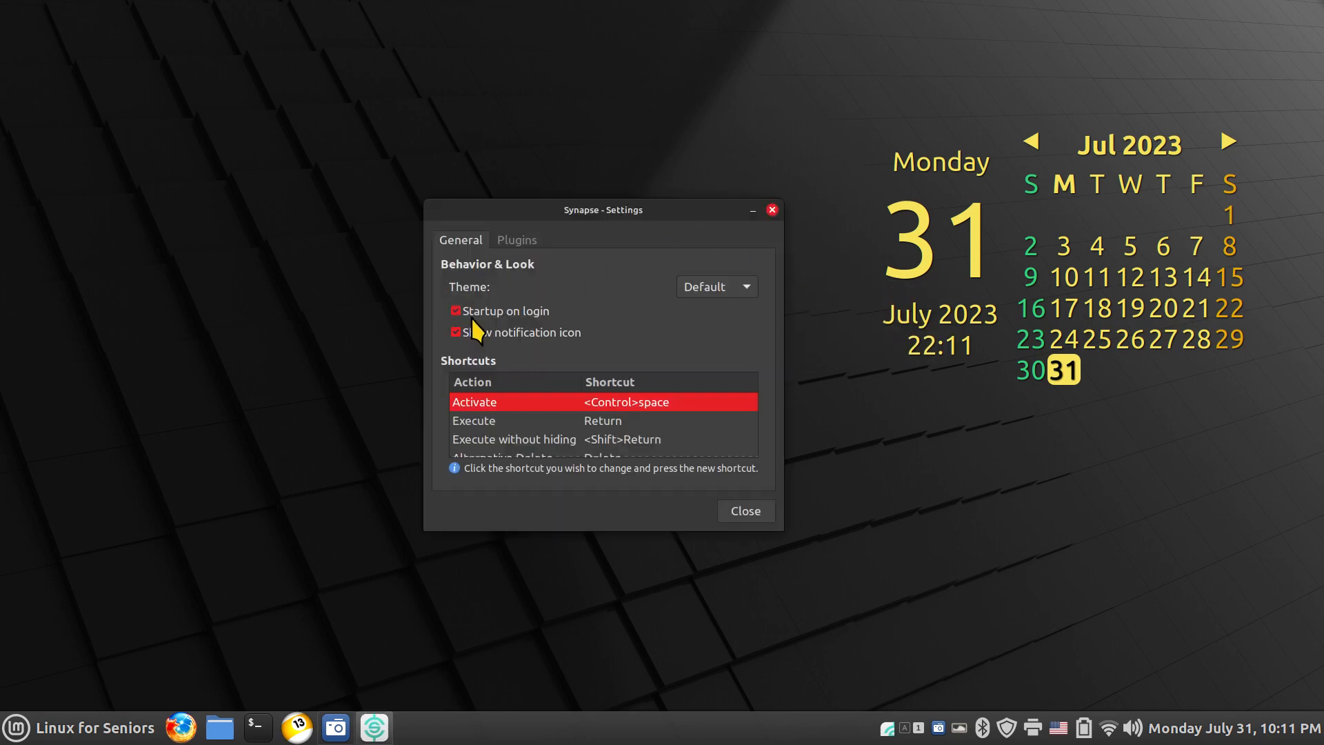
pyautogui.click(457, 331)
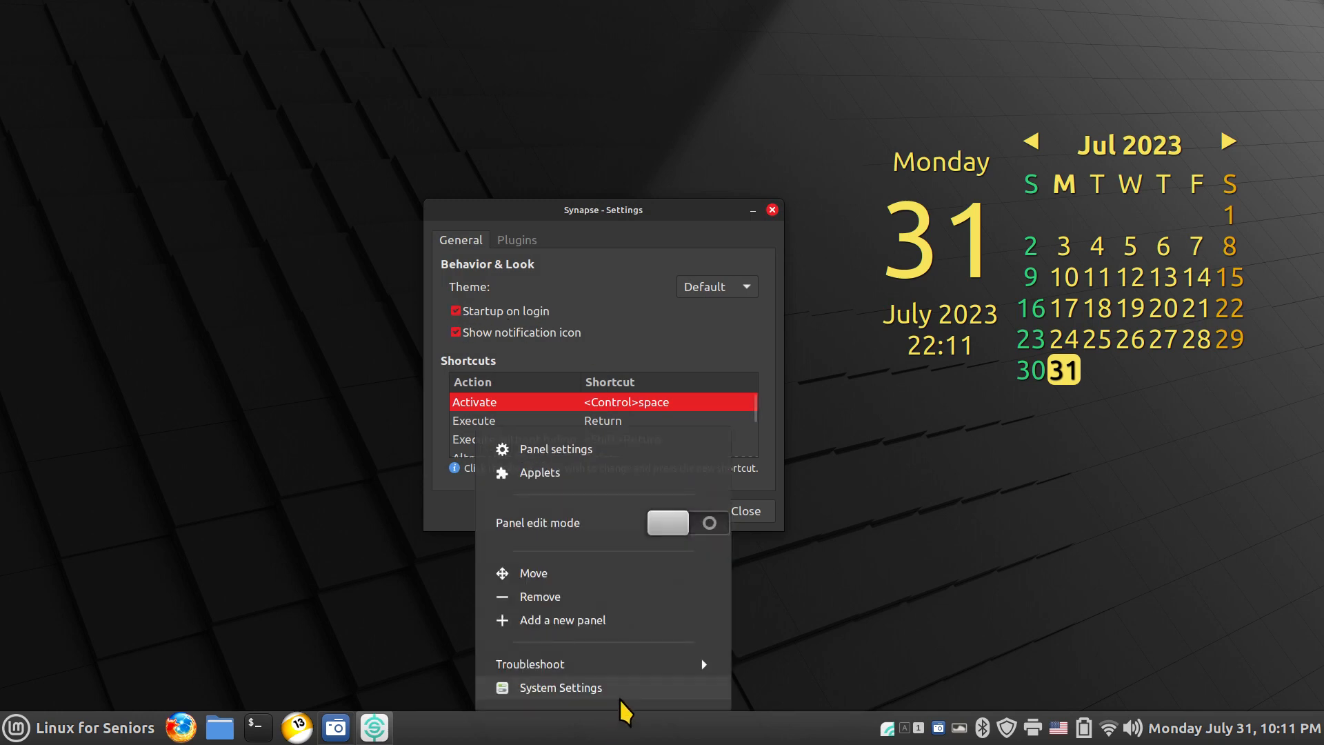
pyautogui.click(559, 687)
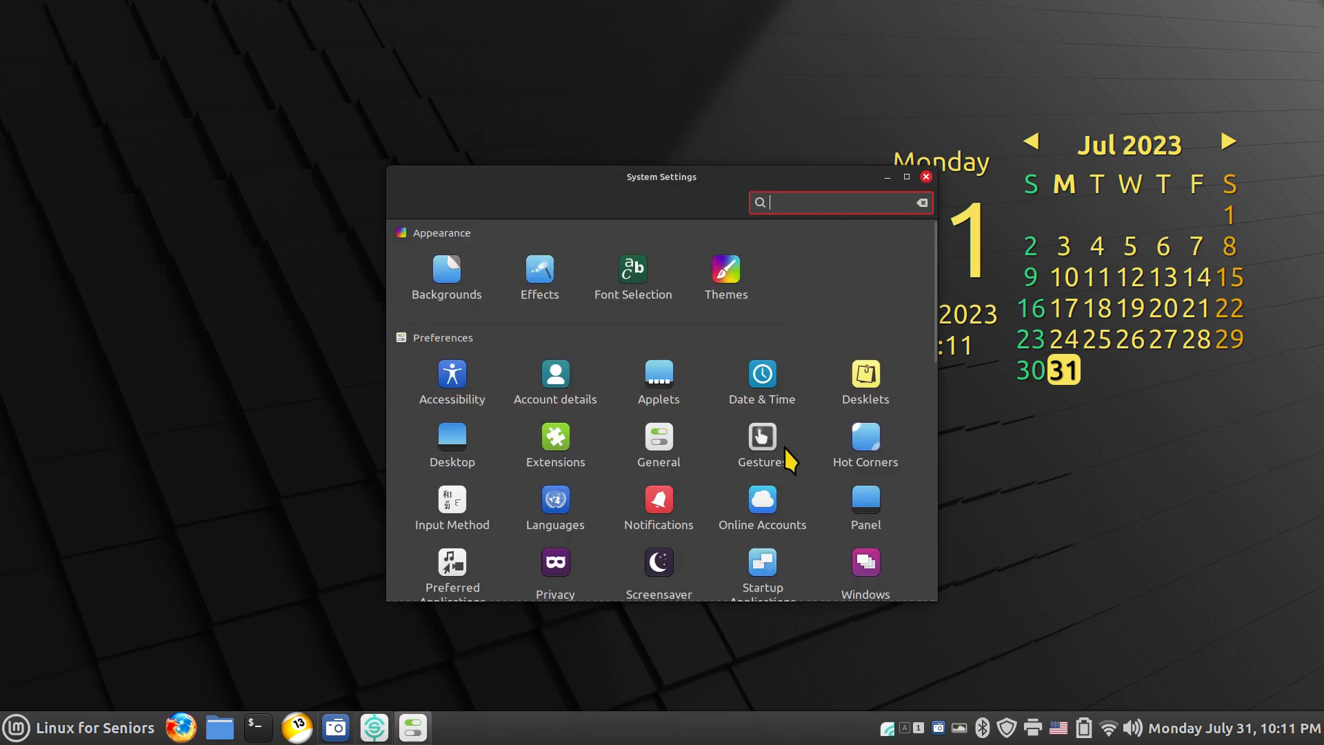
pyautogui.click(762, 569)
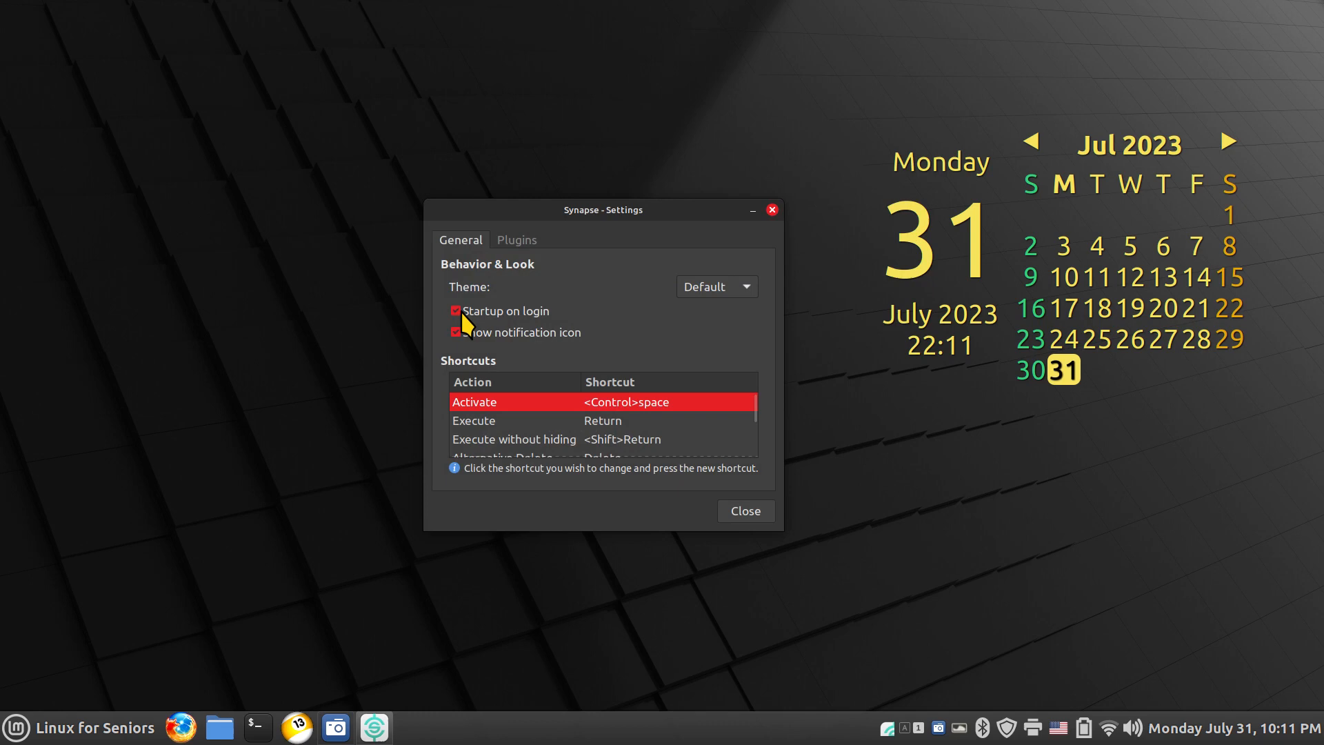
# Keep the Default theme for now and browse the Plugins list before returning to General.
pyautogui.click(716, 287)
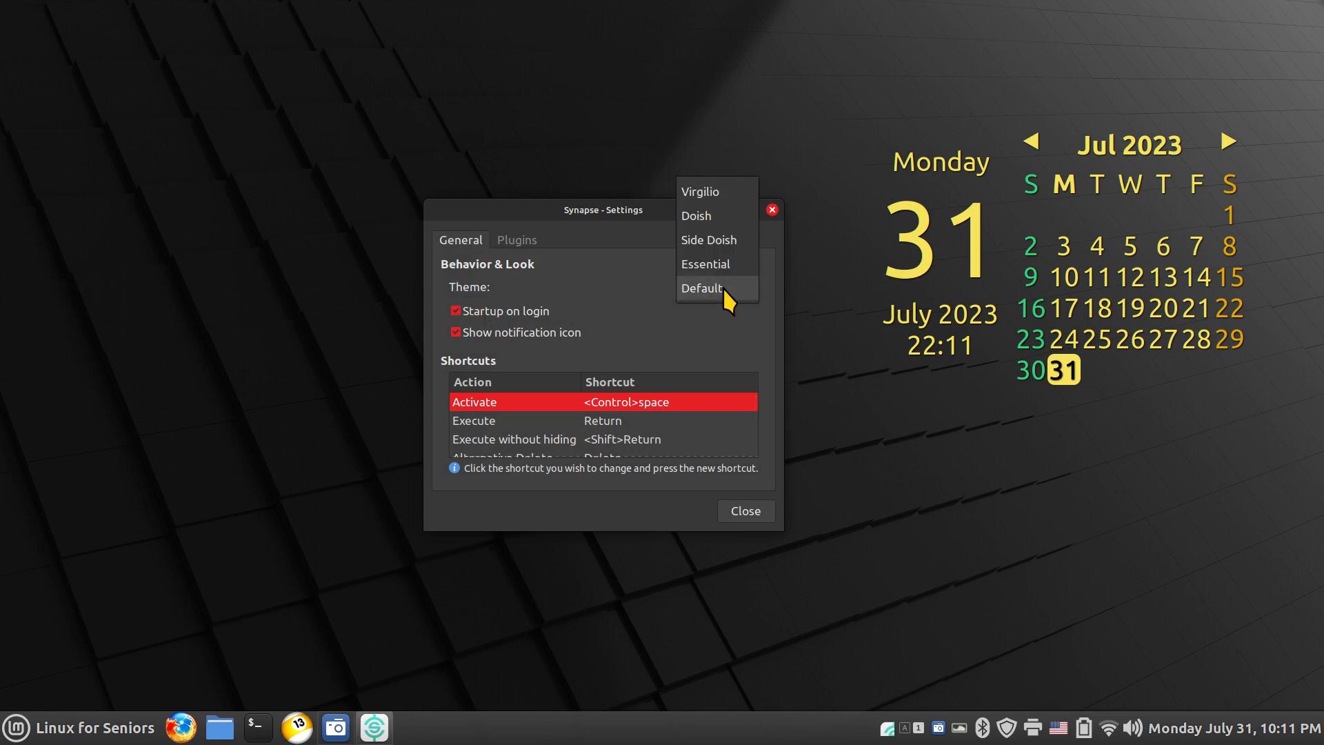
pyautogui.click(709, 287)
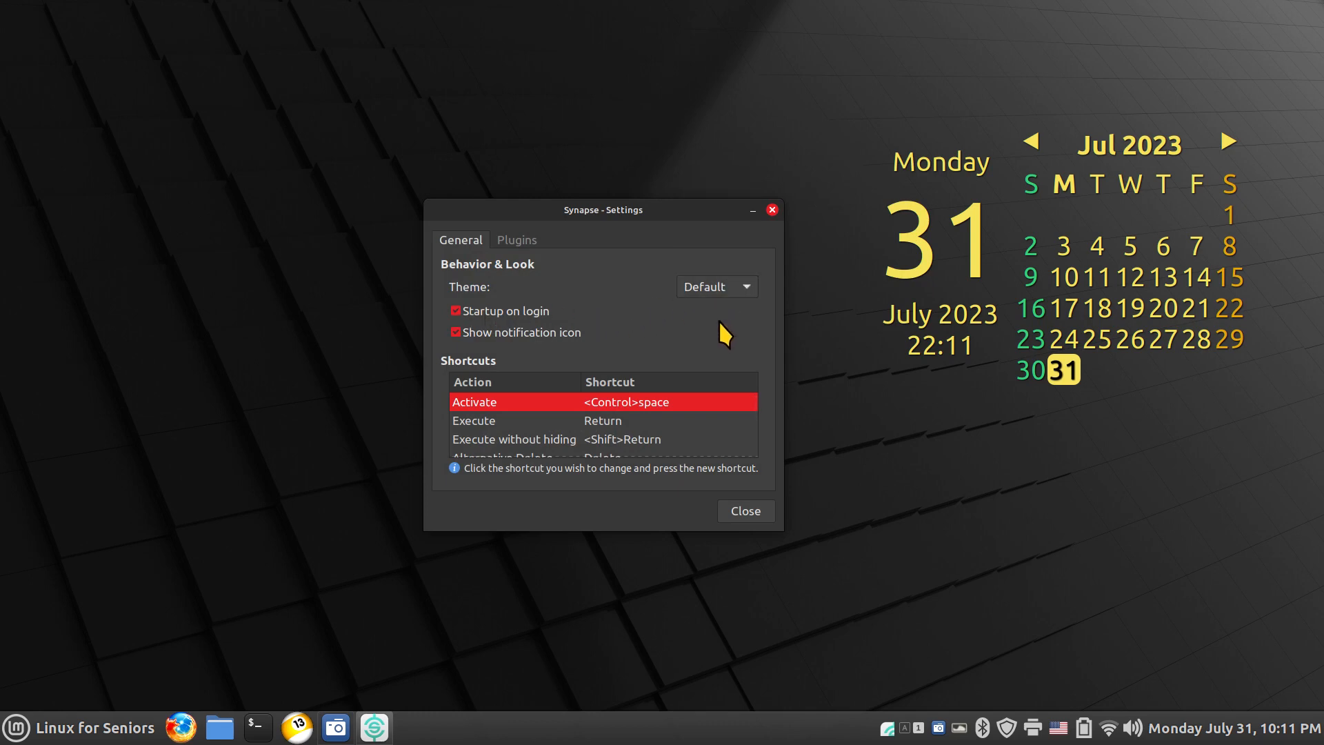
pyautogui.moveTo(604, 417)
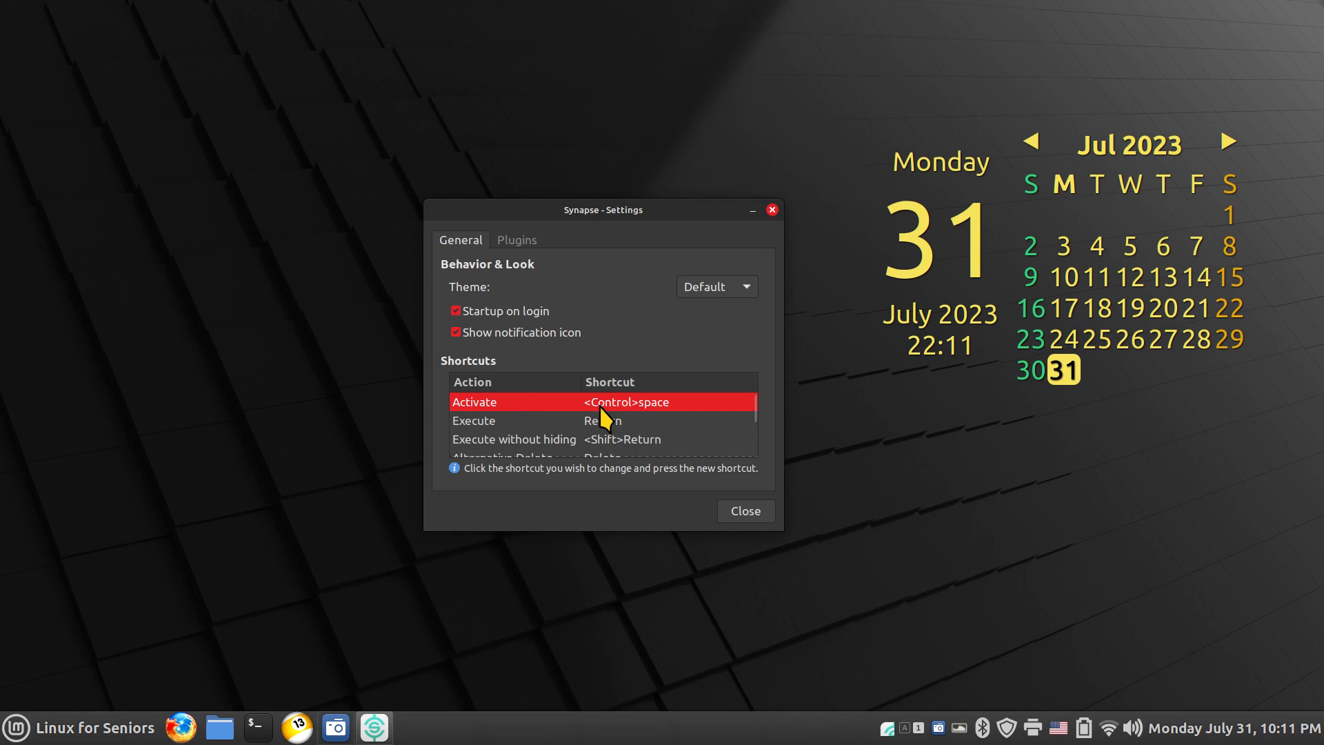
pyautogui.moveTo(646, 420)
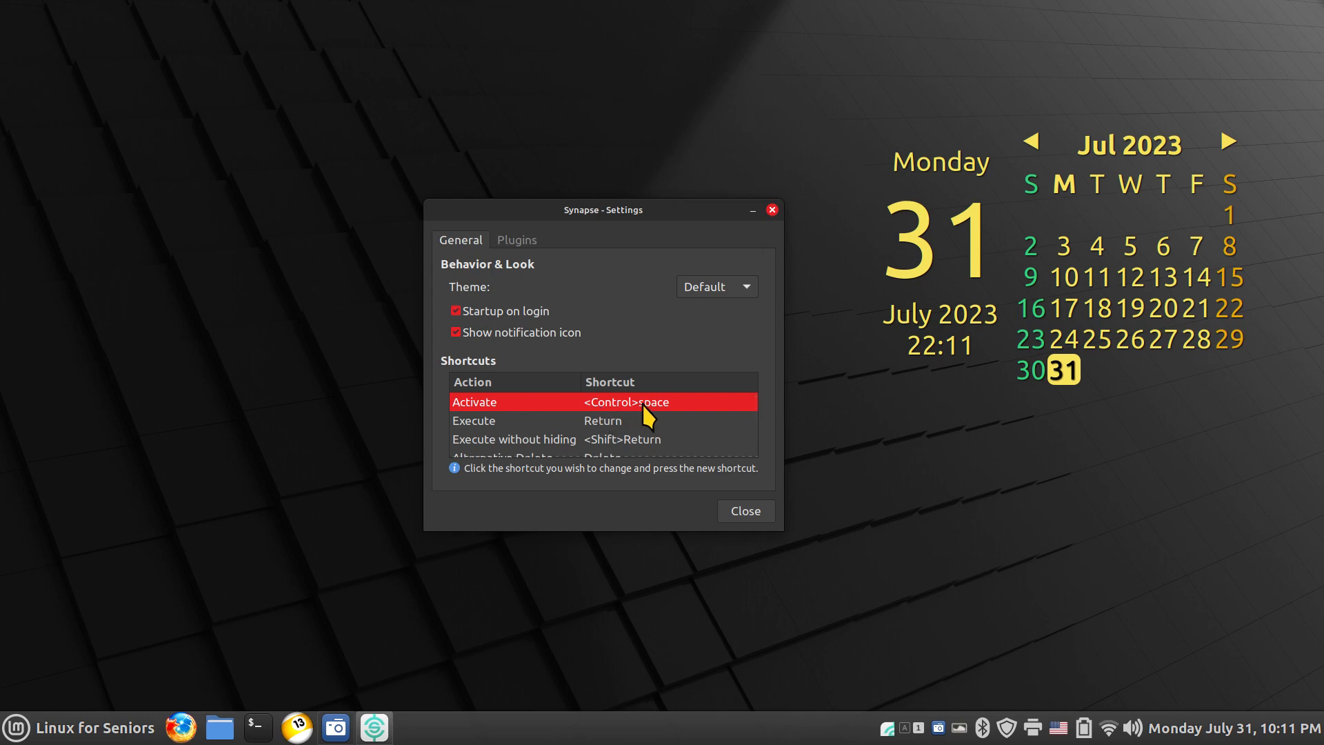
pyautogui.moveTo(650, 461)
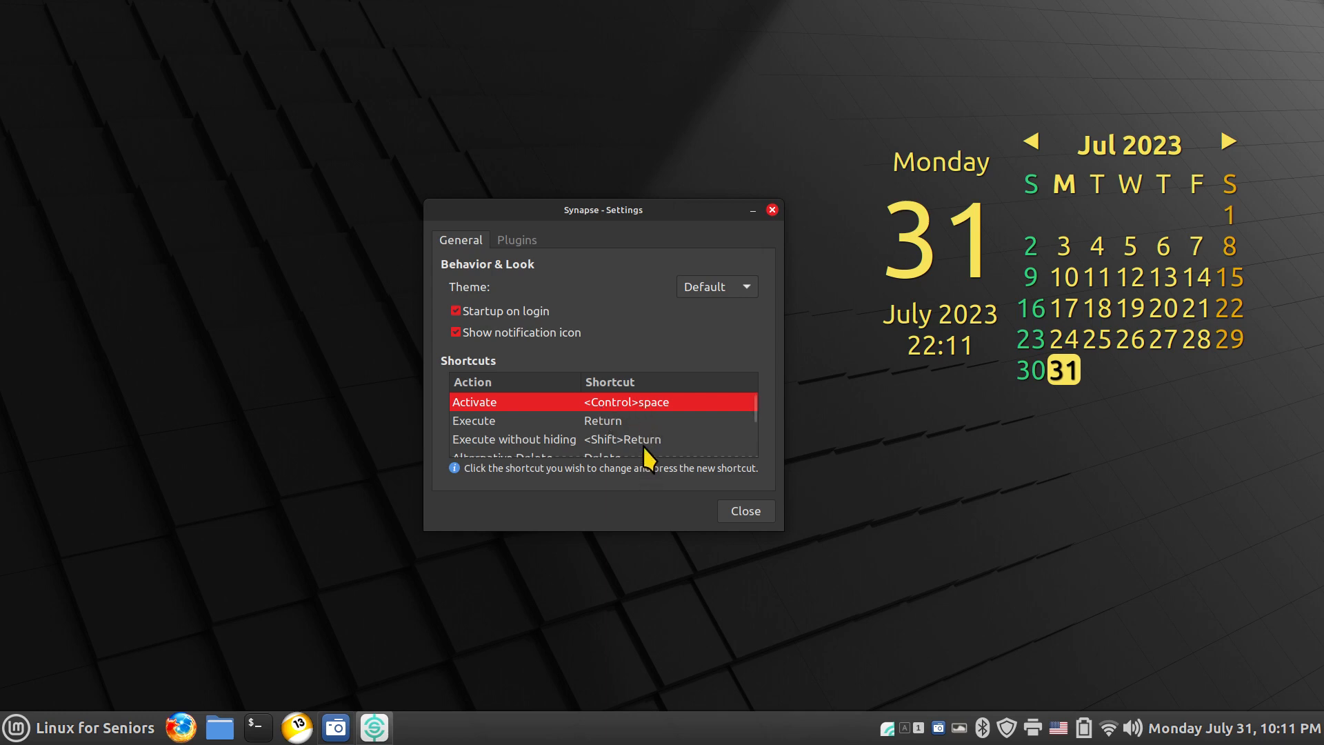
pyautogui.click(516, 240)
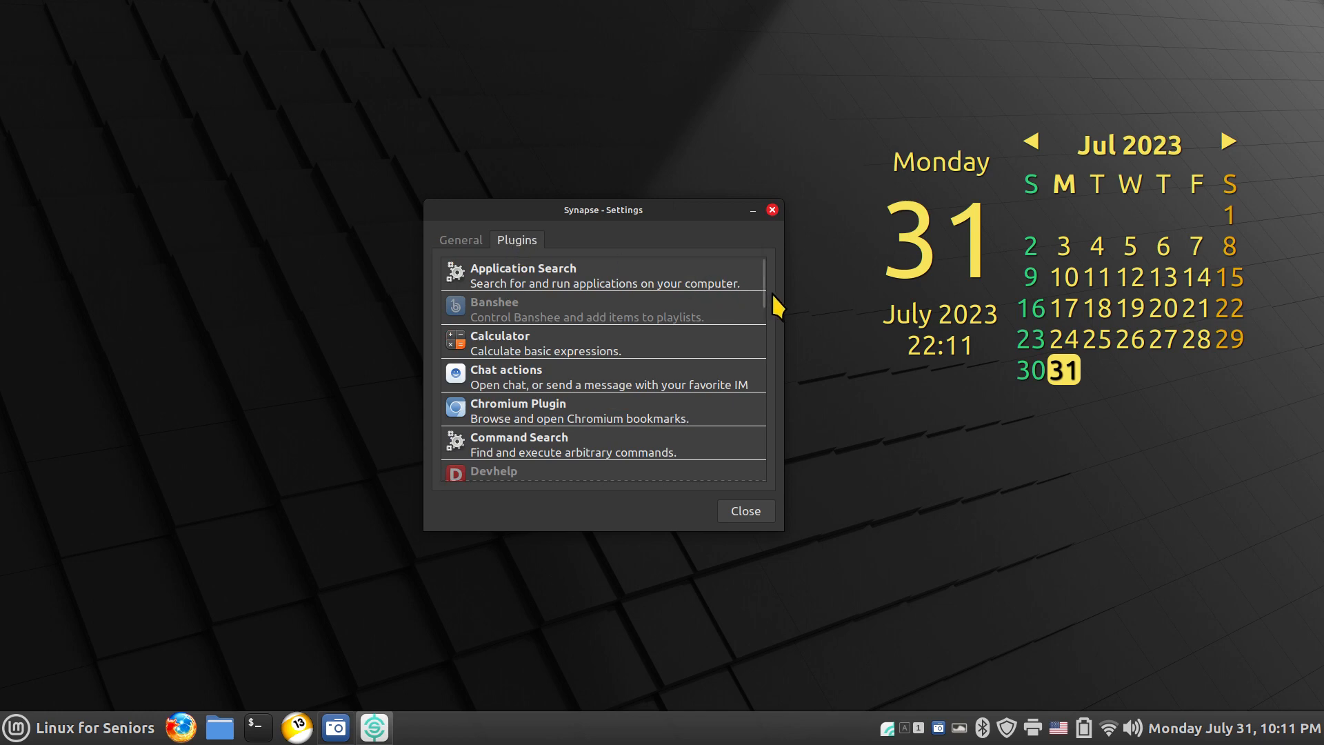
pyautogui.scroll(-3)
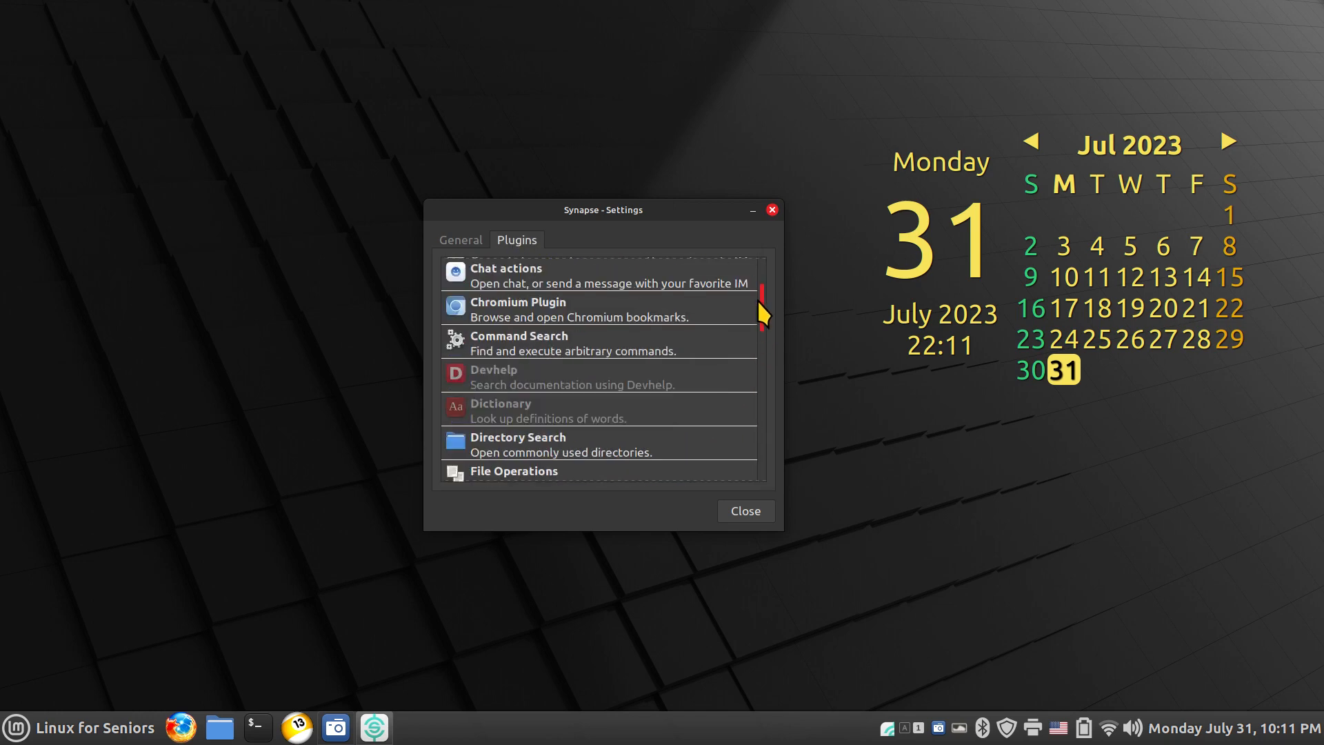
pyautogui.click(461, 240)
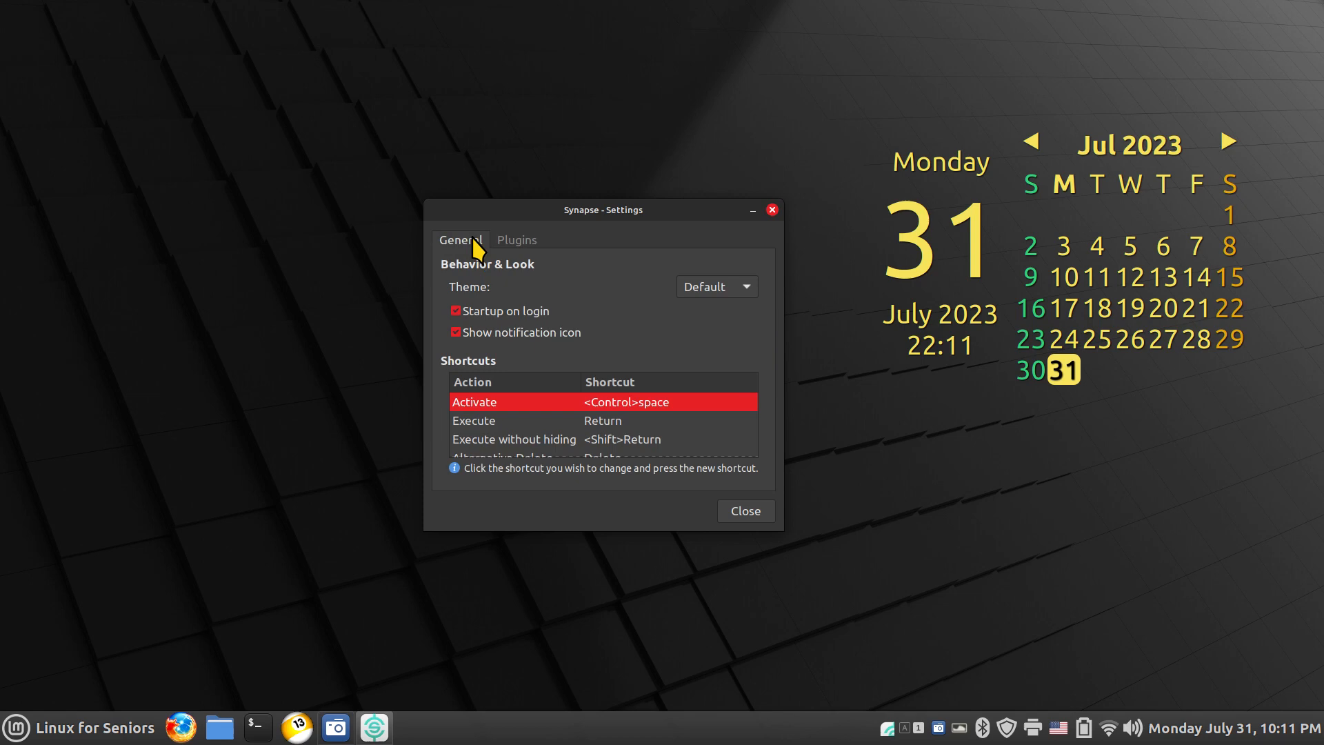
# Set the launcher theme to Virgilio.
pyautogui.click(716, 287)
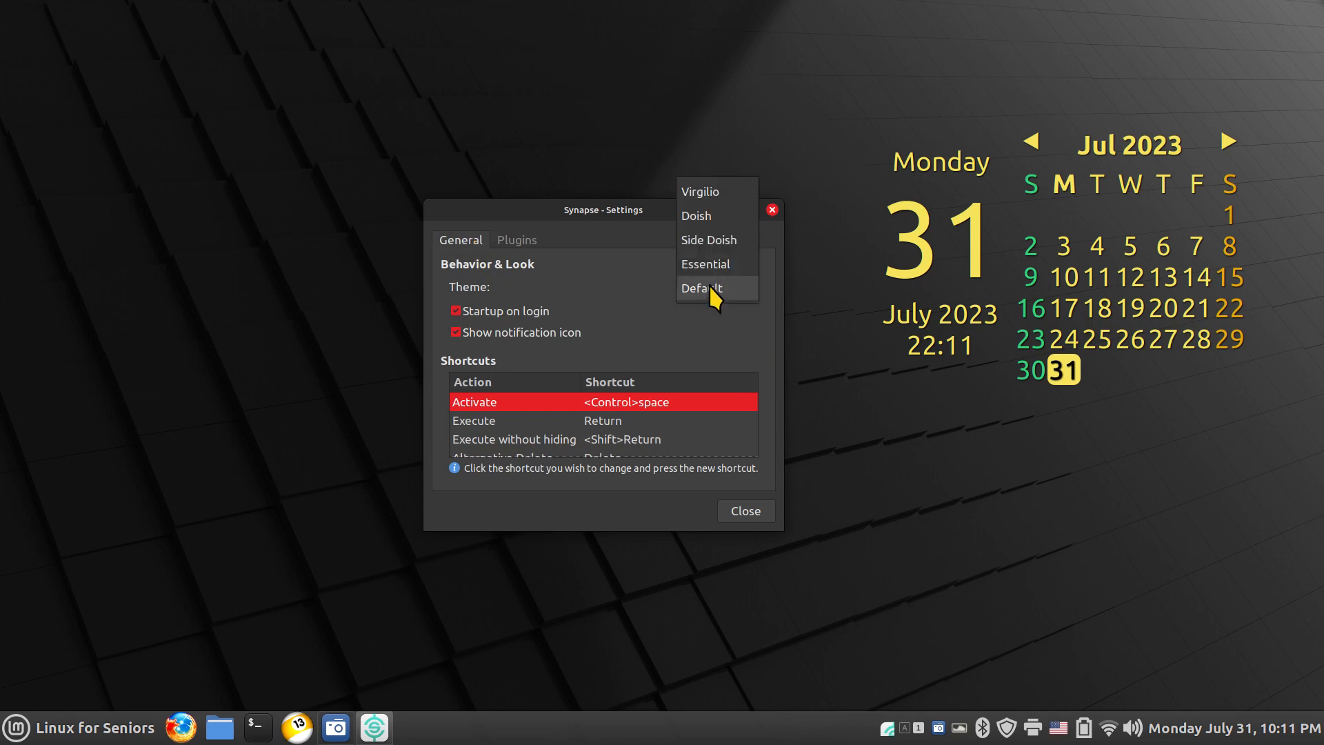
pyautogui.click(699, 190)
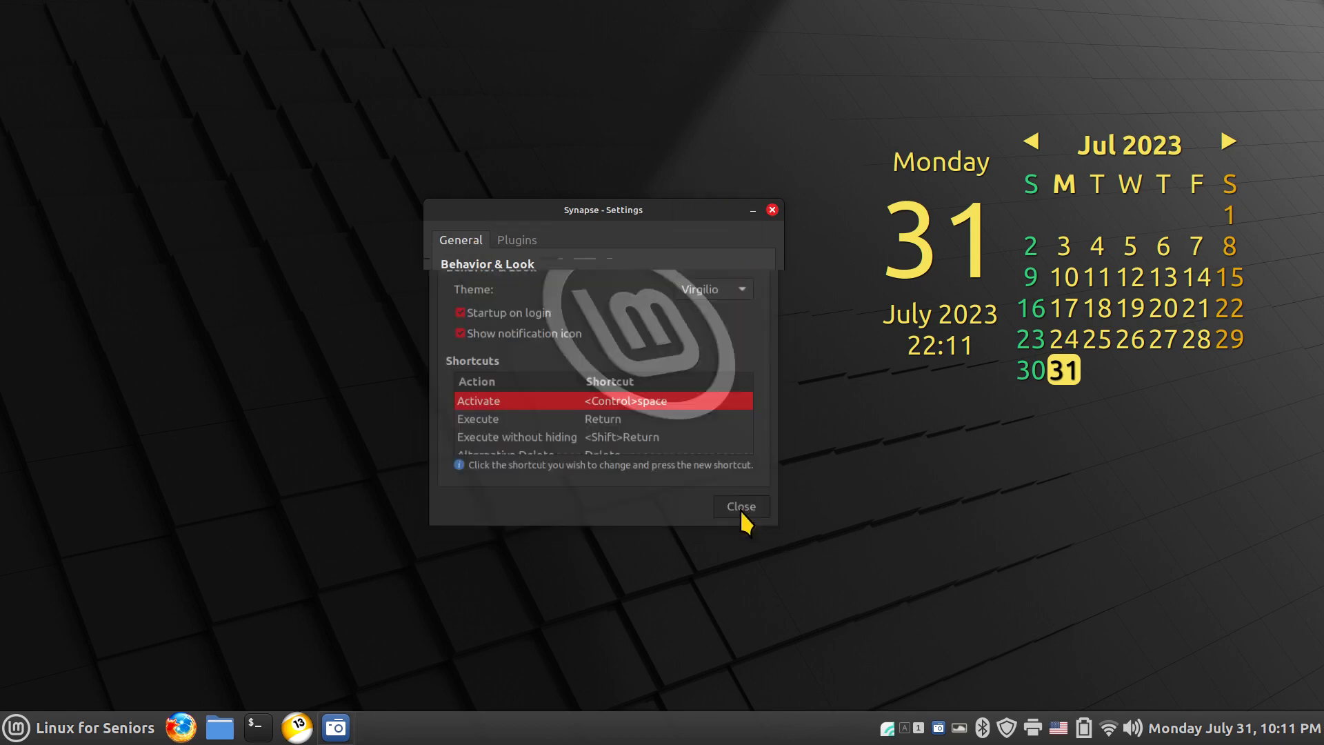
# Close Settings and search 'lib' in the Virgilio-styled launcher to start LibreOffice Writer.
pyautogui.click(739, 506)
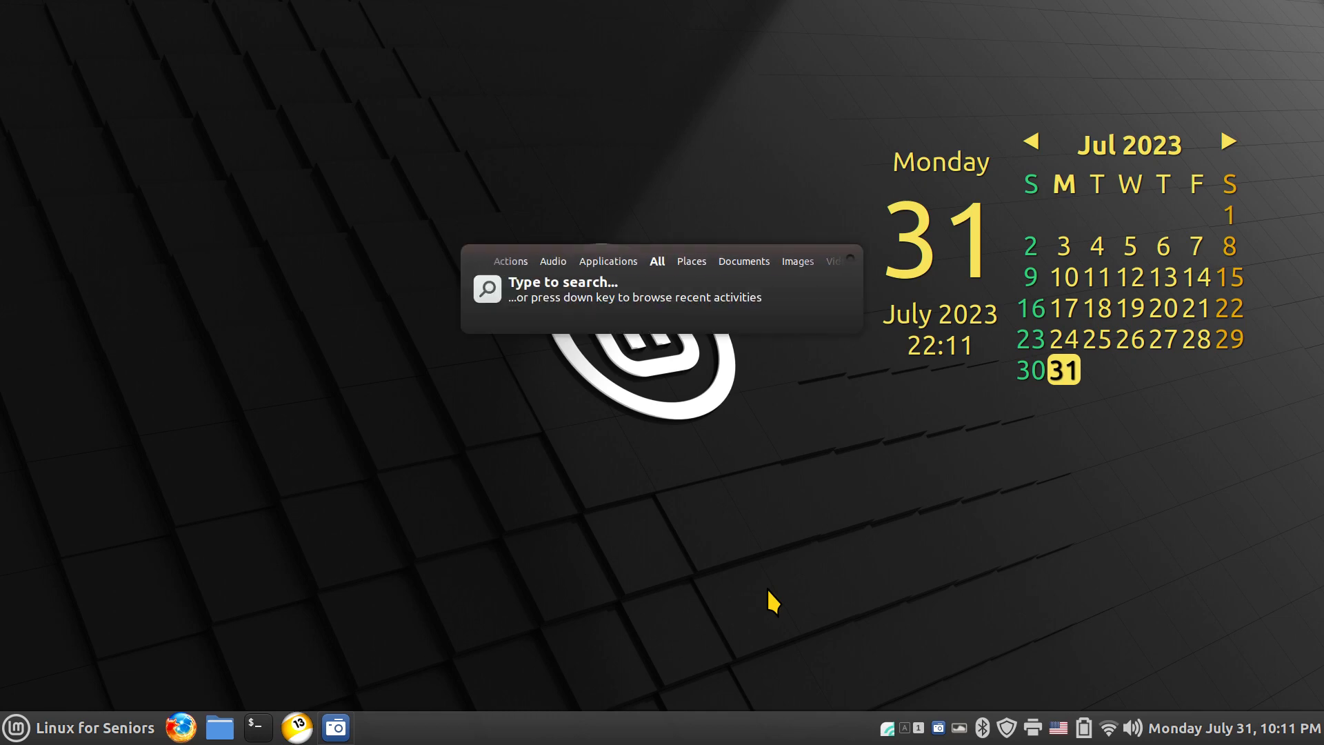
pyautogui.write('lib')
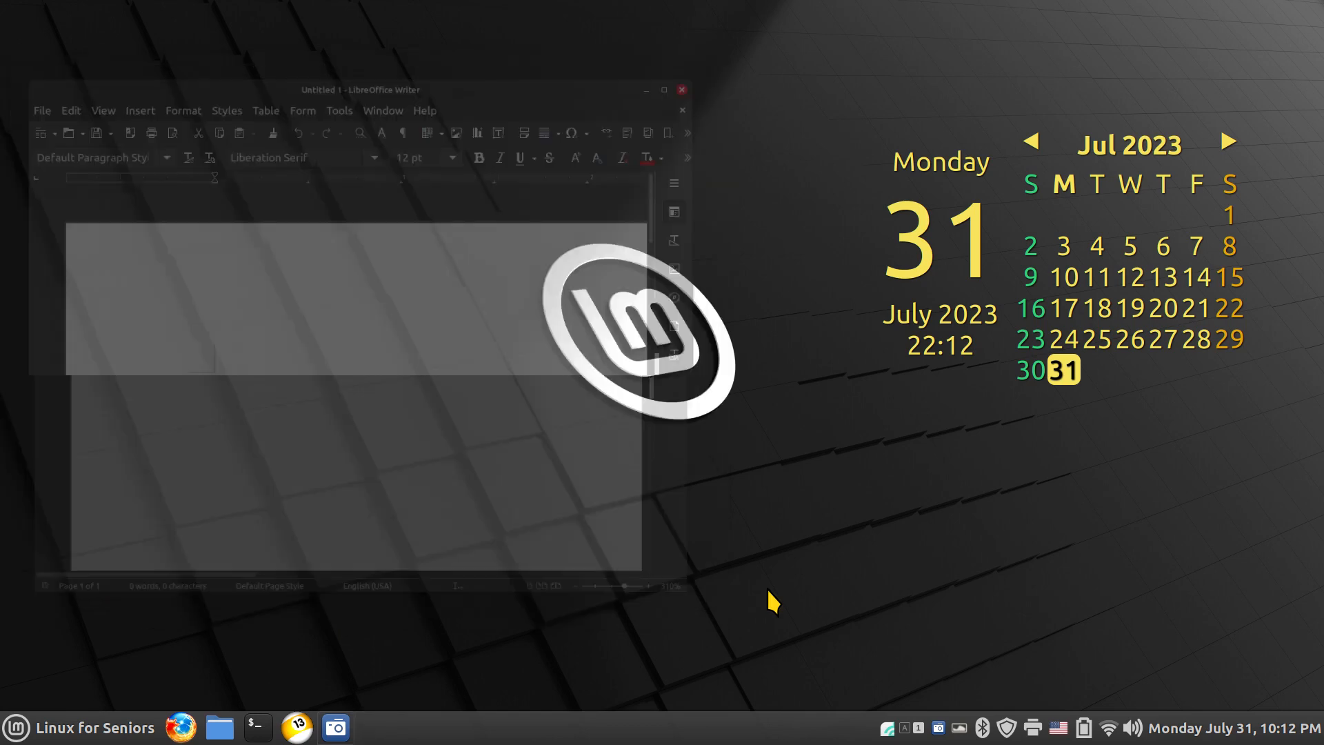
# Set the launcher theme to Doish and close the settings.
pyautogui.click(680, 90)
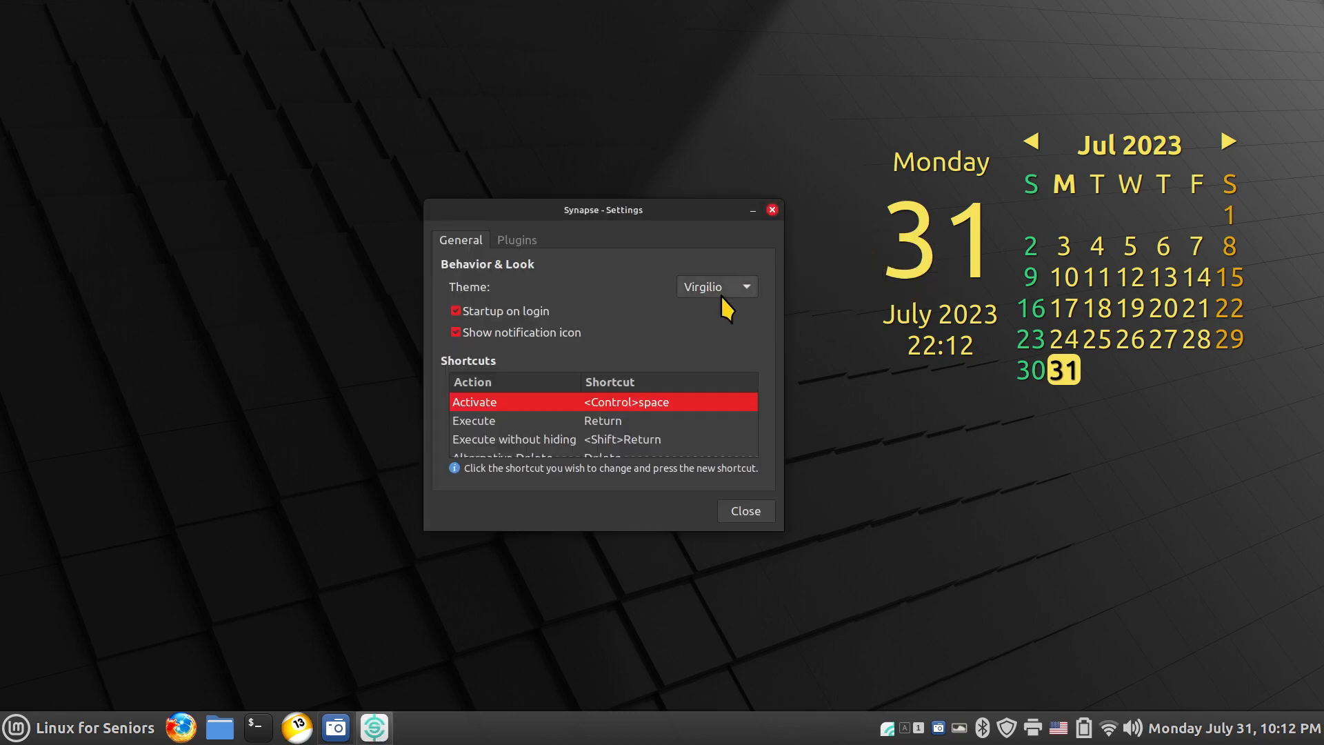
pyautogui.click(709, 287)
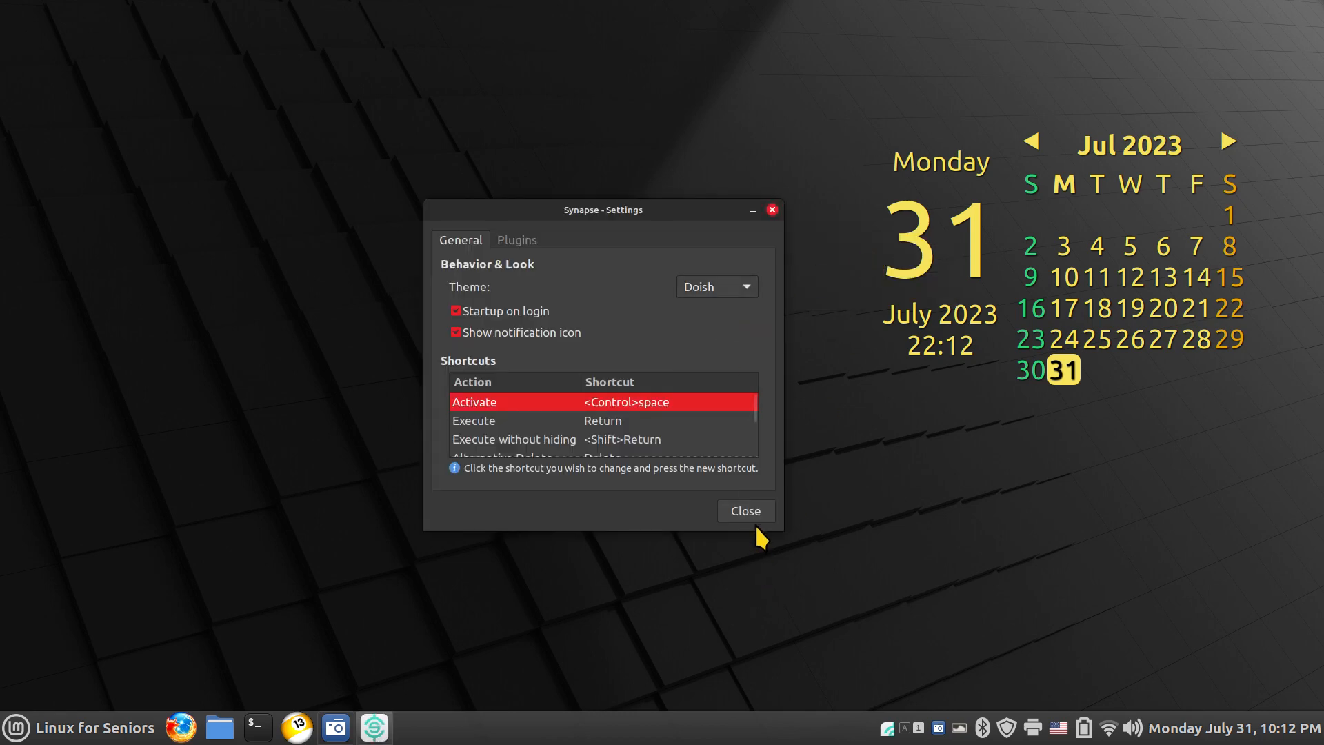
pyautogui.click(743, 510)
pyautogui.write('Soli')
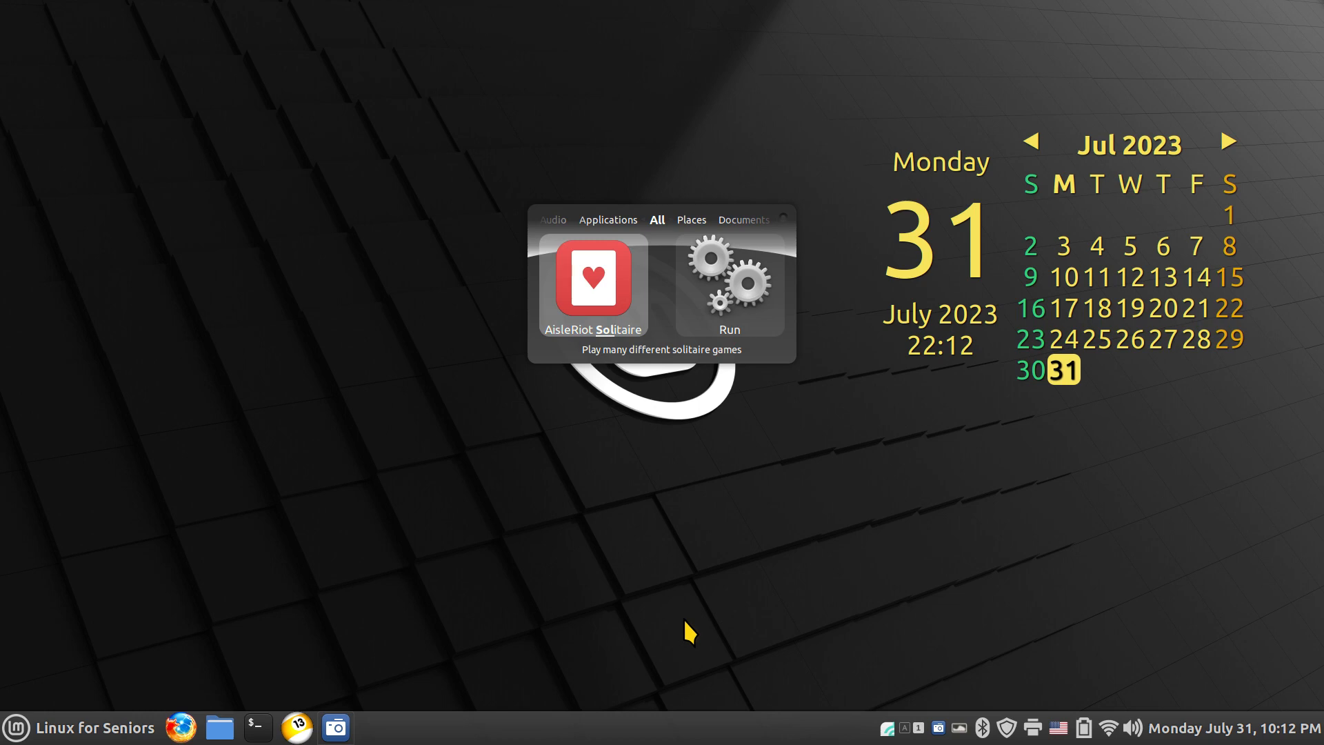
pyautogui.moveTo(607, 355)
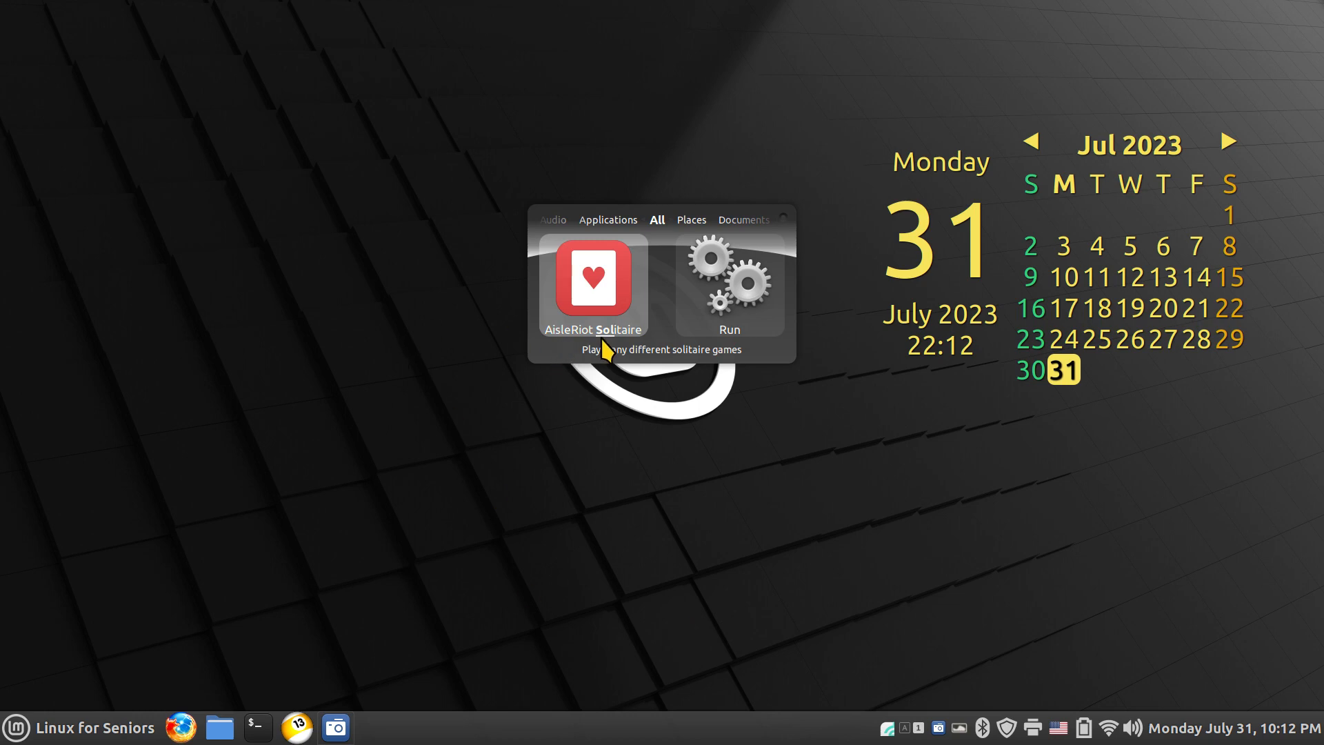
pyautogui.moveTo(609, 328)
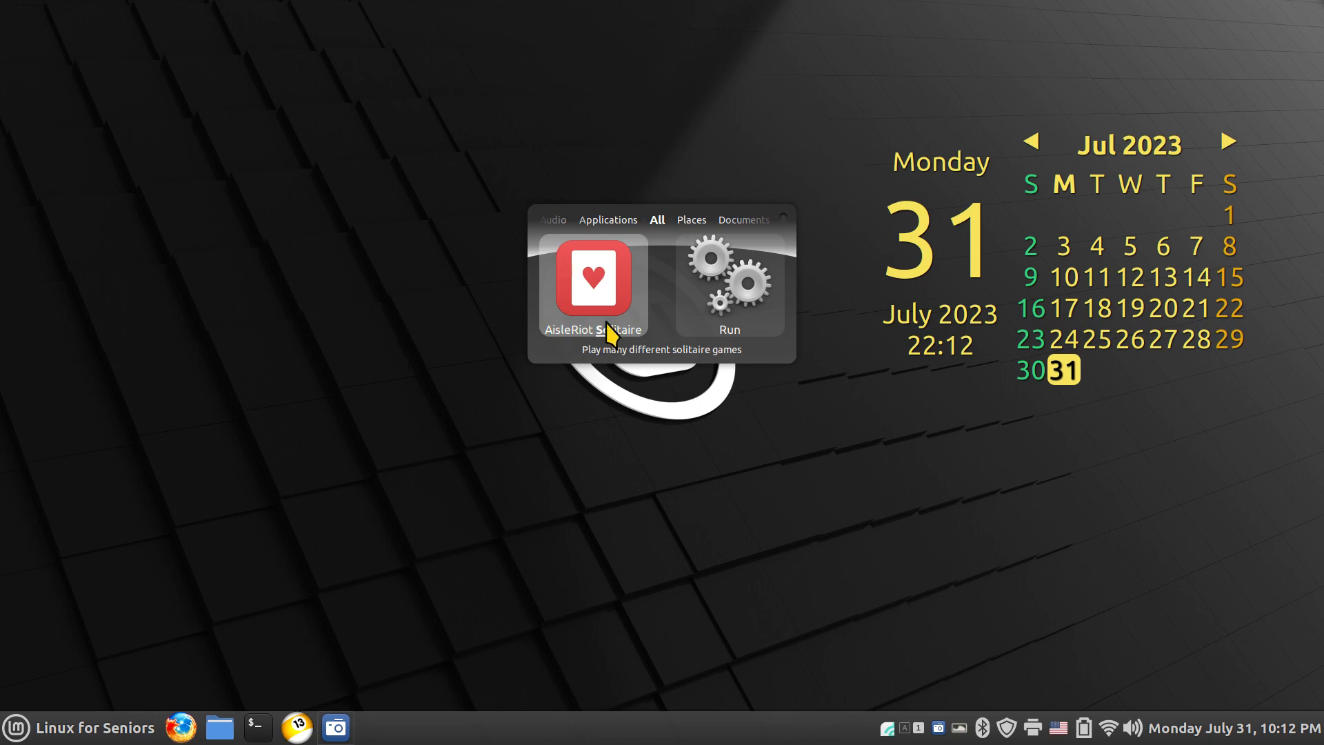
pyautogui.moveTo(596, 300)
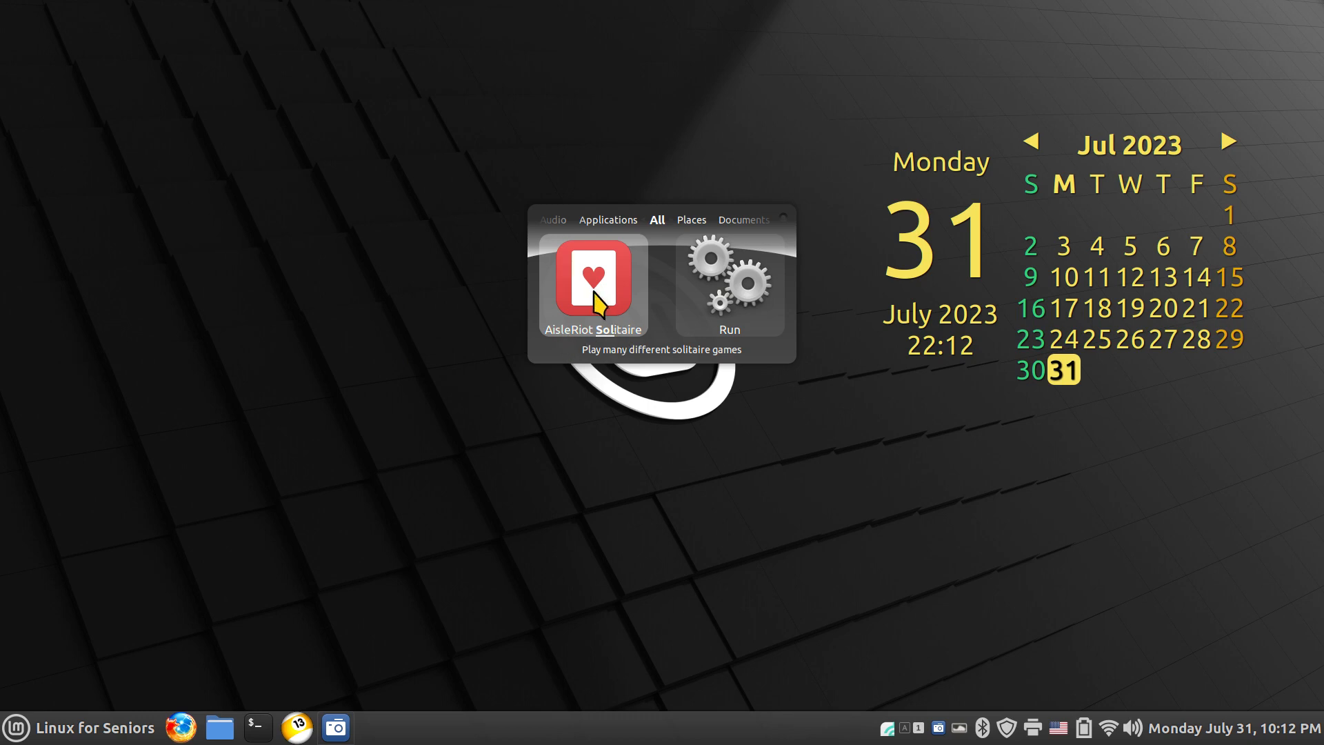
# Launch AisleRiot Solitaire from the Doish-styled launcher, then close the game.
pyautogui.click(591, 282)
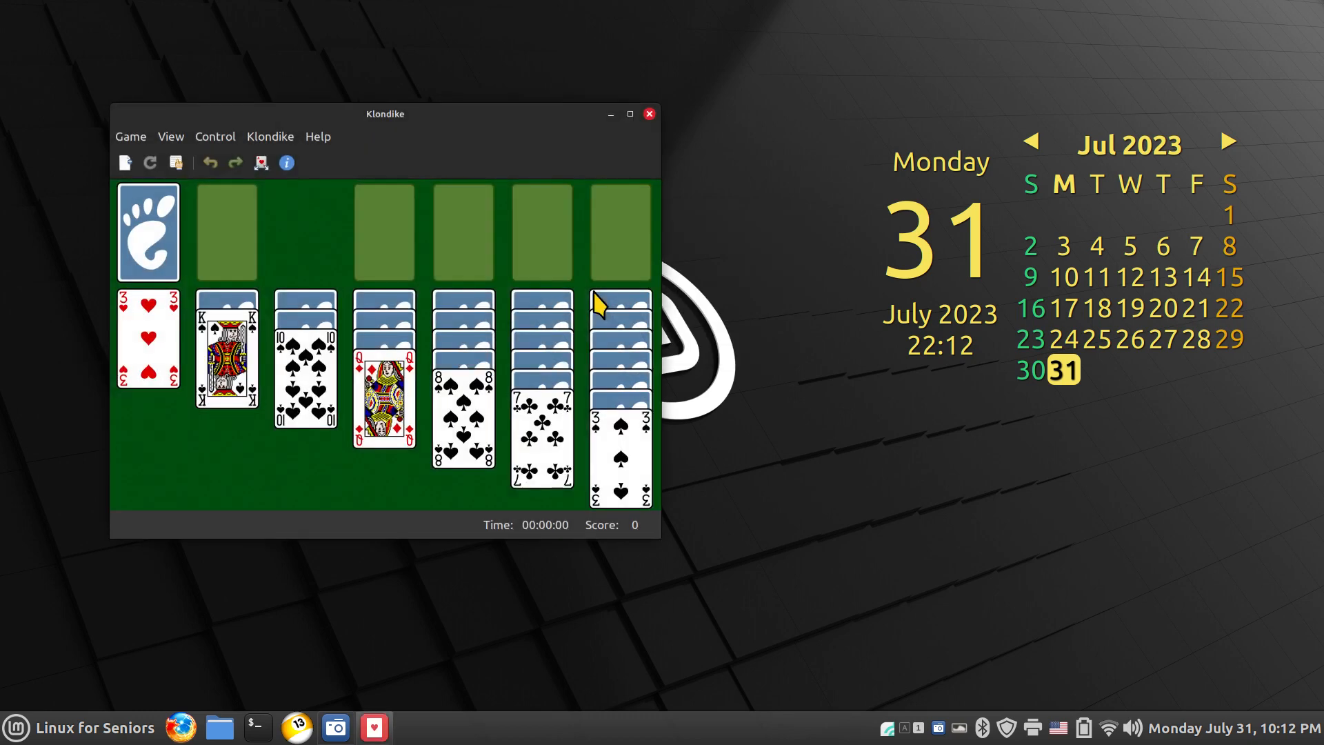
pyautogui.click(648, 114)
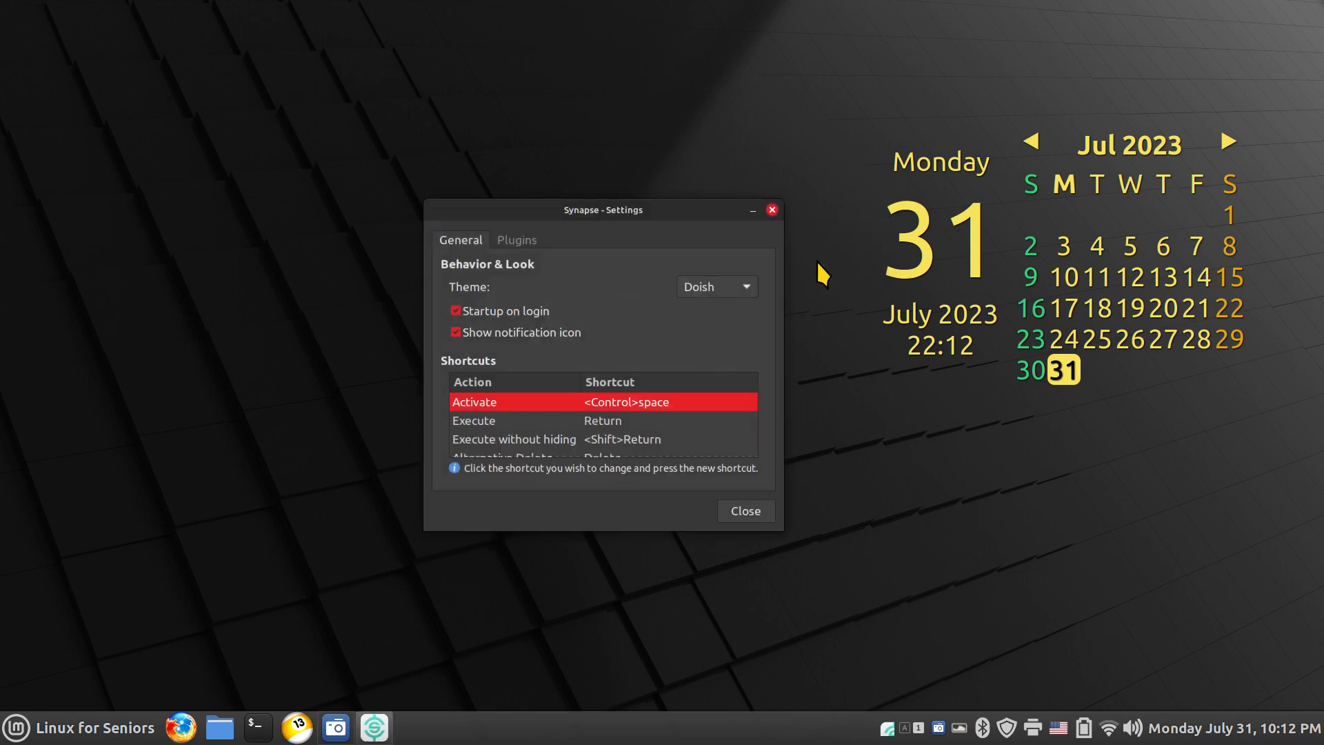
# Set the theme to Side Doish and search 'Calculator' in the restyled launcher.
pyautogui.click(716, 287)
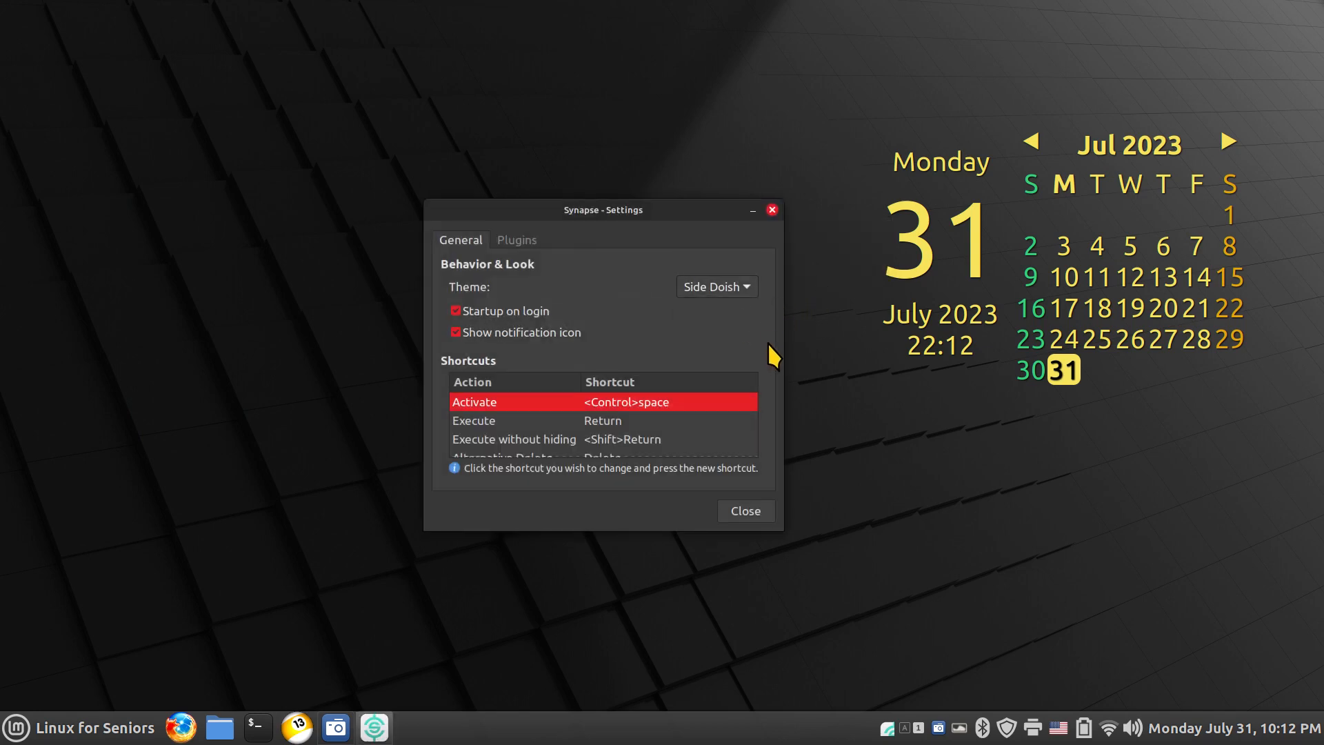
pyautogui.click(745, 510)
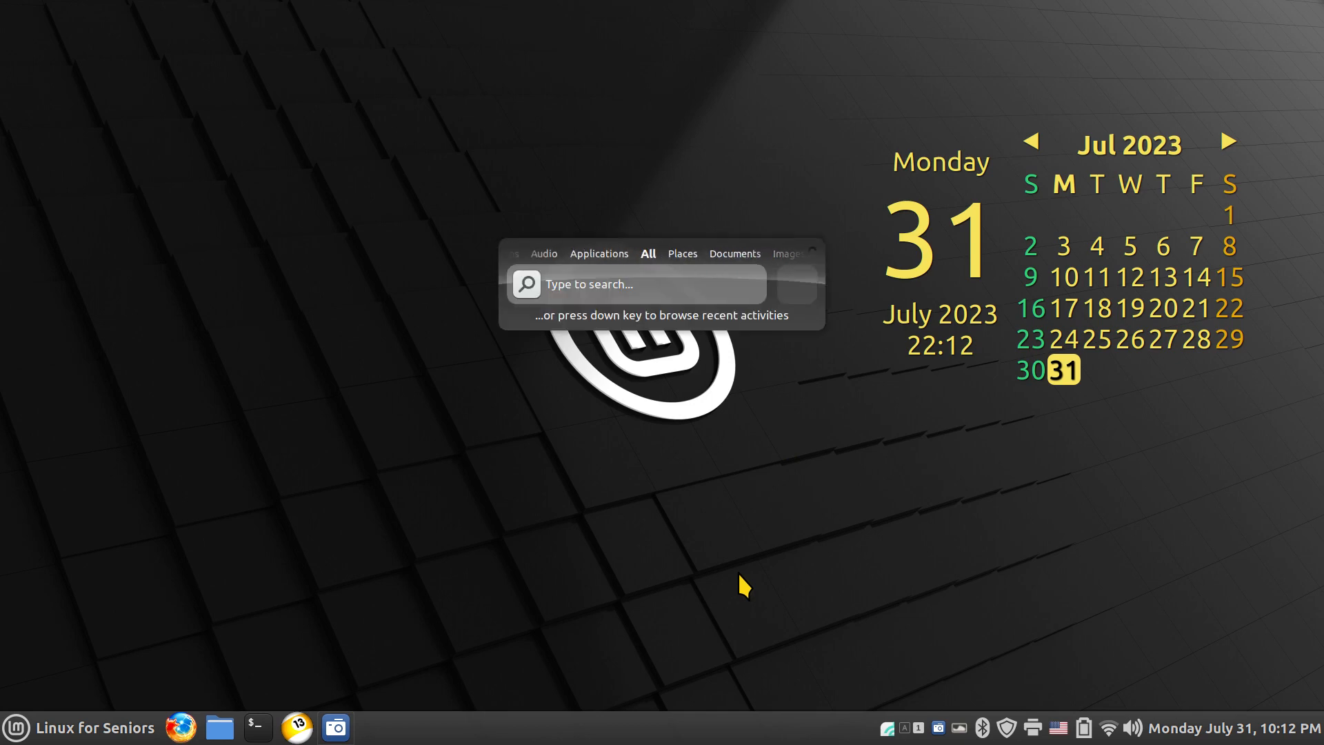
pyautogui.write('Calculator')
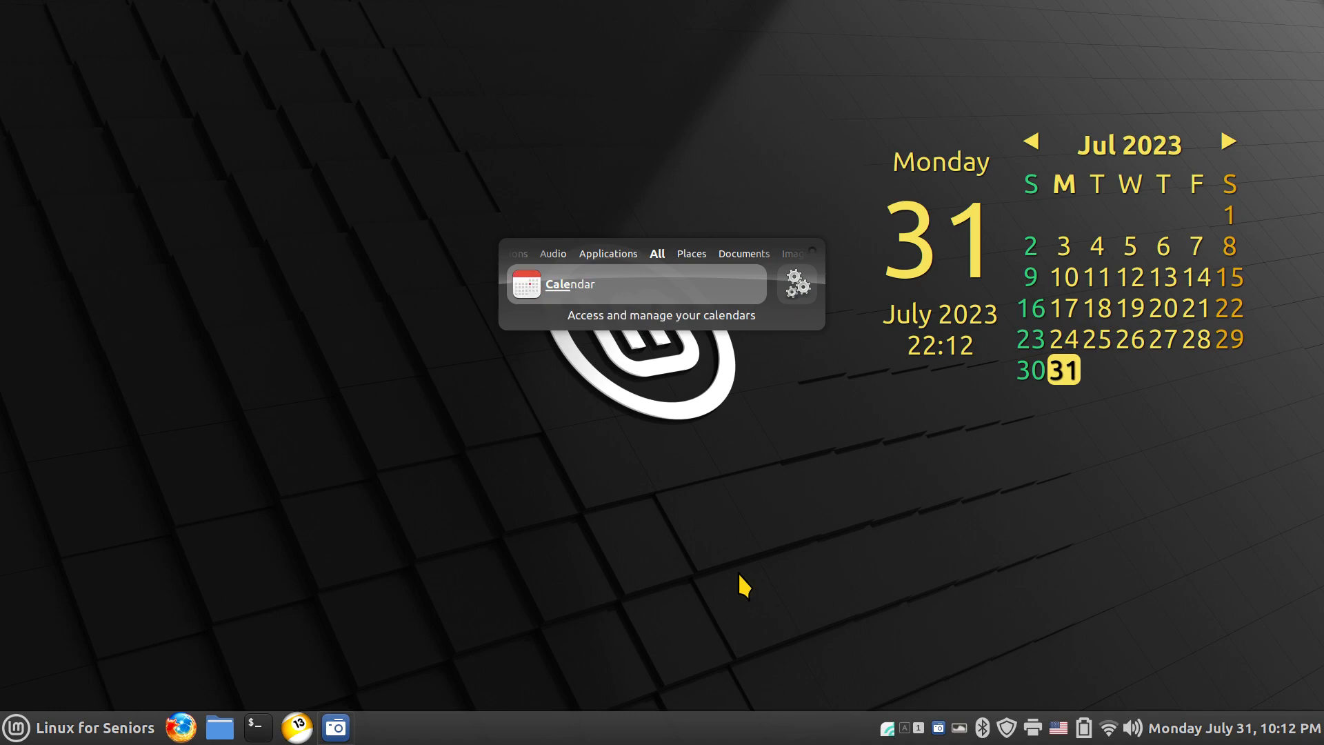
# Launch Calendar from the results, unmaximize its window and close it.
pyautogui.click(569, 284)
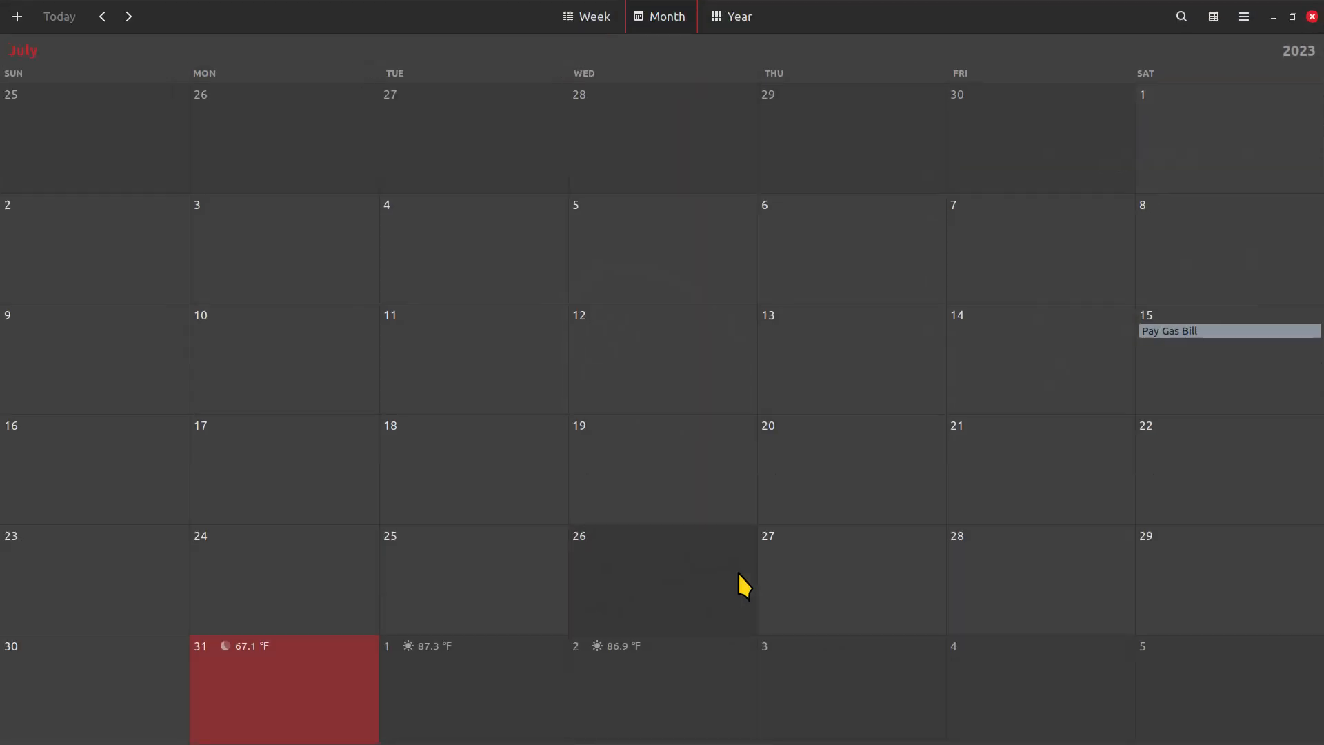
pyautogui.moveTo(821, 14)
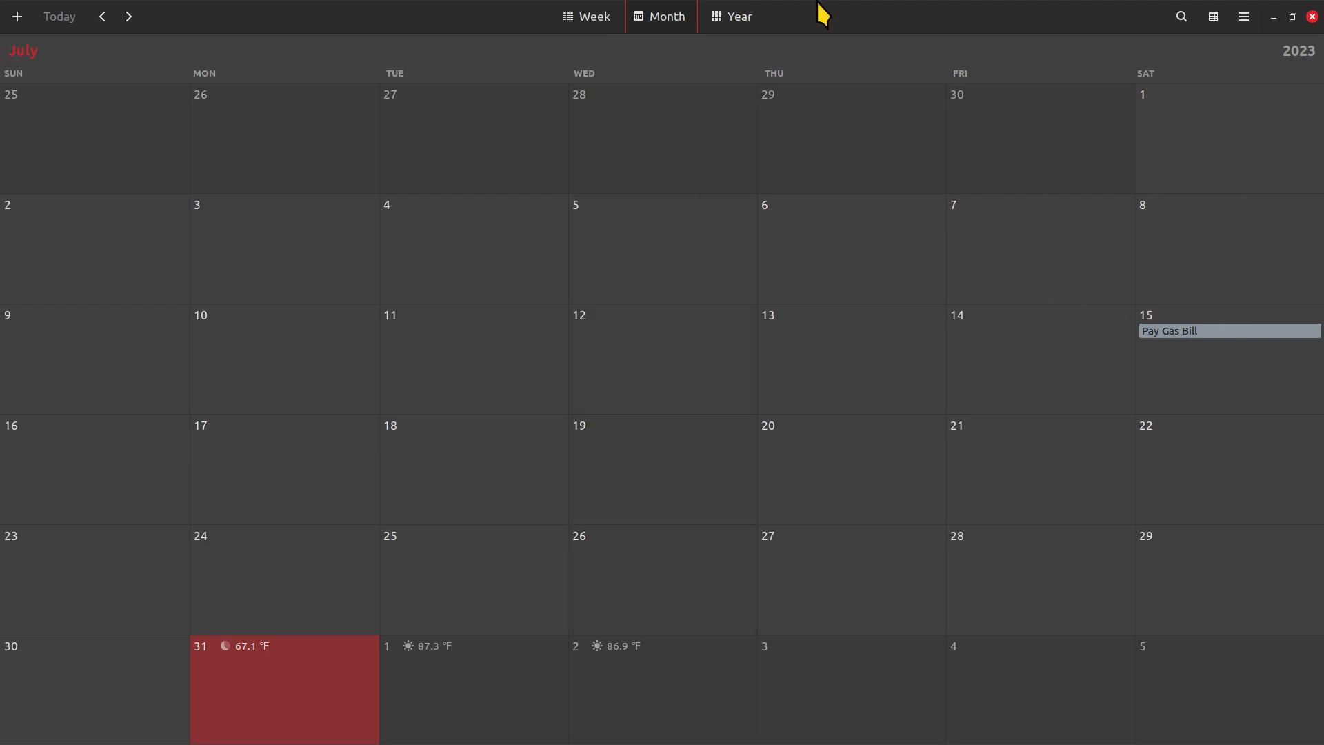
pyautogui.click(1293, 16)
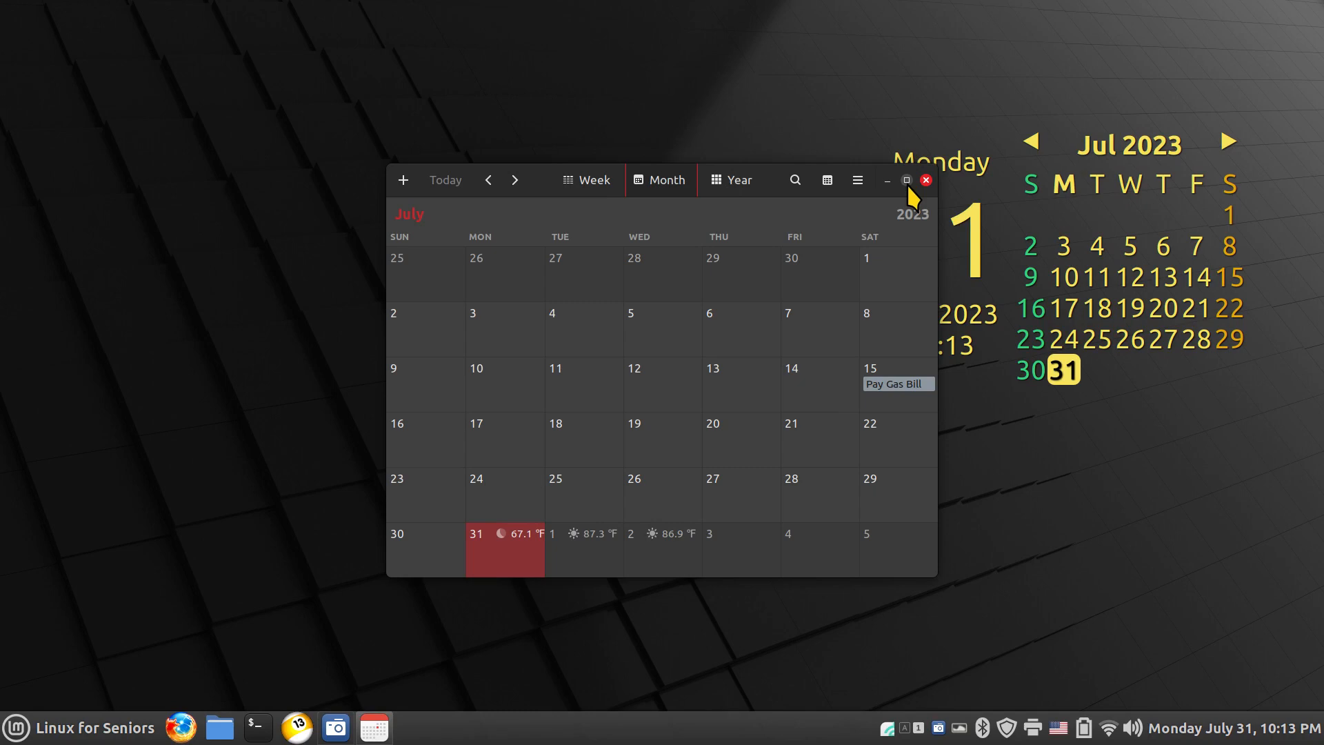
pyautogui.click(926, 180)
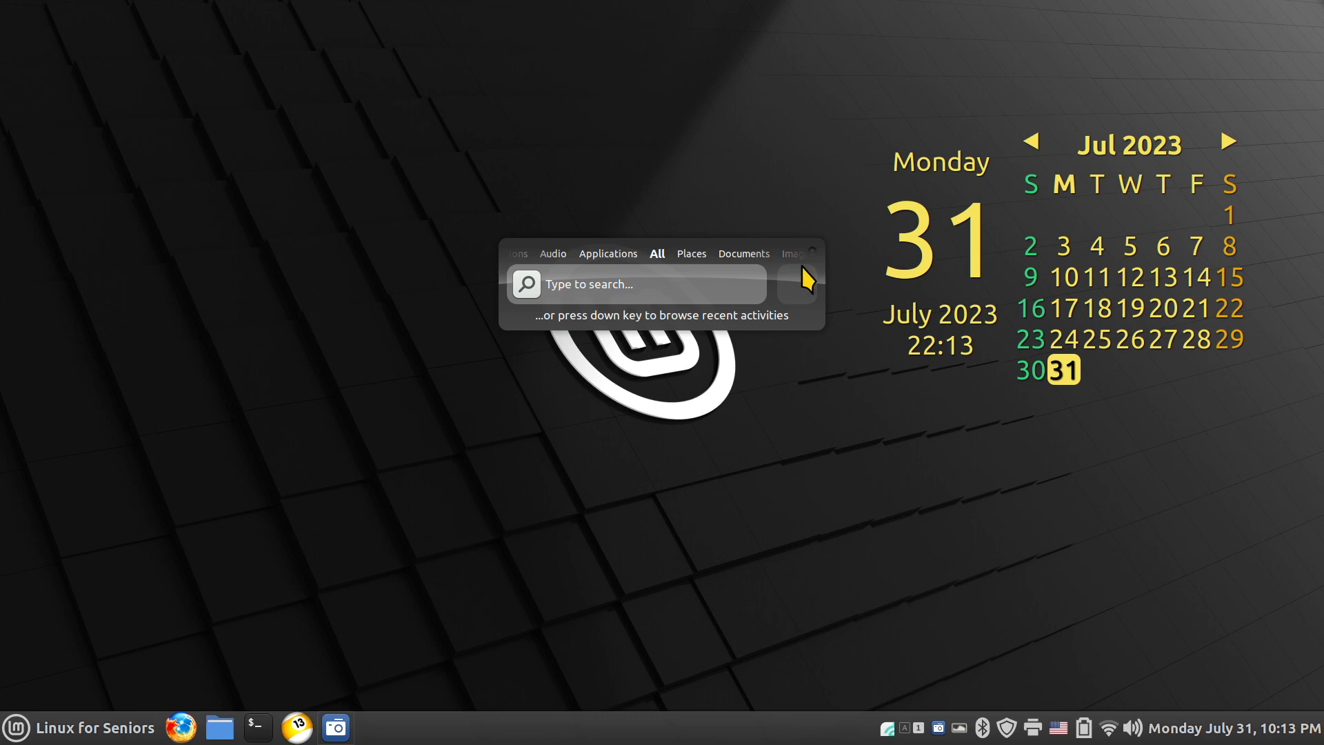
# Set the launcher theme to Essential and close the settings.
pyautogui.click(810, 254)
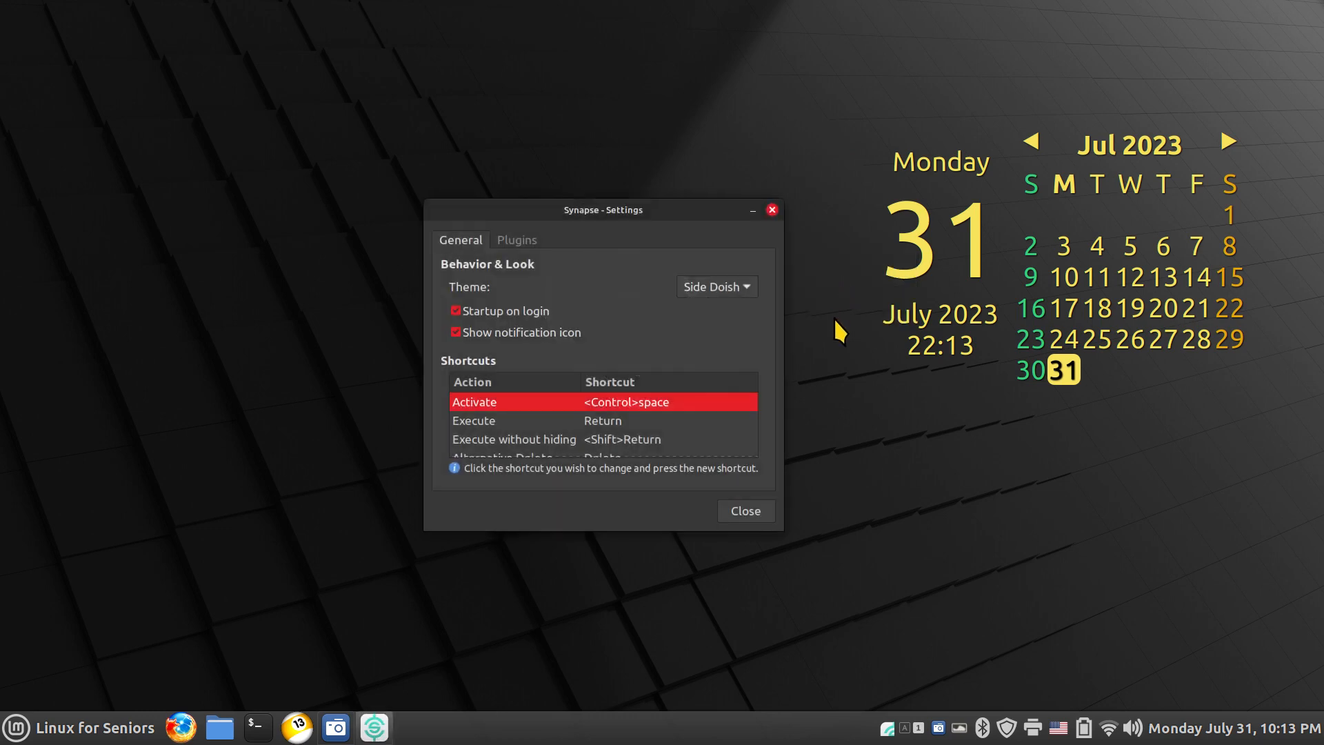
pyautogui.click(716, 287)
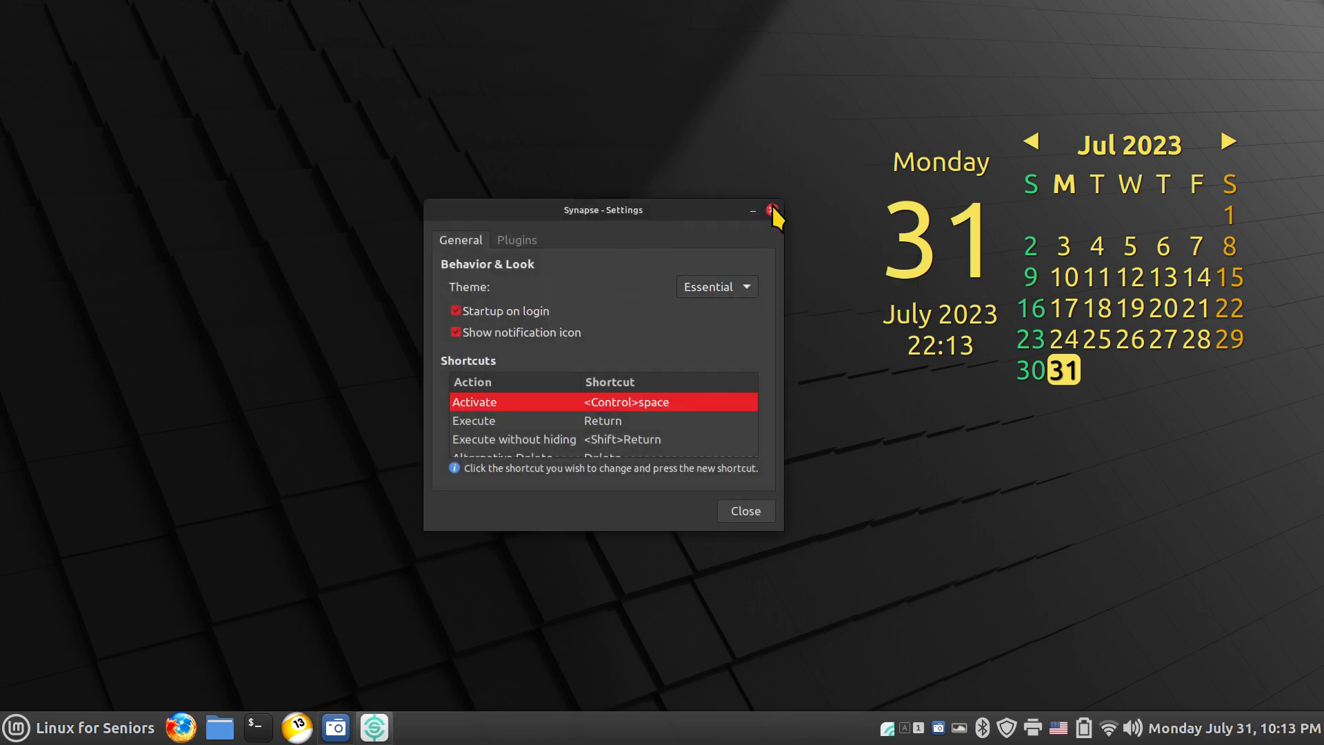
pyautogui.click(769, 209)
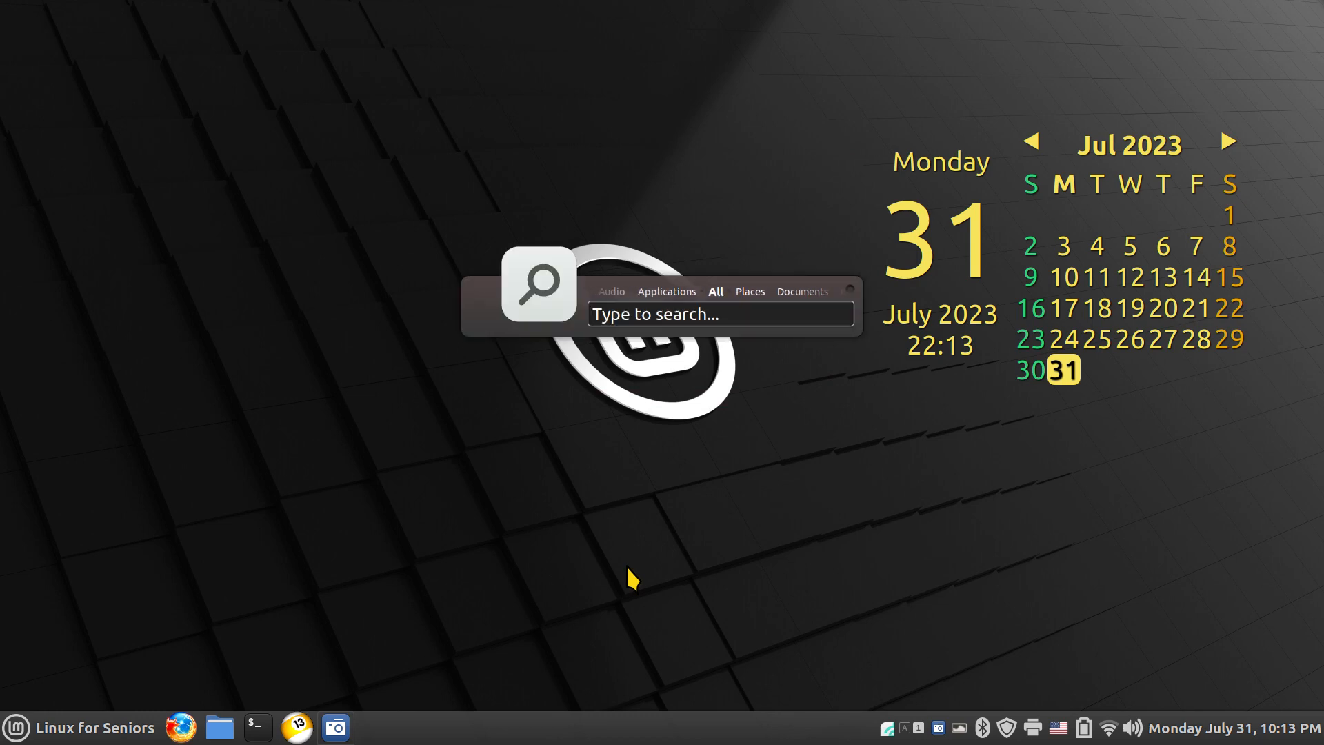
# Search 'Calculator', launch it from the Essential-styled launcher, then close it.
pyautogui.write('Calculator')
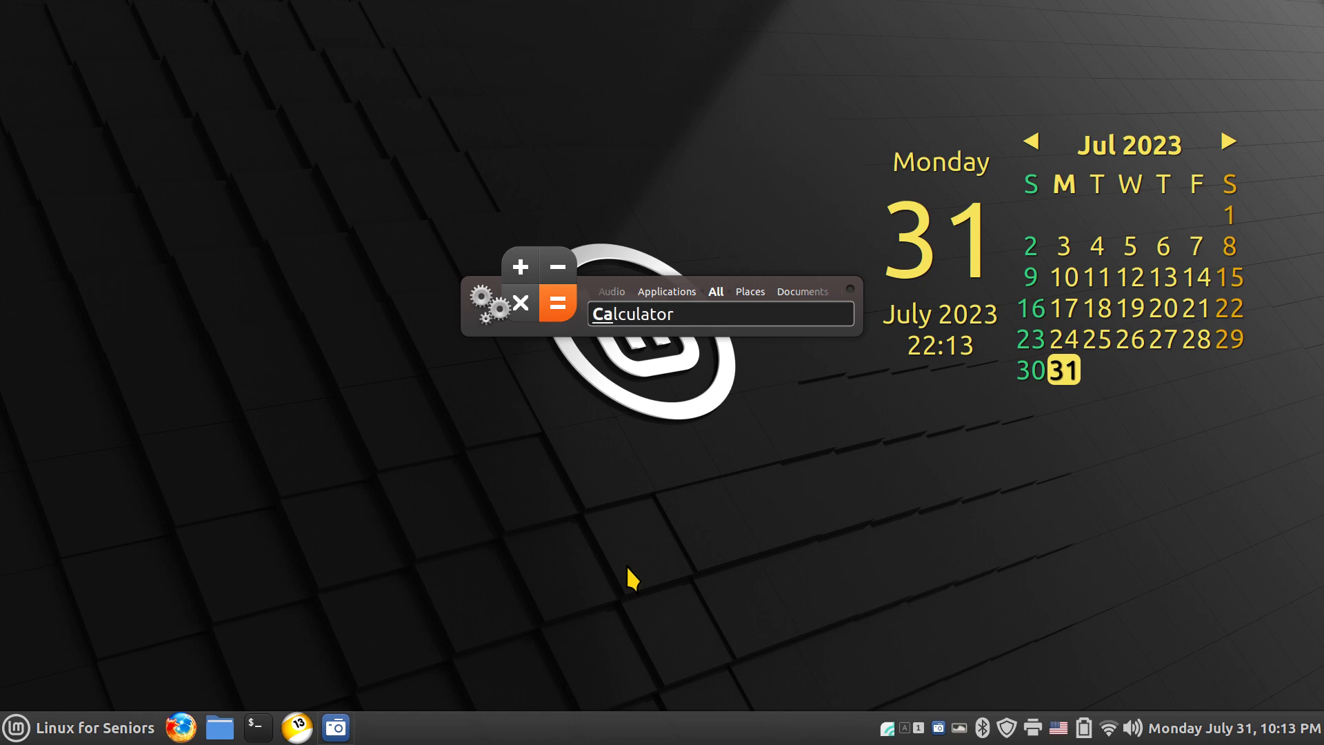
pyautogui.press('Return')
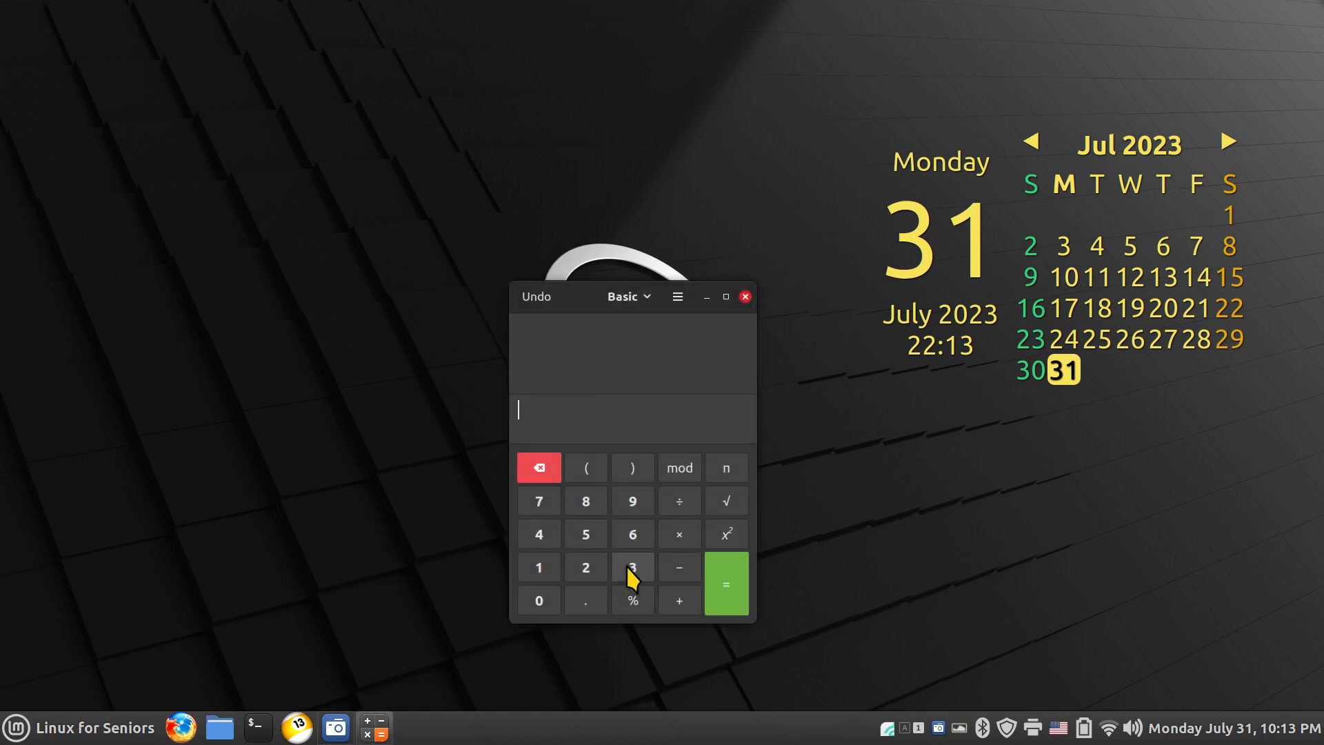
pyautogui.click(744, 296)
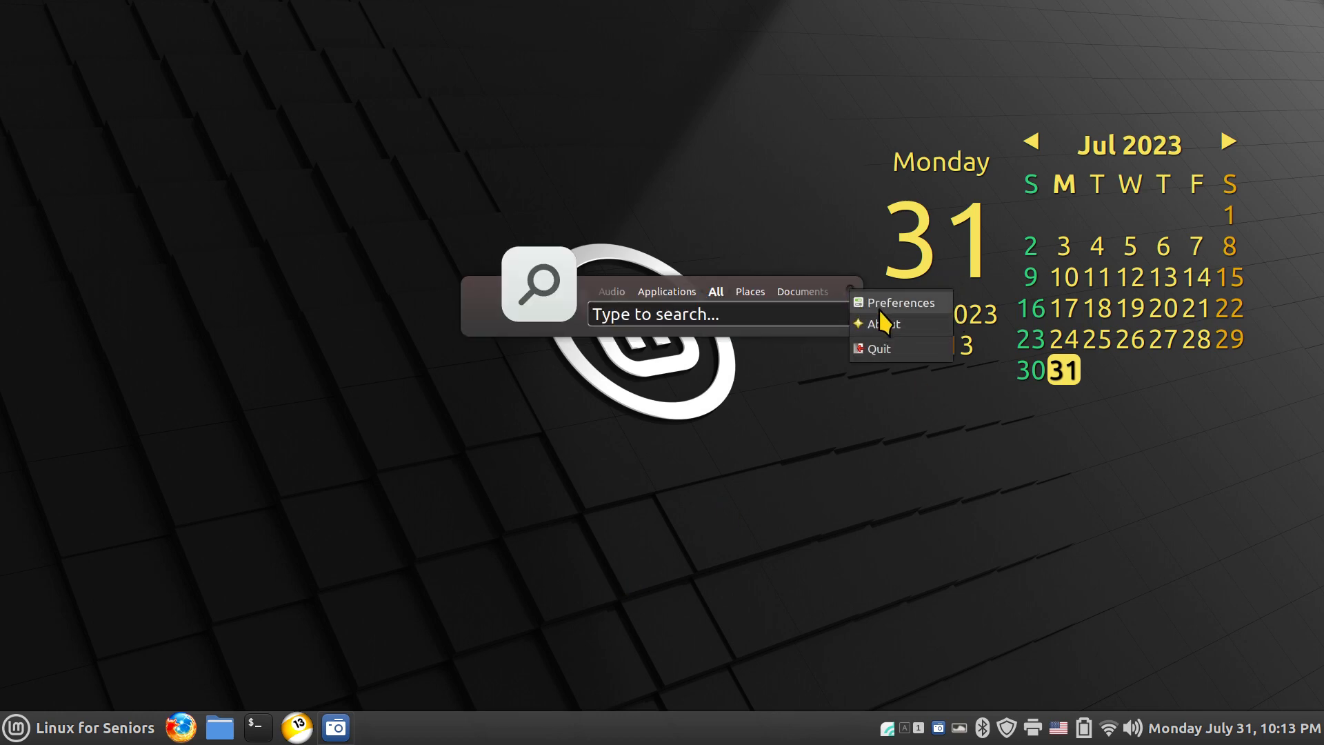
# Reset the theme to Default, glance at the Plugins list, and close the settings.
pyautogui.click(900, 302)
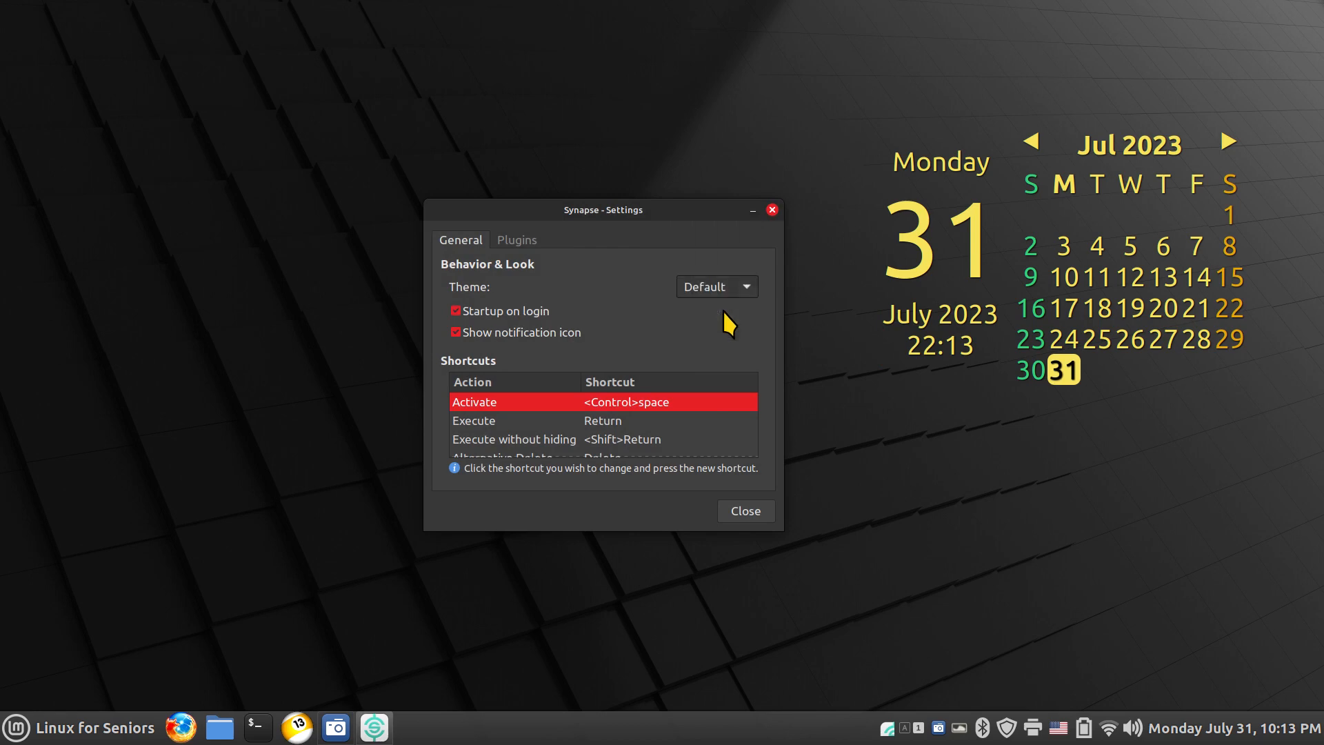
pyautogui.moveTo(742, 340)
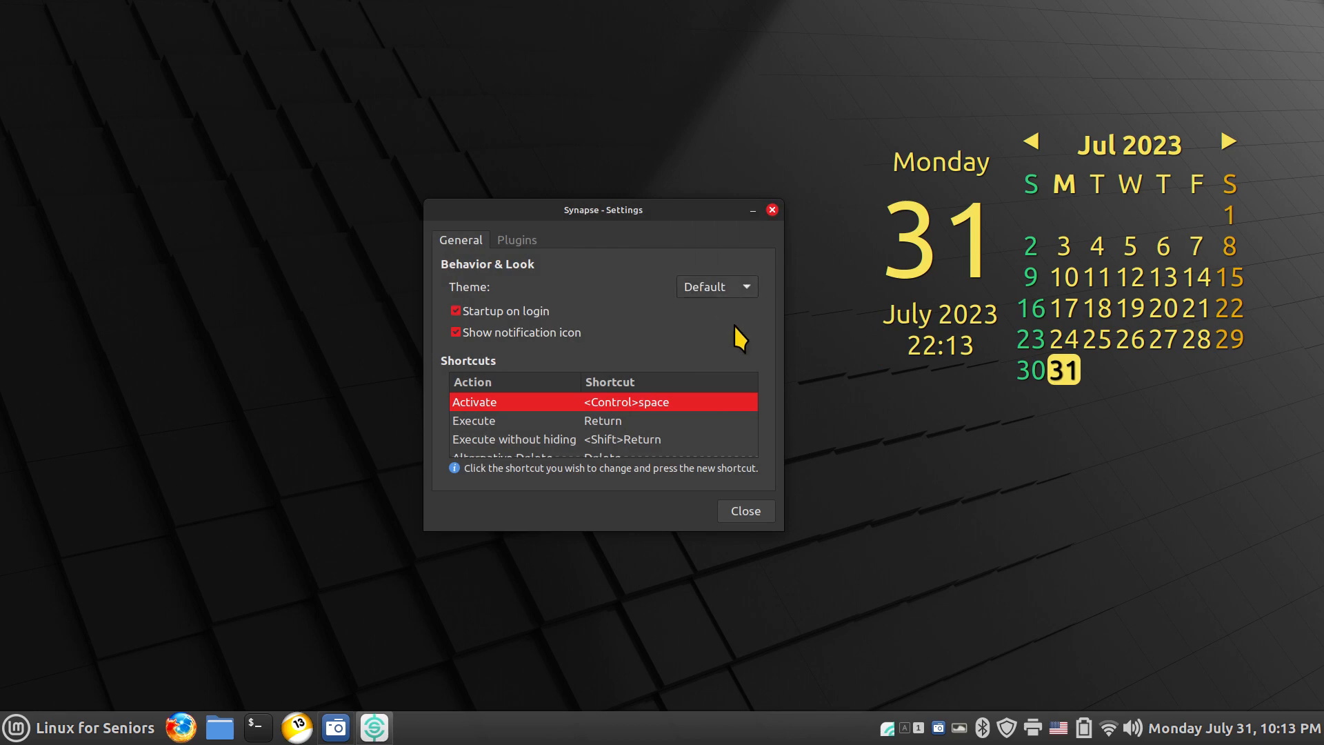
pyautogui.scroll(-3)
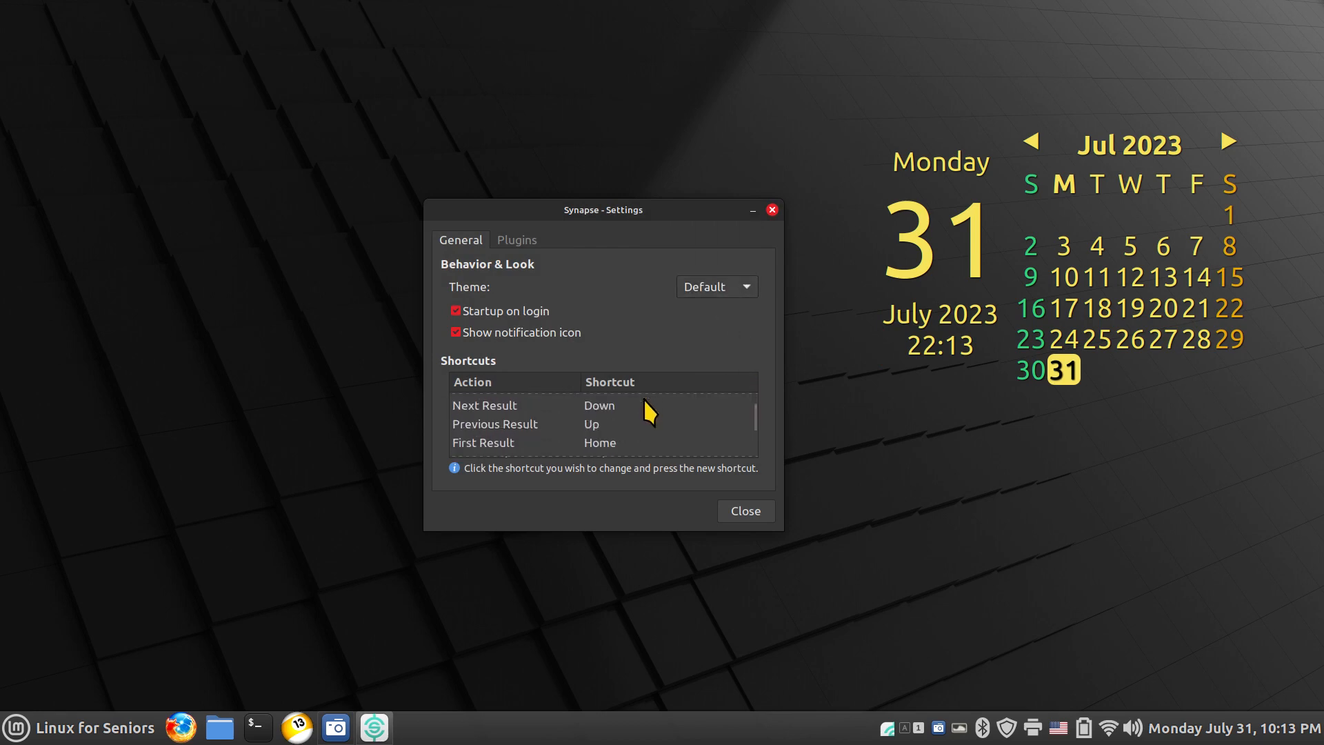
pyautogui.click(516, 240)
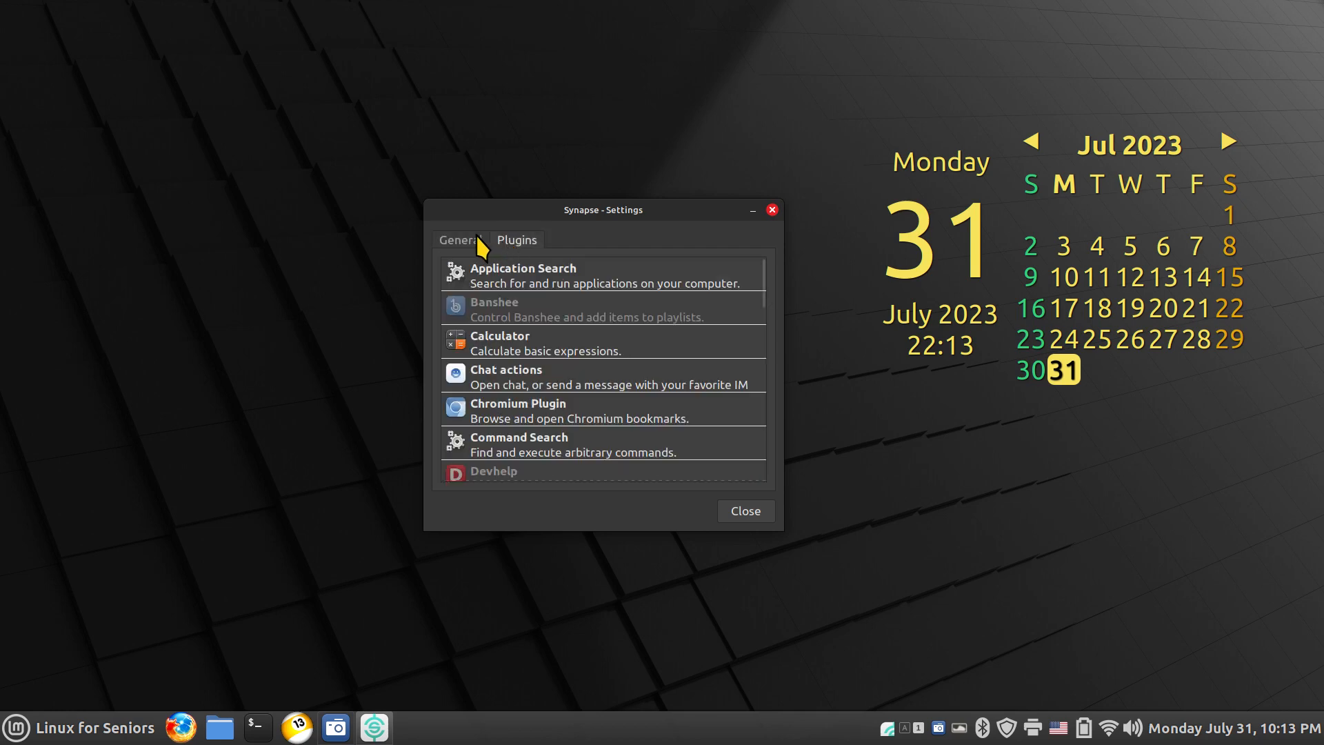
pyautogui.click(461, 240)
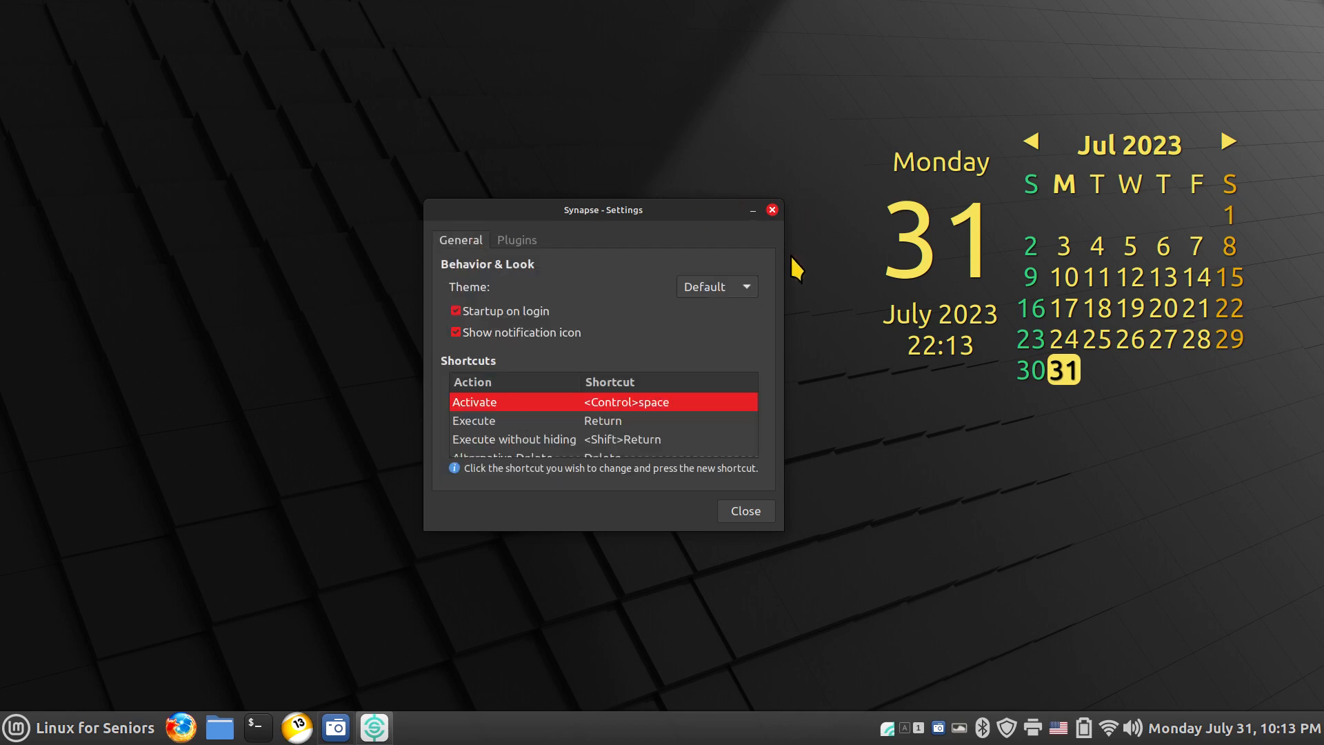
pyautogui.click(743, 511)
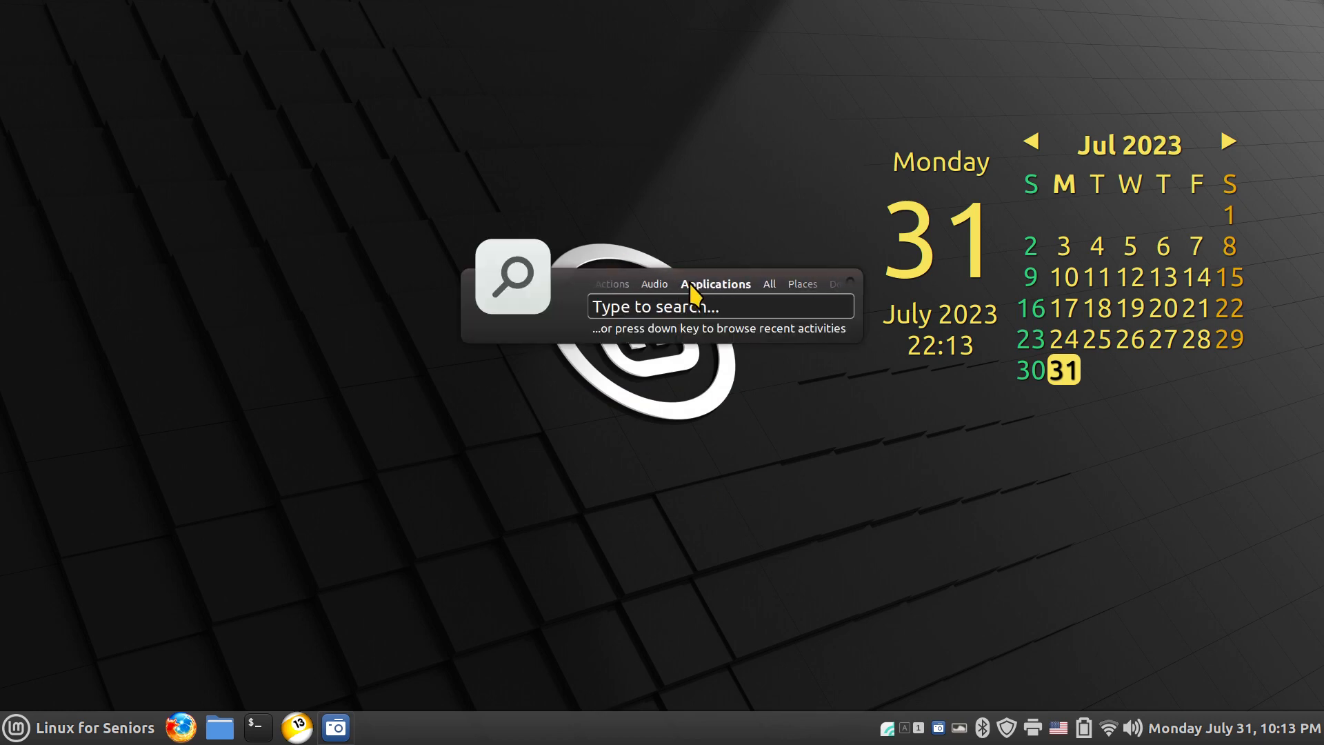
pyautogui.moveTo(716, 349)
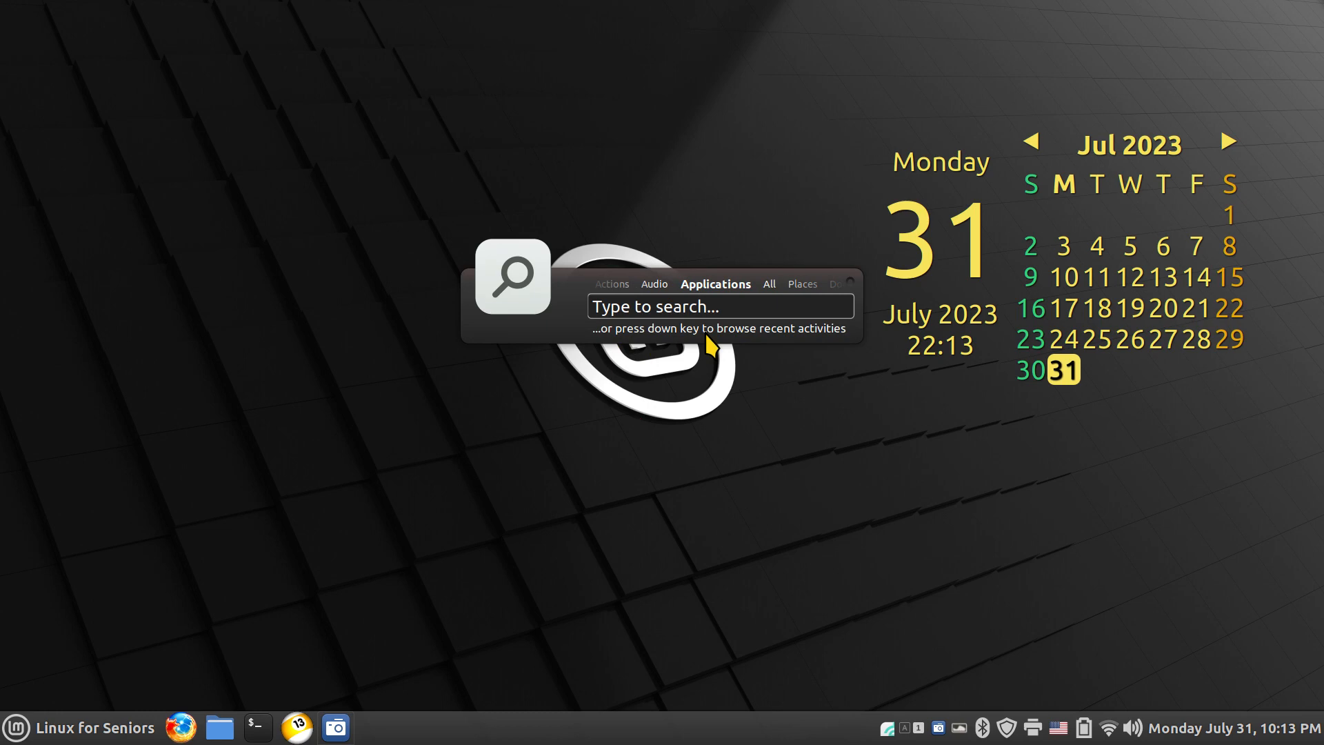
# Search the Default-themed launcher, start AisleRiot Solitaire from the results, then close the game.
pyautogui.write('Calculator')
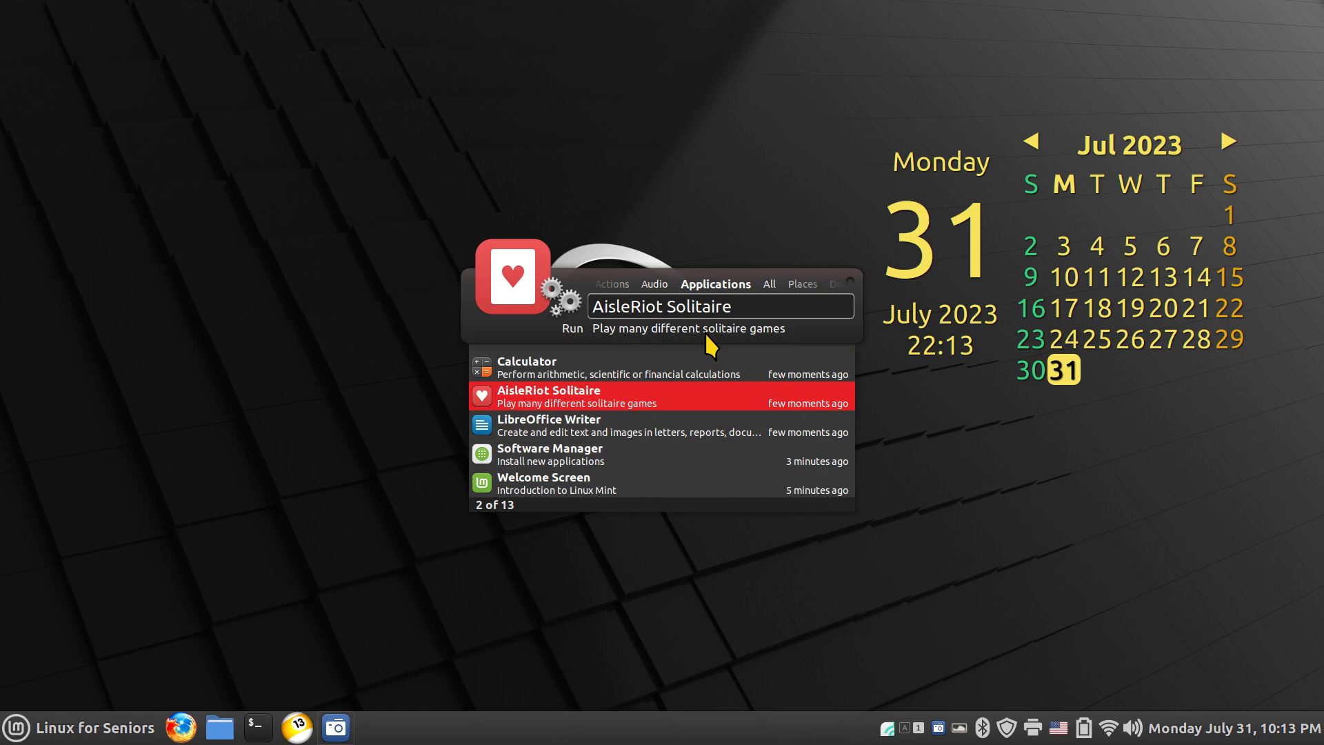
pyautogui.click(576, 396)
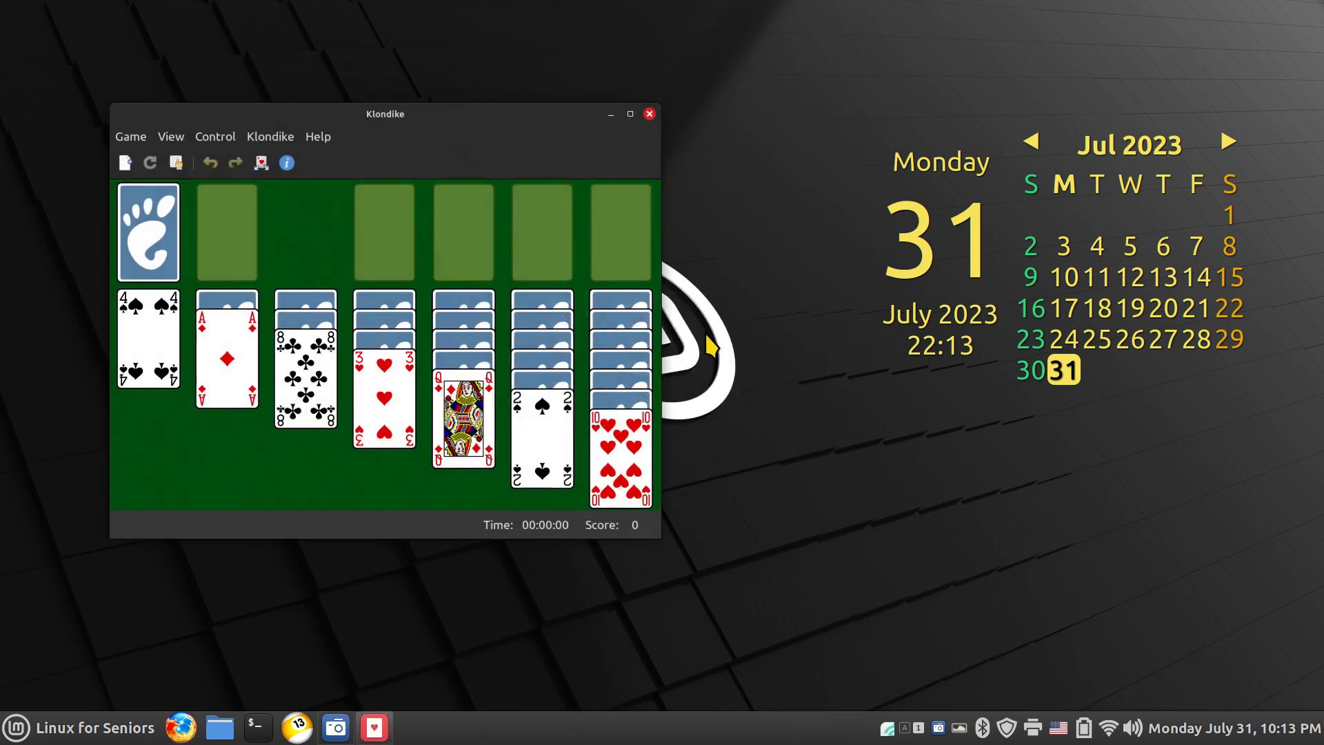
pyautogui.click(649, 113)
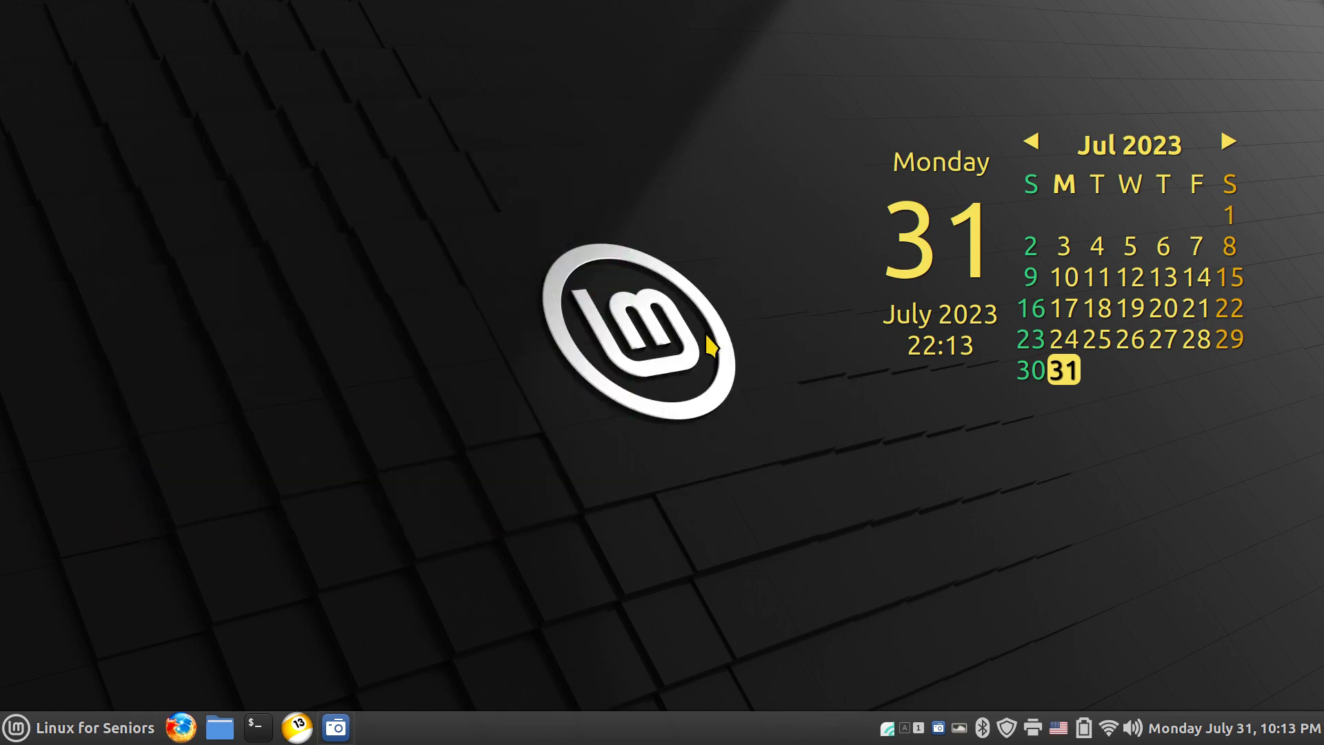
pyautogui.moveTo(772, 385)
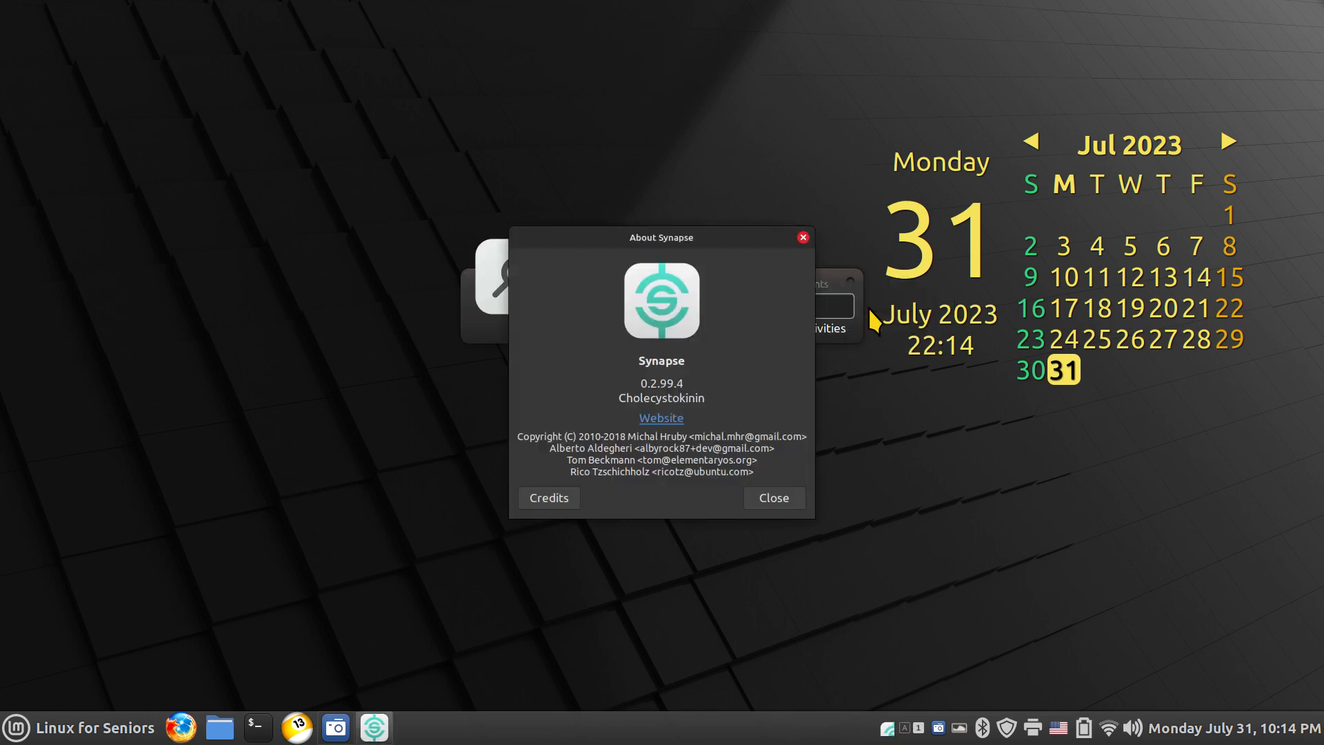
# Close the About Synapse dialog and dismiss the launcher with Escape.
pyautogui.click(771, 498)
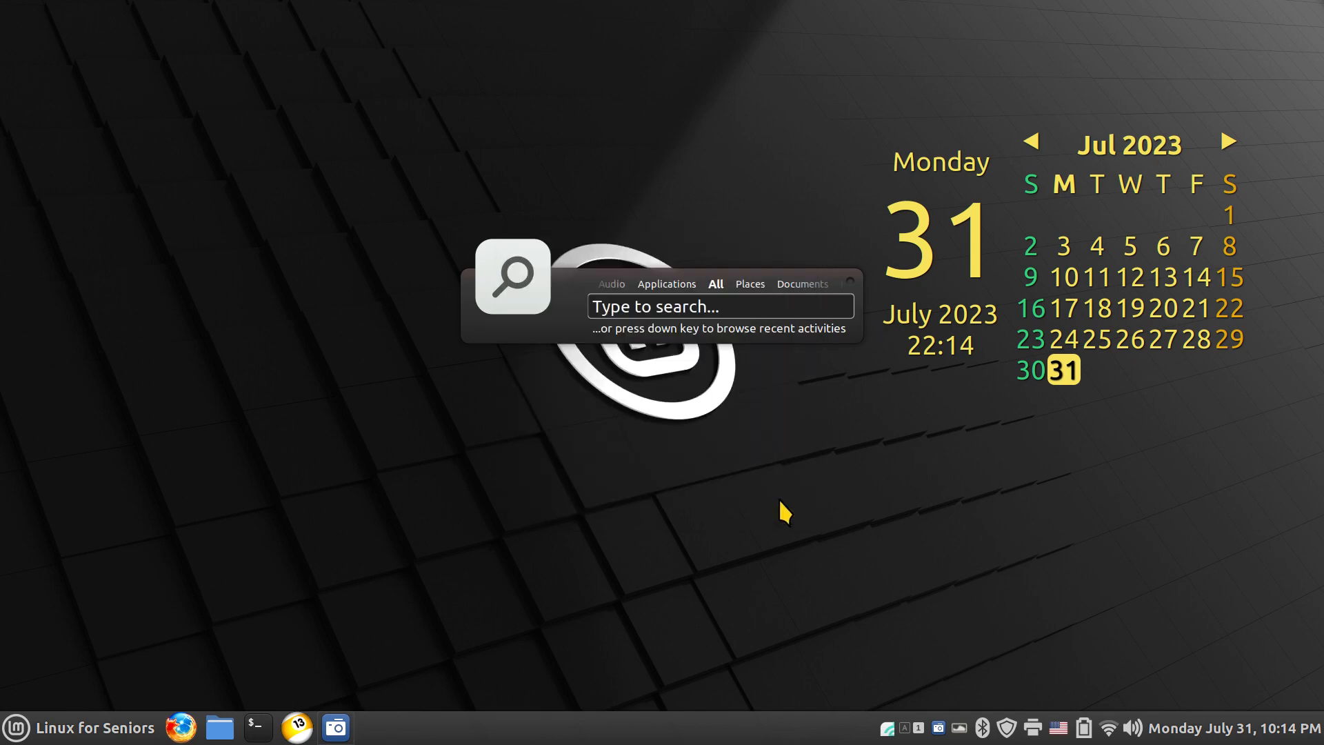
pyautogui.press('Escape')
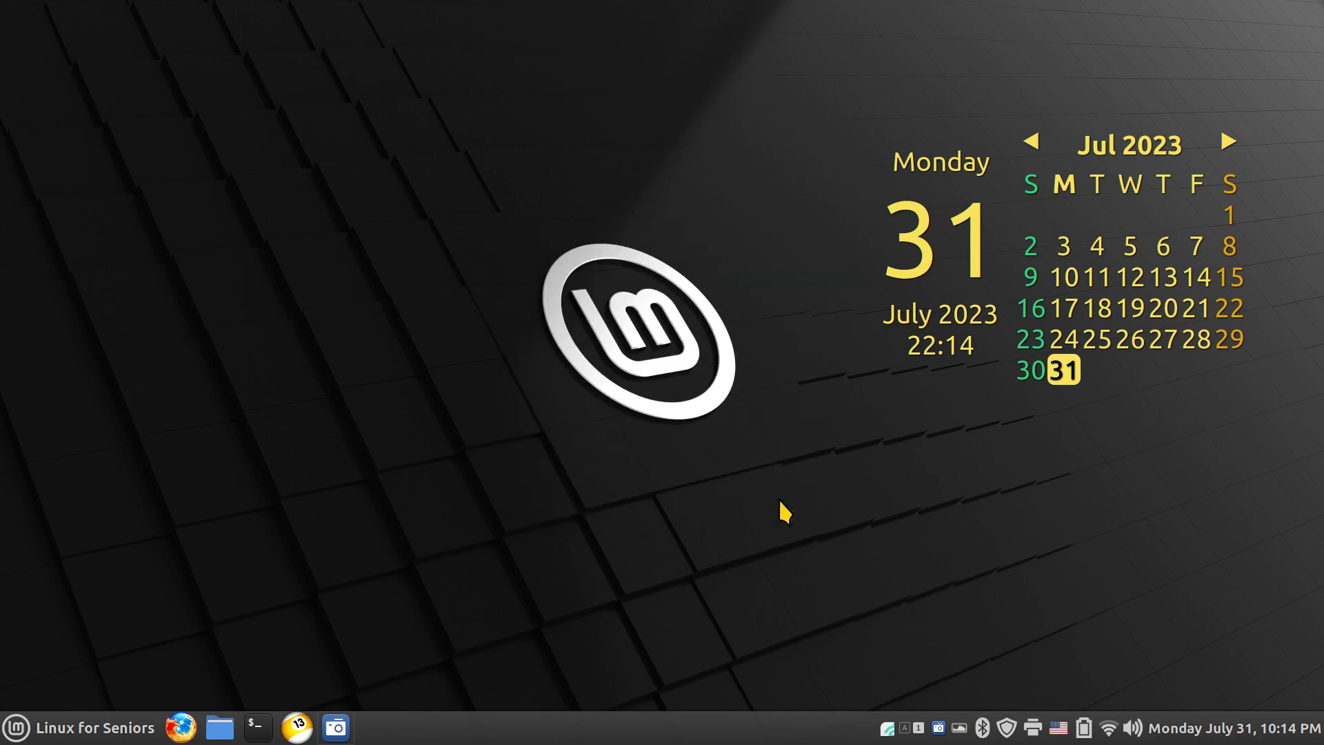